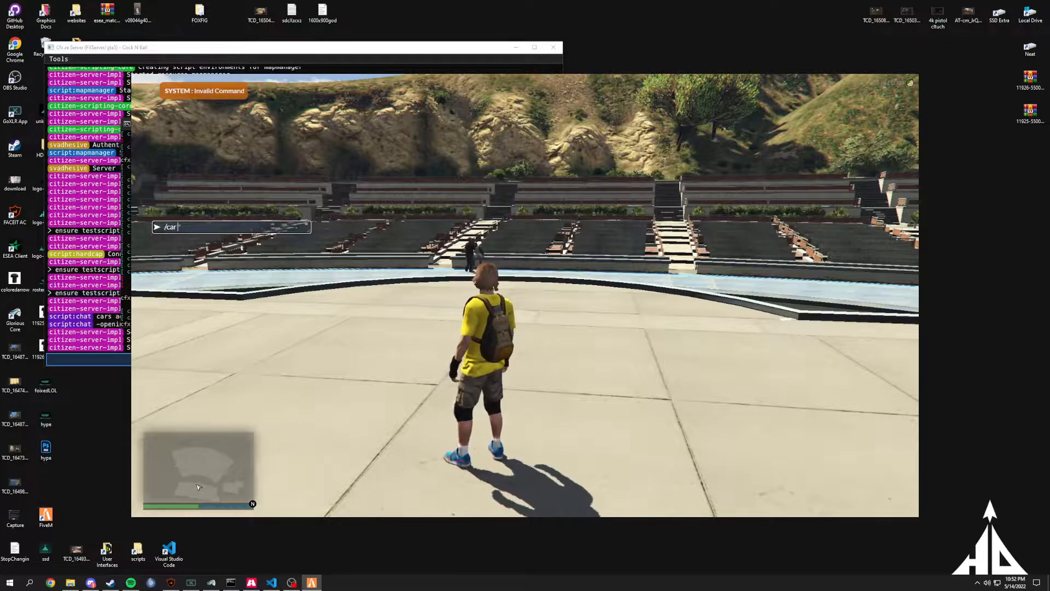
Step: Run the /car chat command to spawn a vehicle, then switch to main.lua in the editor
key(Return)
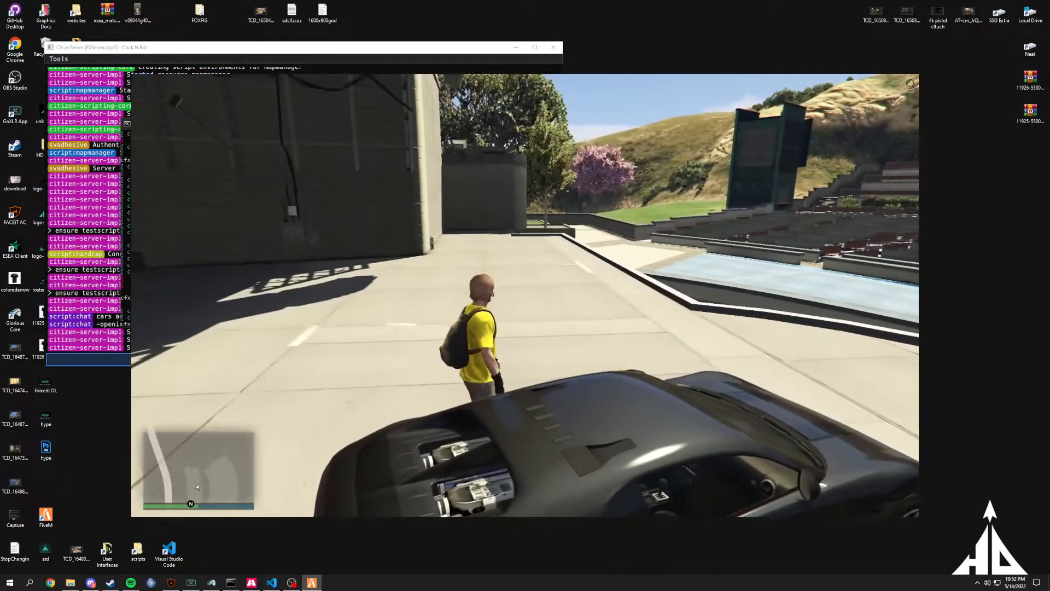
key(alt+tab)
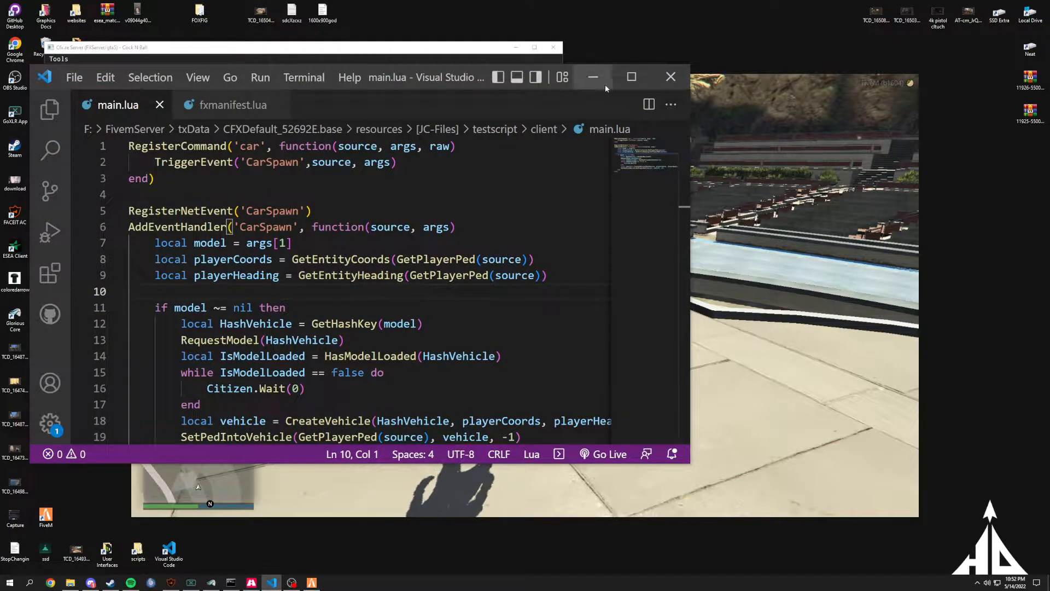
Step: Misspell the 'carss' event, GetEntityCoords, GetHashKey and HasModelLoaded names, save, and show the server console
click(631, 77)
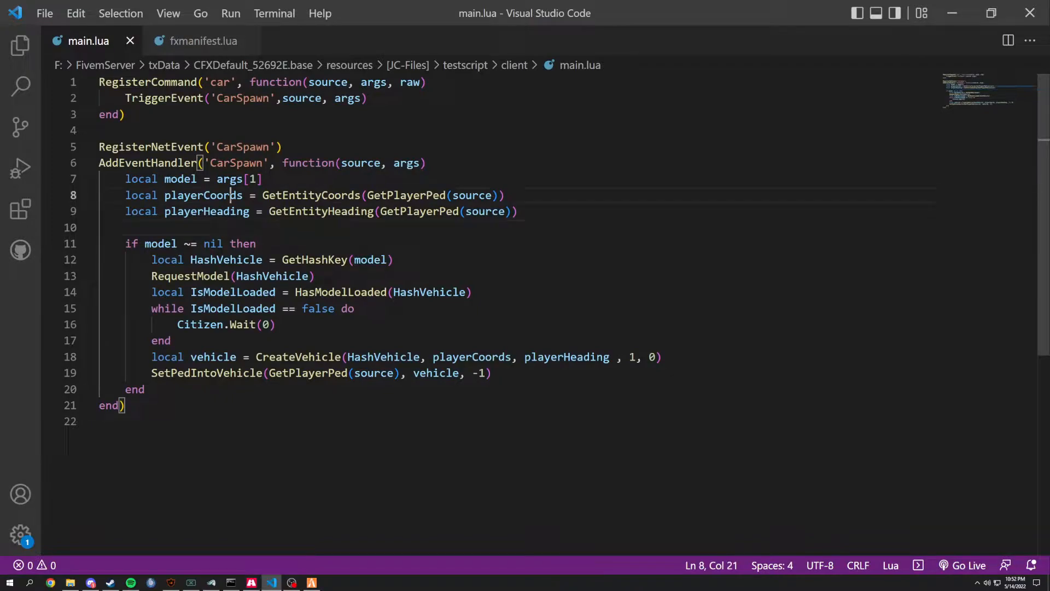
click(125, 227)
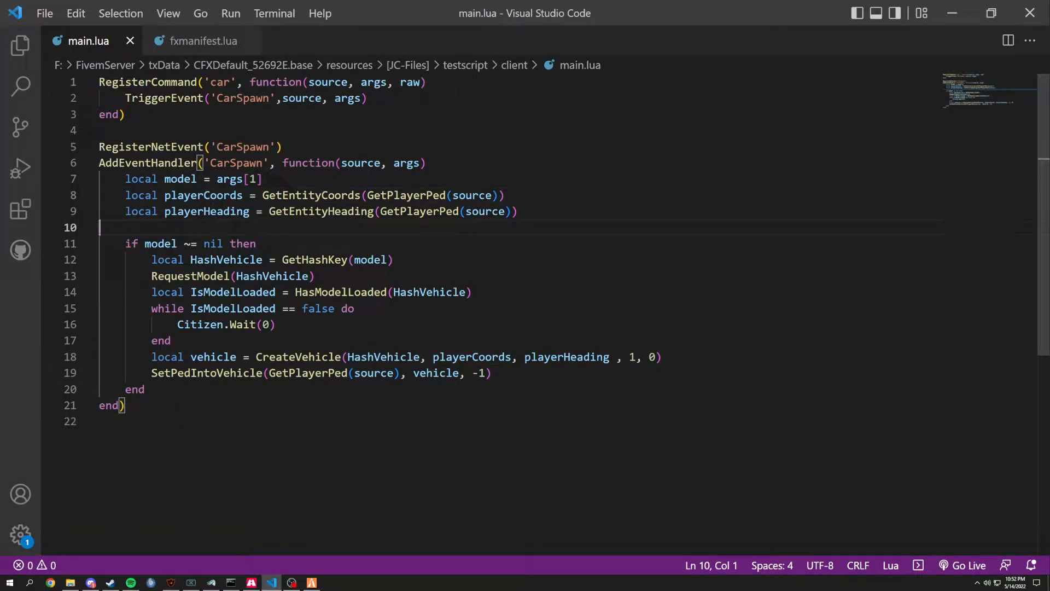
click(327, 195)
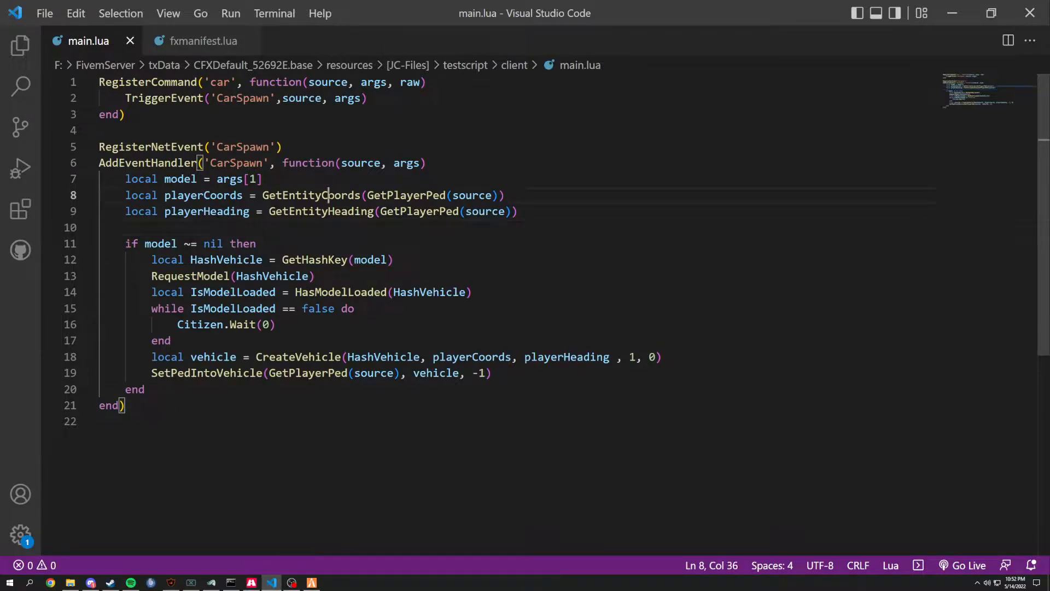
double_click(310, 194)
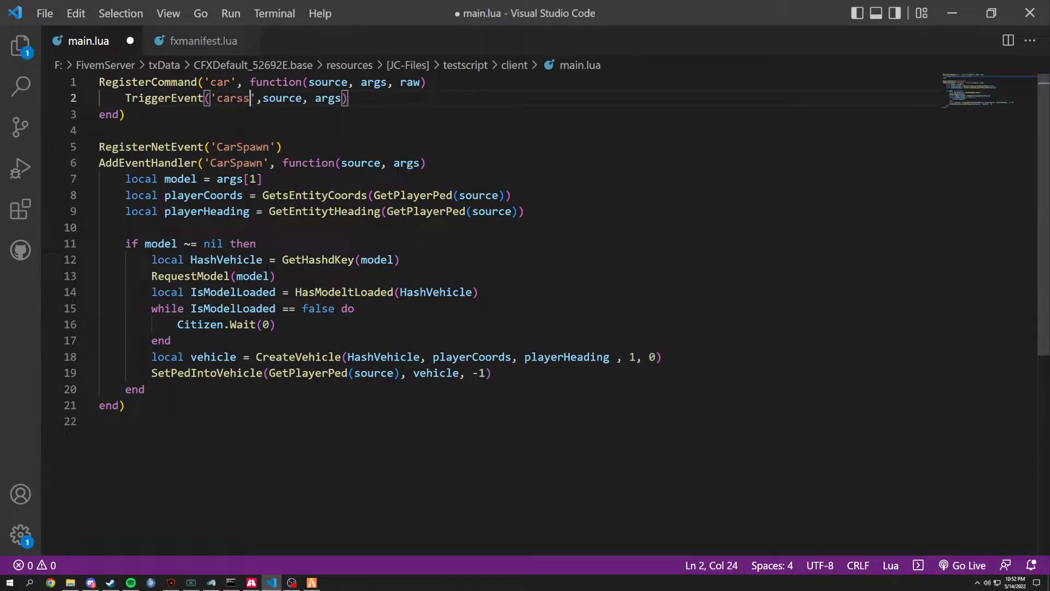
key(alt+tab)
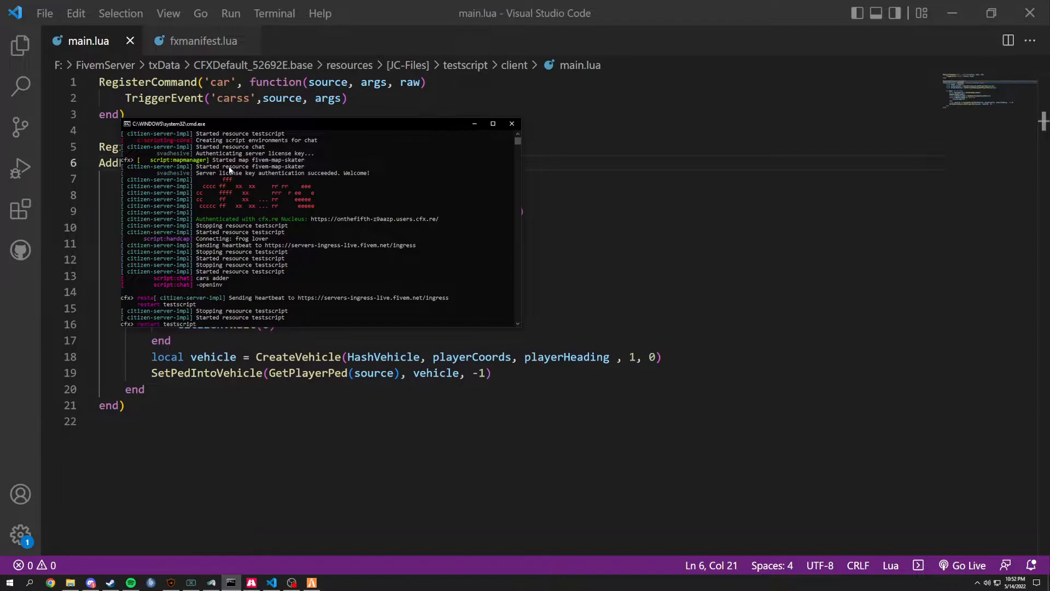
Step: Return to main.lua and select the CarSpawn name in the event handler
key(alt+tab)
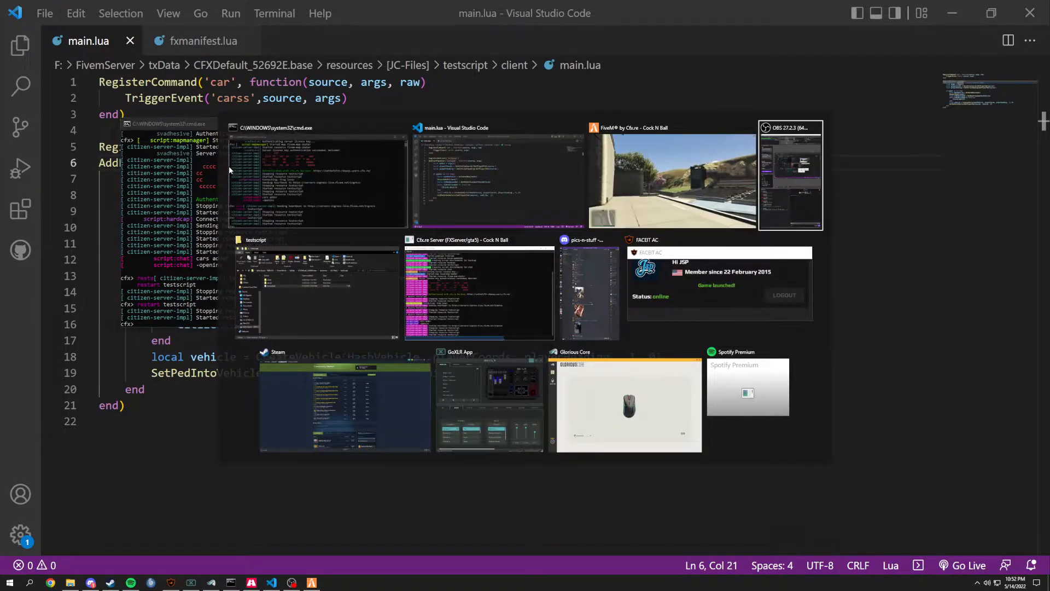
click(670, 174)
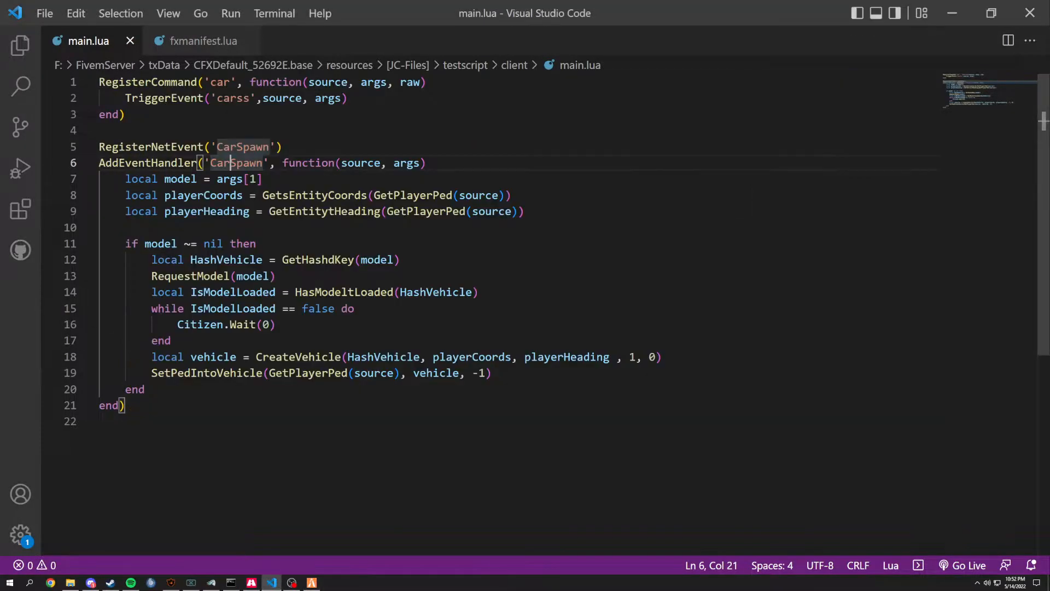
double_click(234, 98)
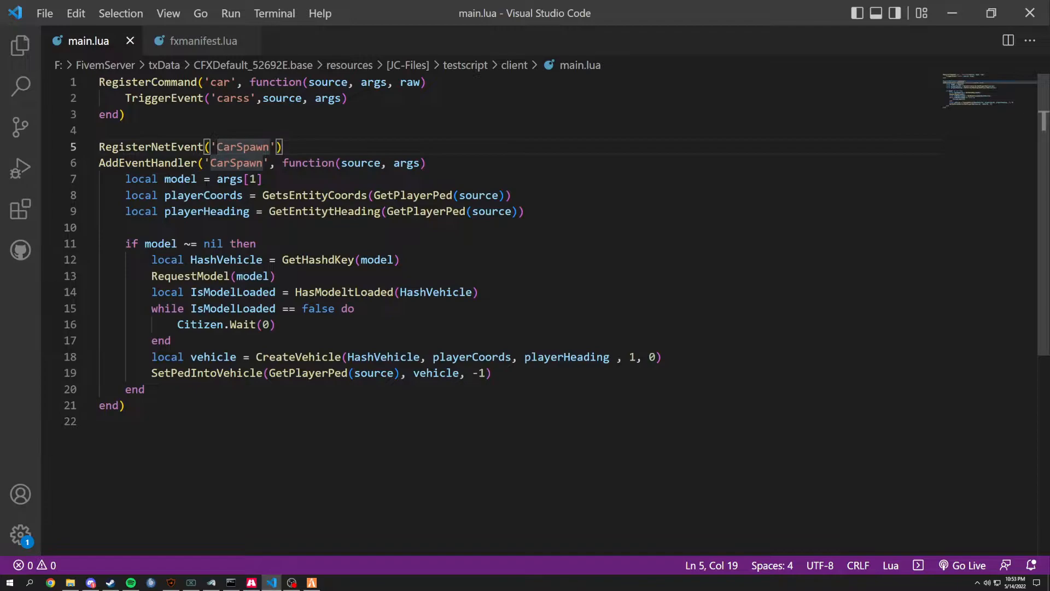
Step: Replace the registered event name 'carss' with CarSpawn, save, and bring up the window list
double_click(163, 97)
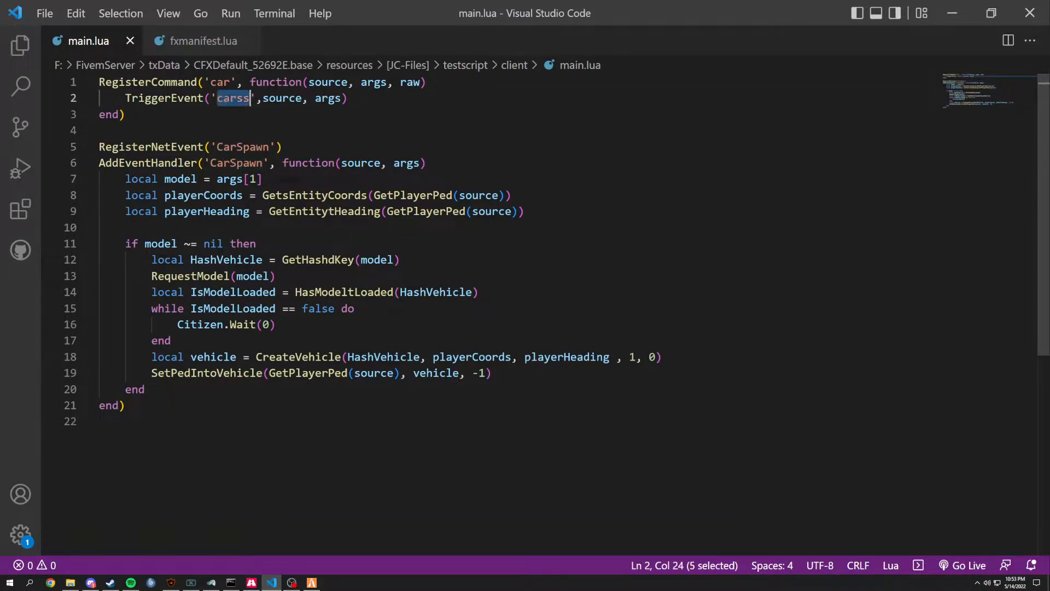
text(CarSpawn)
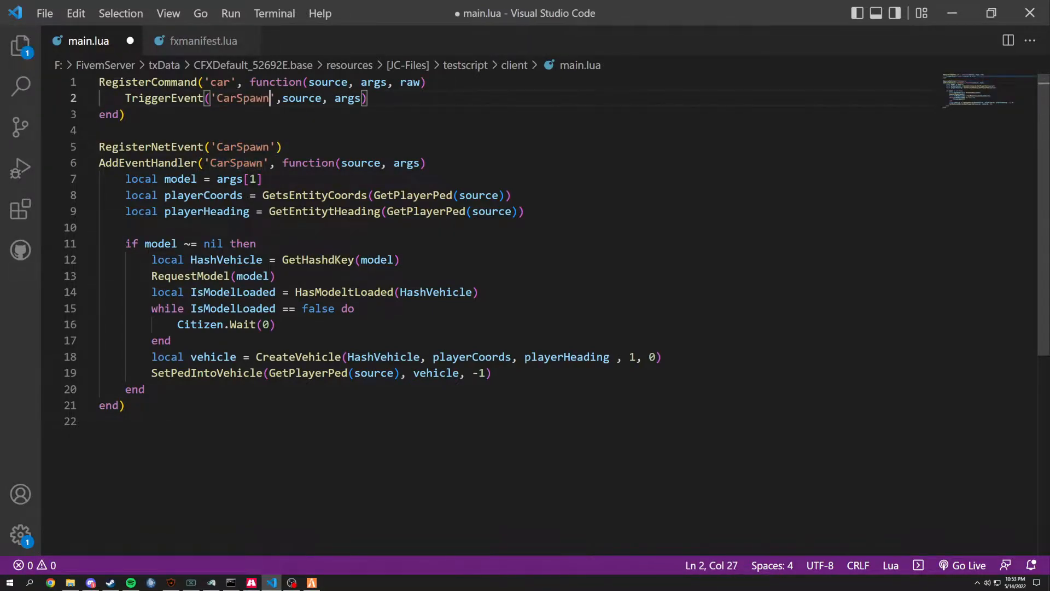
key(ctrl+s)
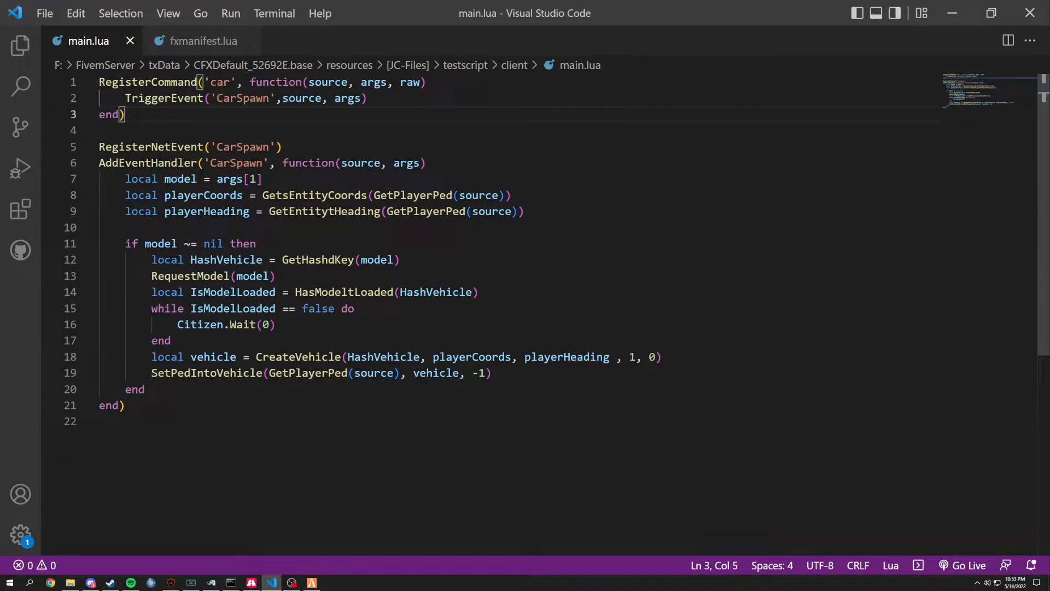
key(alt+tab)
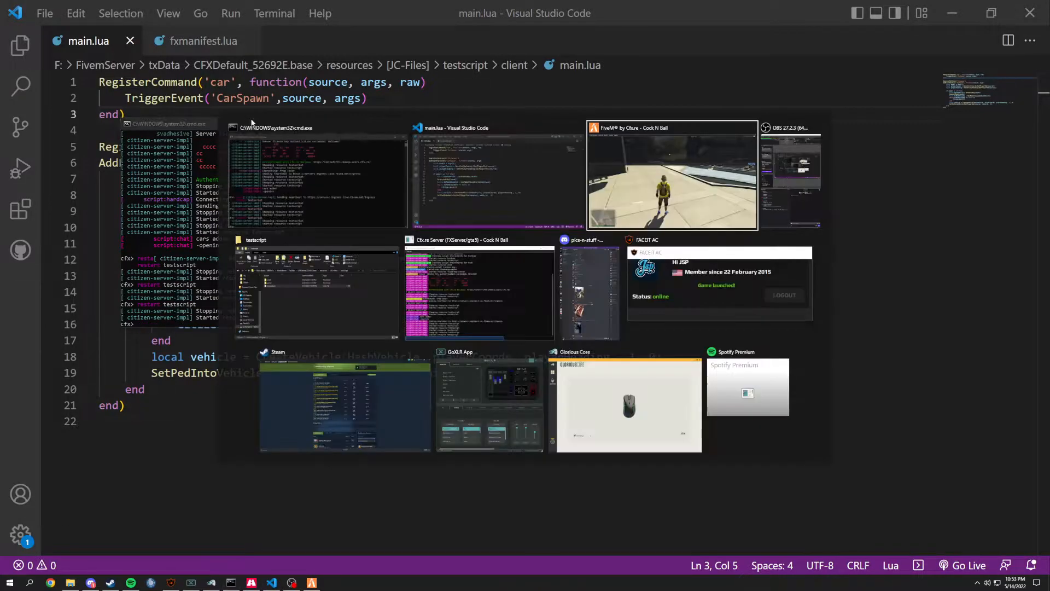
Step: Switch to FiveM, read the GetsEntityCoords nil-value error, and open the full client log
click(670, 175)
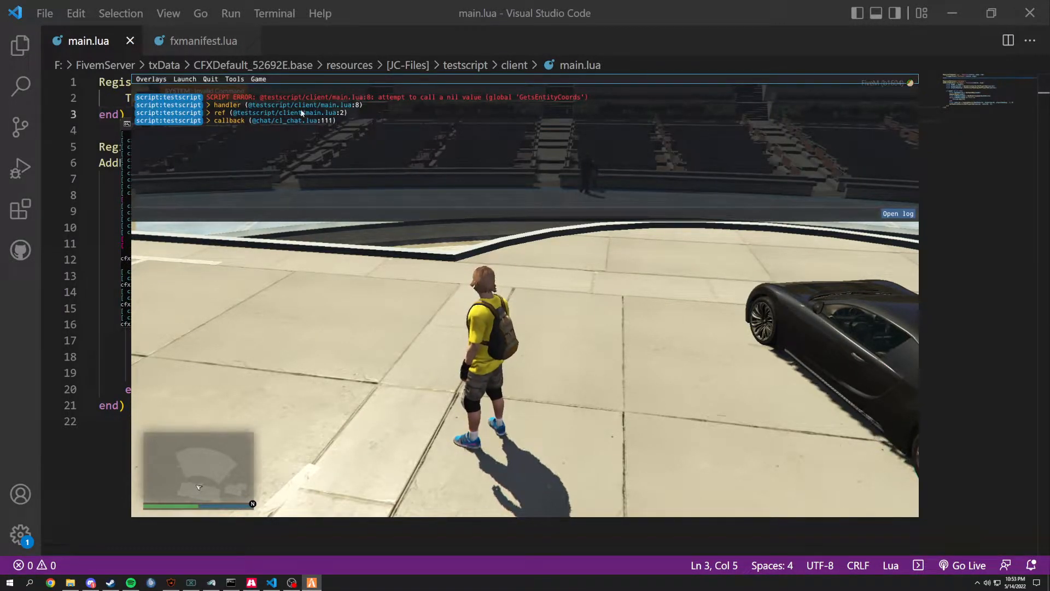
click(898, 213)
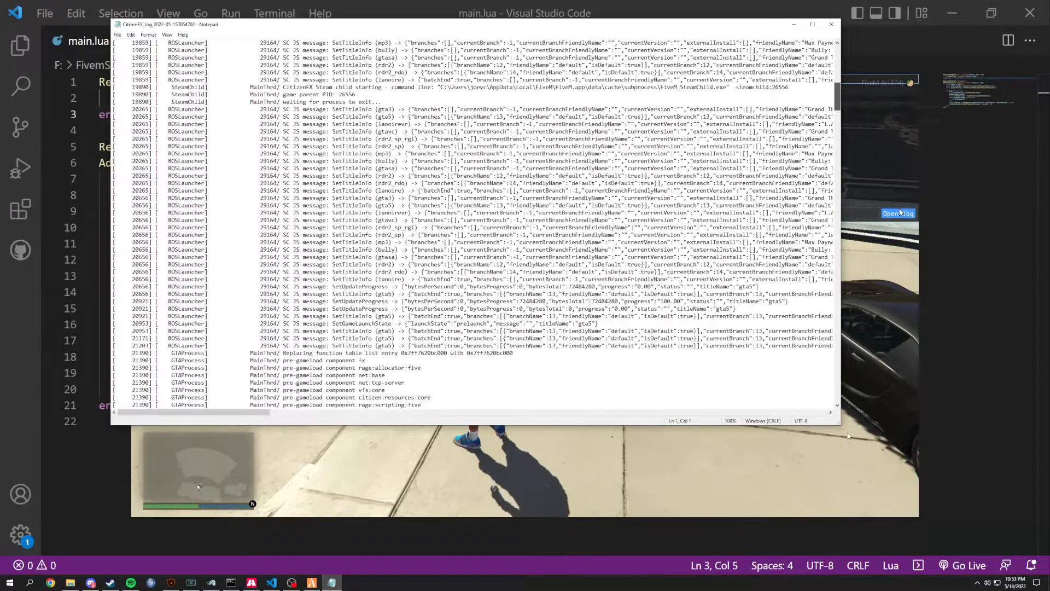
Step: Scroll to the end of the CitizenFX log in Notepad and maximize the window
scroll(up, 3)
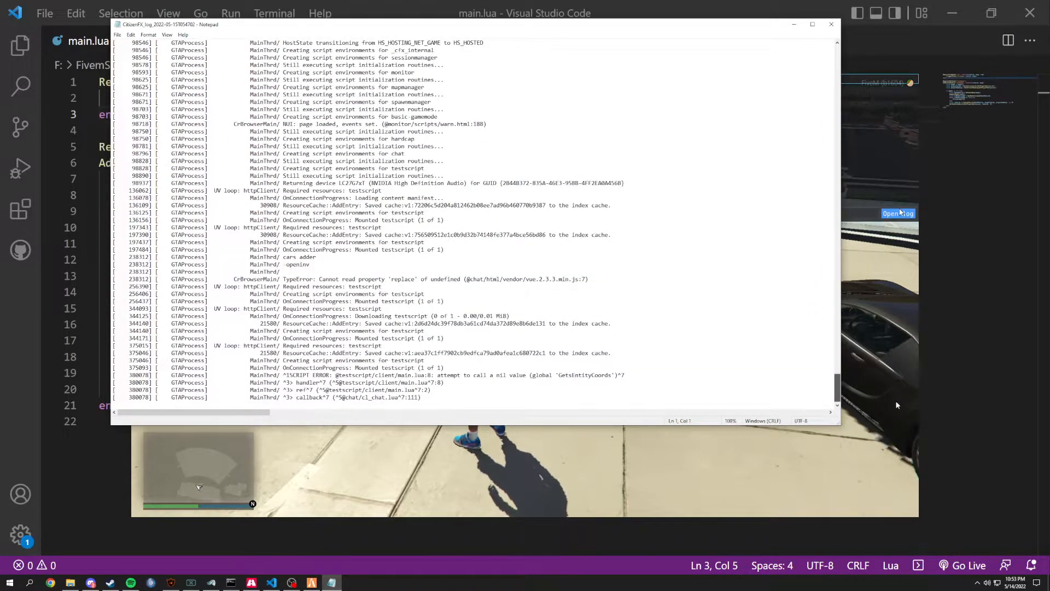
scroll(down, 3)
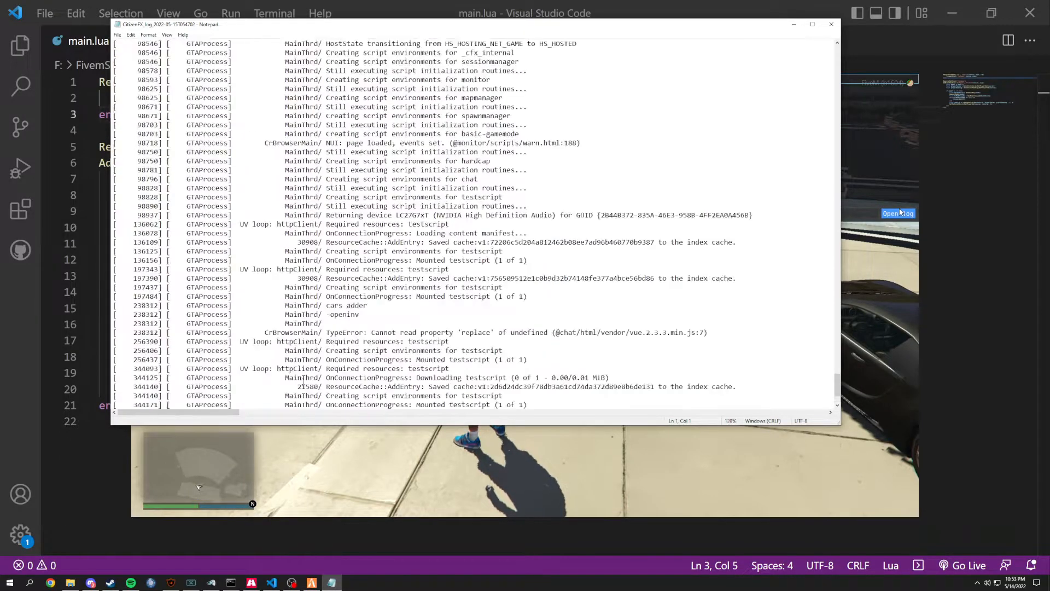
scroll(down, 3)
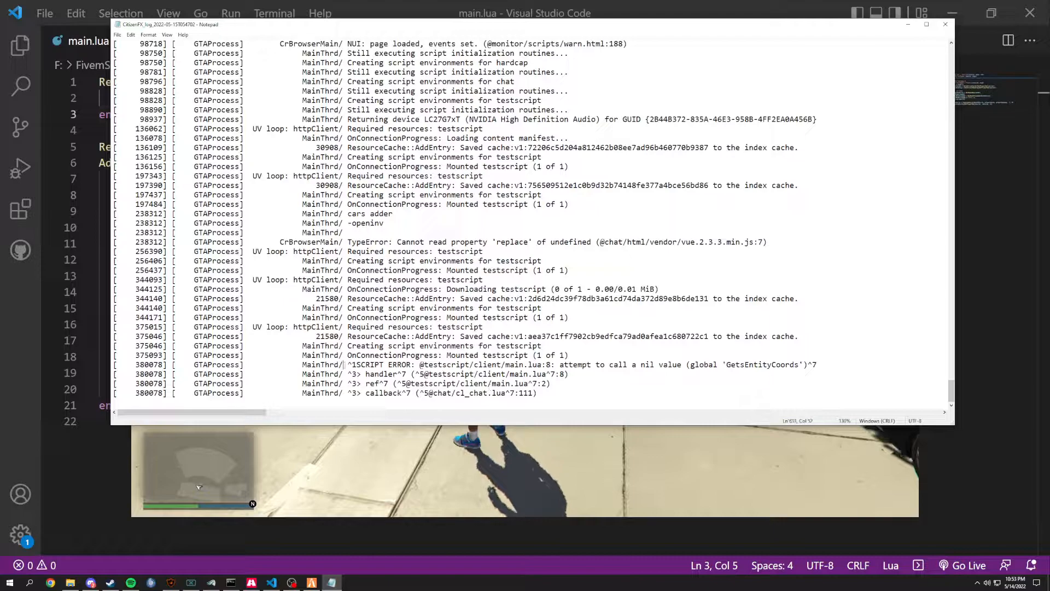
double_click(422, 364)
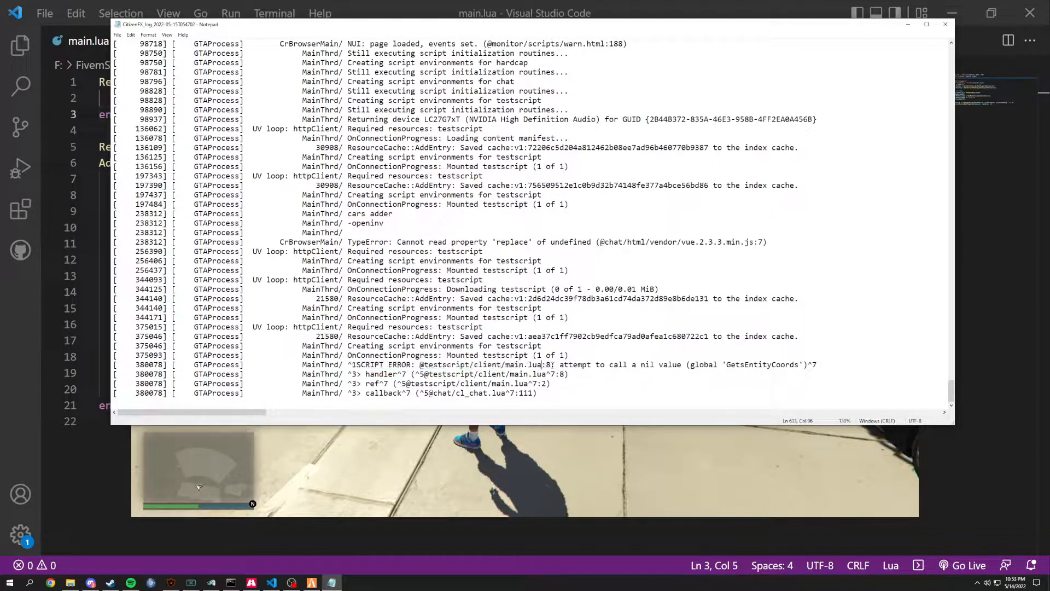
Step: Highlight the main.lua:8 reference and the misspelled GetsEntityCoords name in the error
double_click(512, 364)
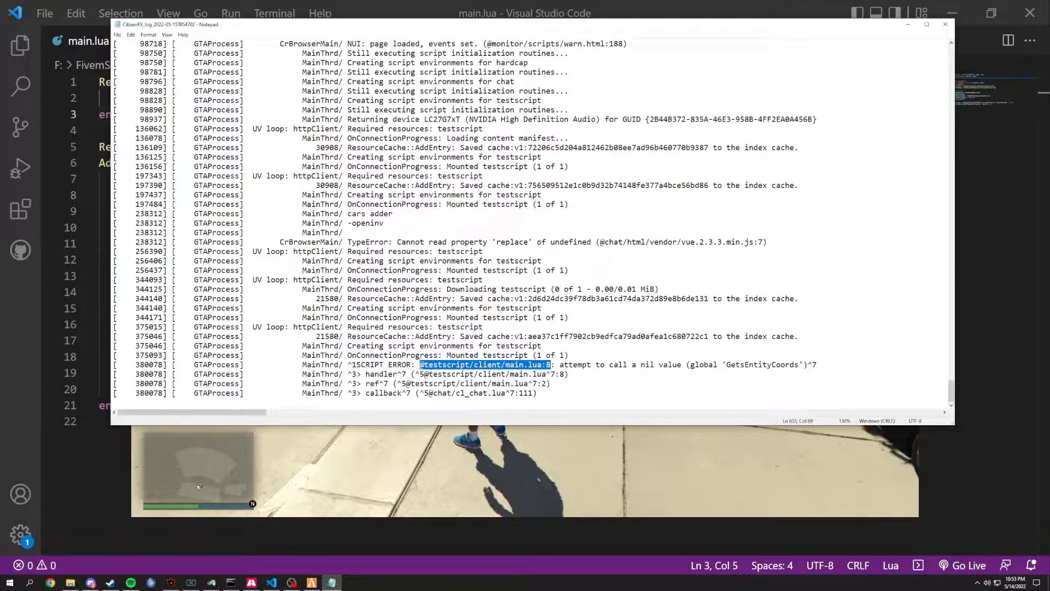
click(484, 364)
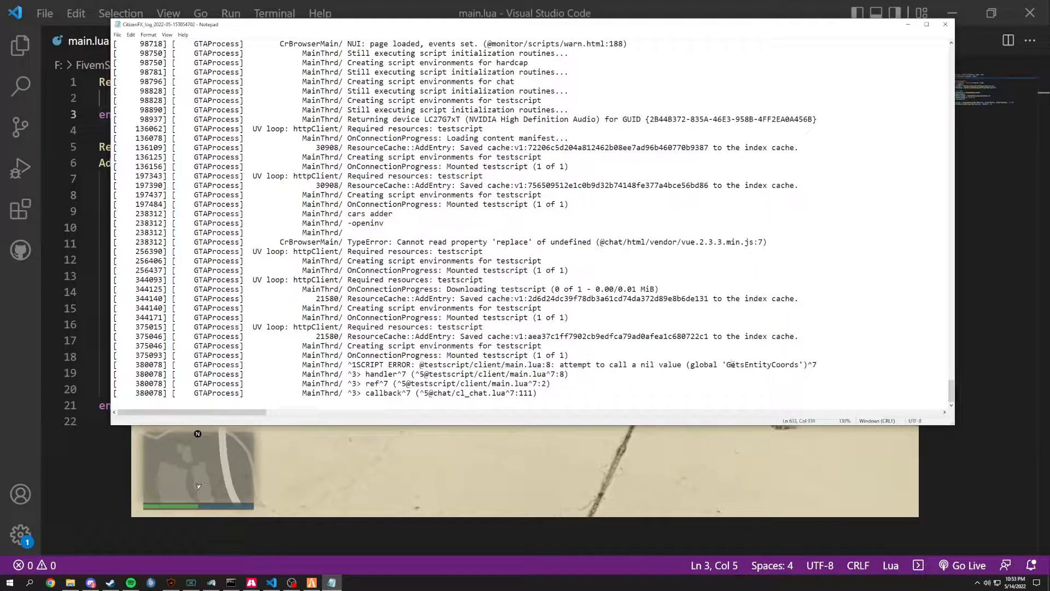
double_click(769, 365)
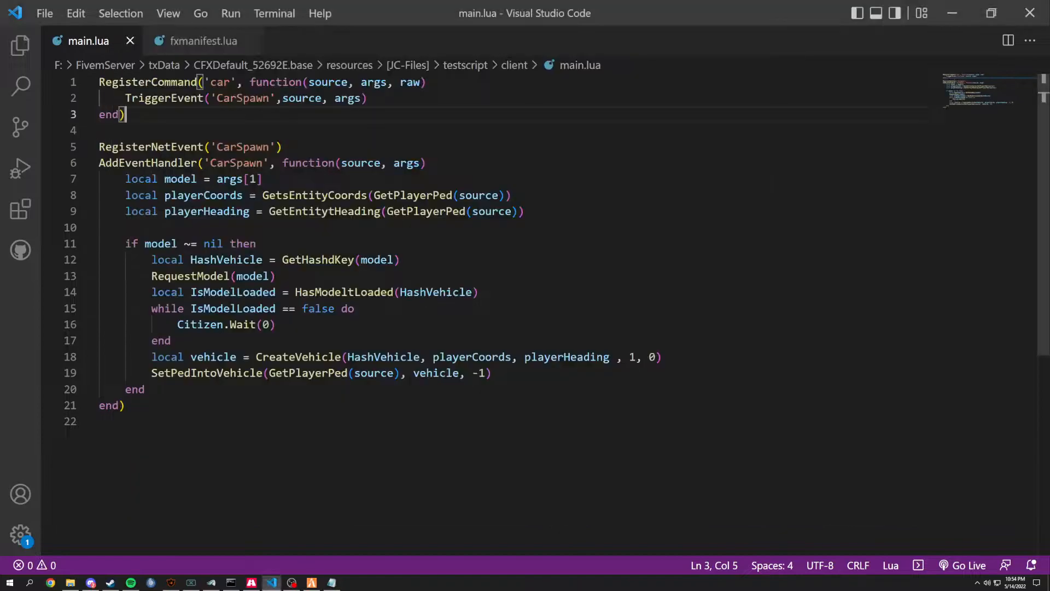
Step: Remove the stray 's' so line 8 calls GetEntityCoords again
double_click(314, 195)
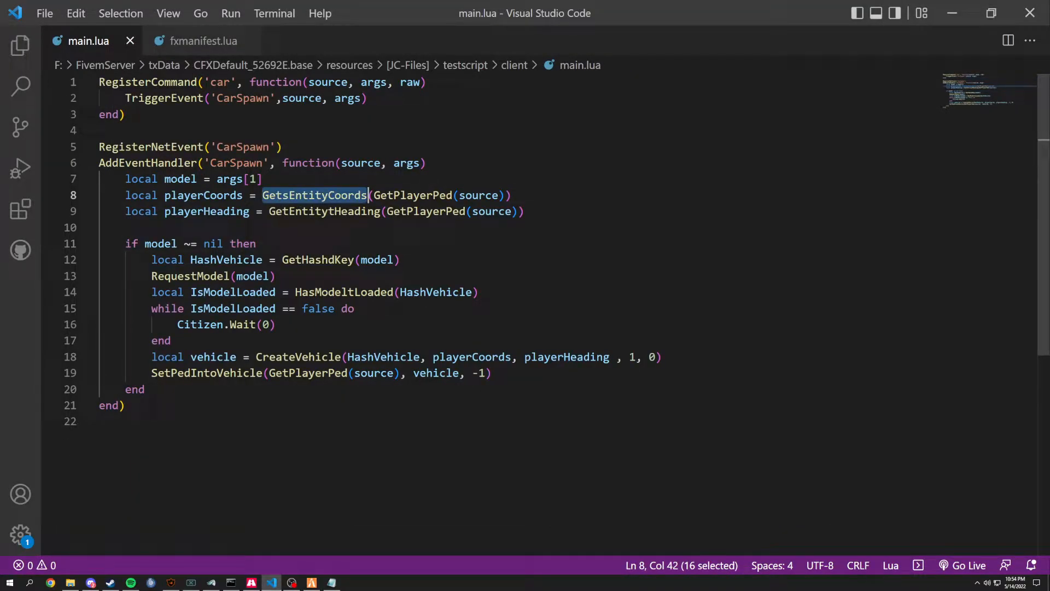
click(287, 194)
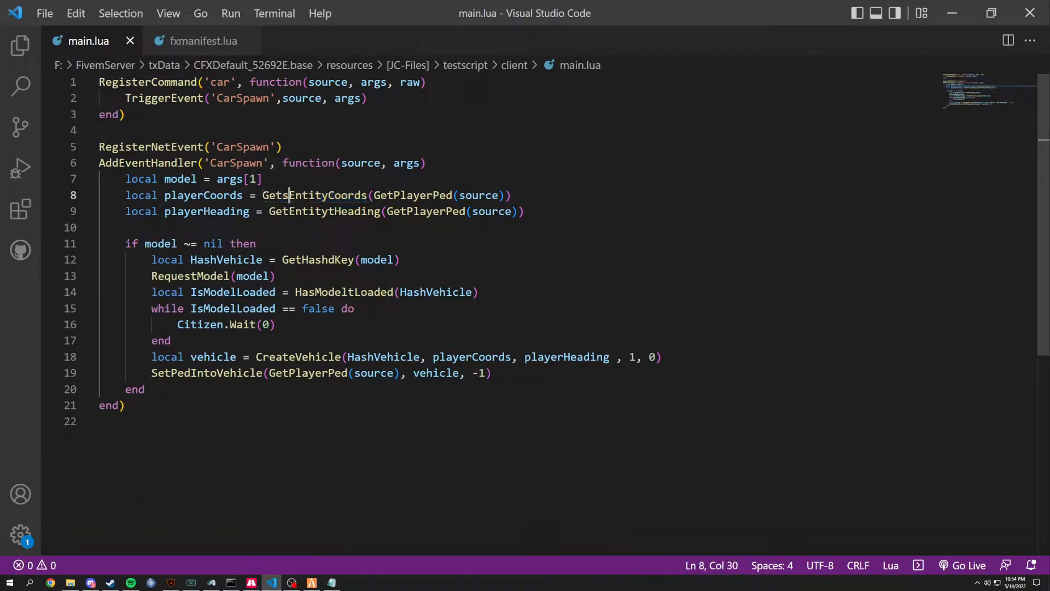
click(107, 227)
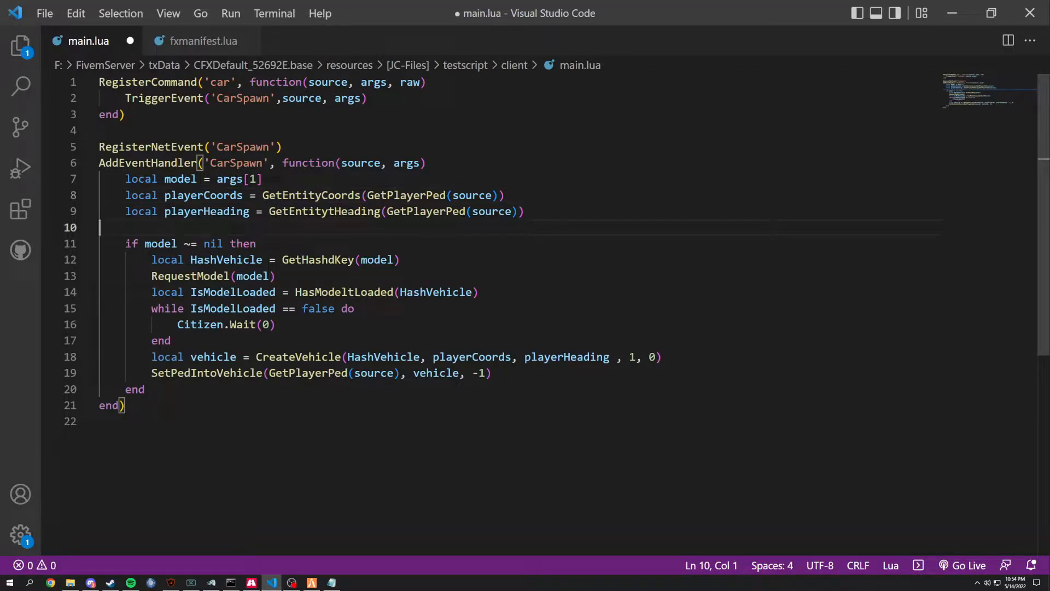
click(229, 580)
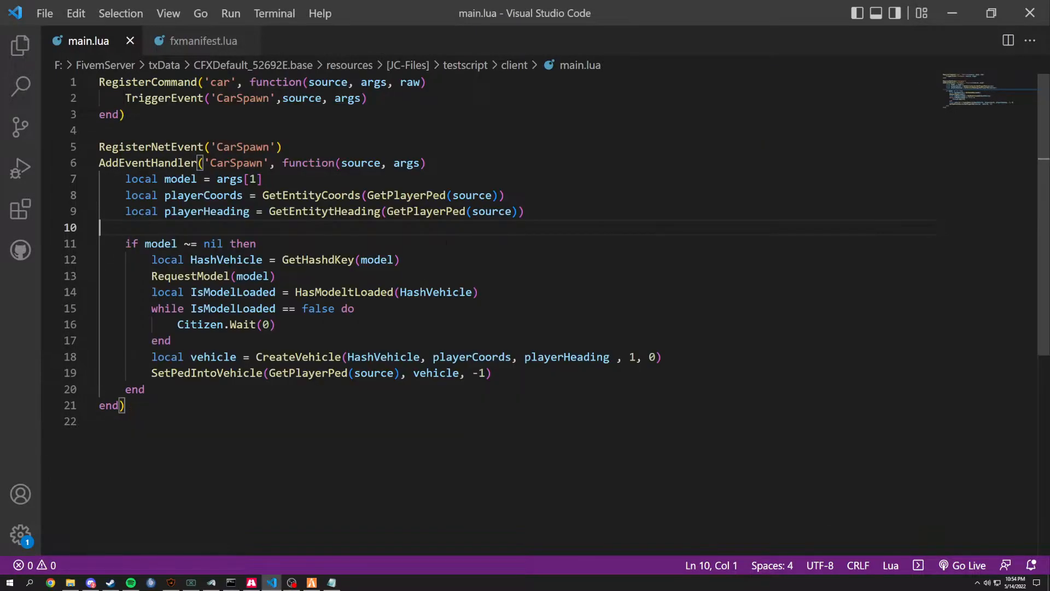
Step: Correct GetEntitytHeading and GetHashdKey, save main.lua, and switch to the game
click(323, 211)
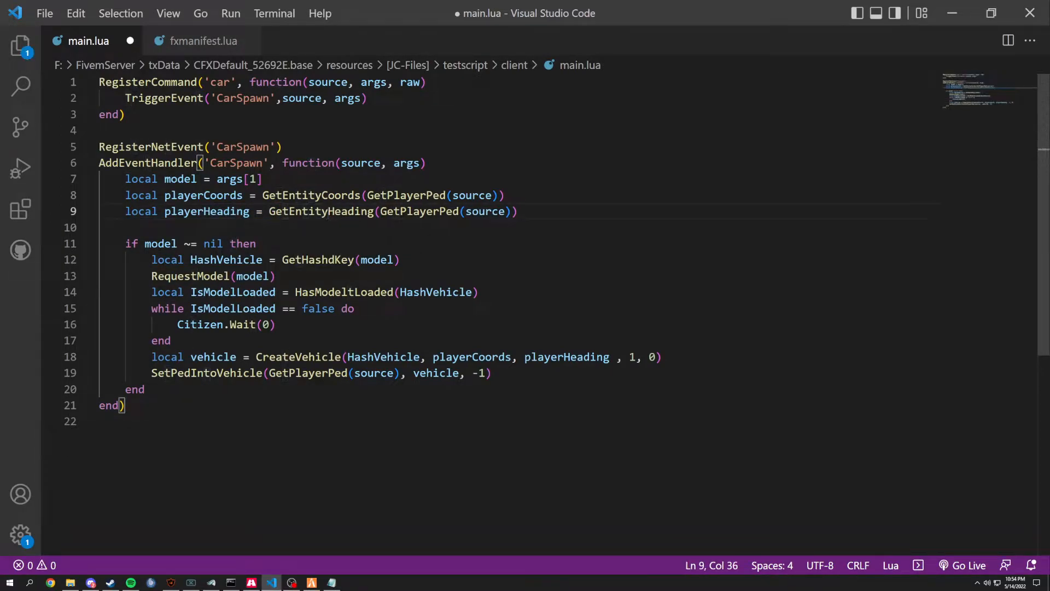
key(alt+tab)
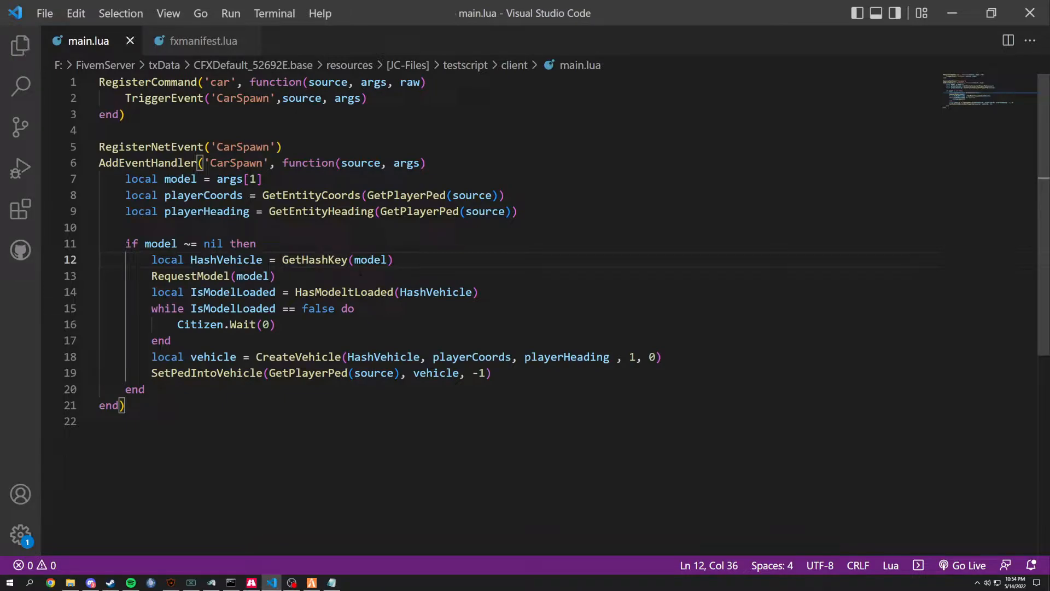
key(alt+tab)
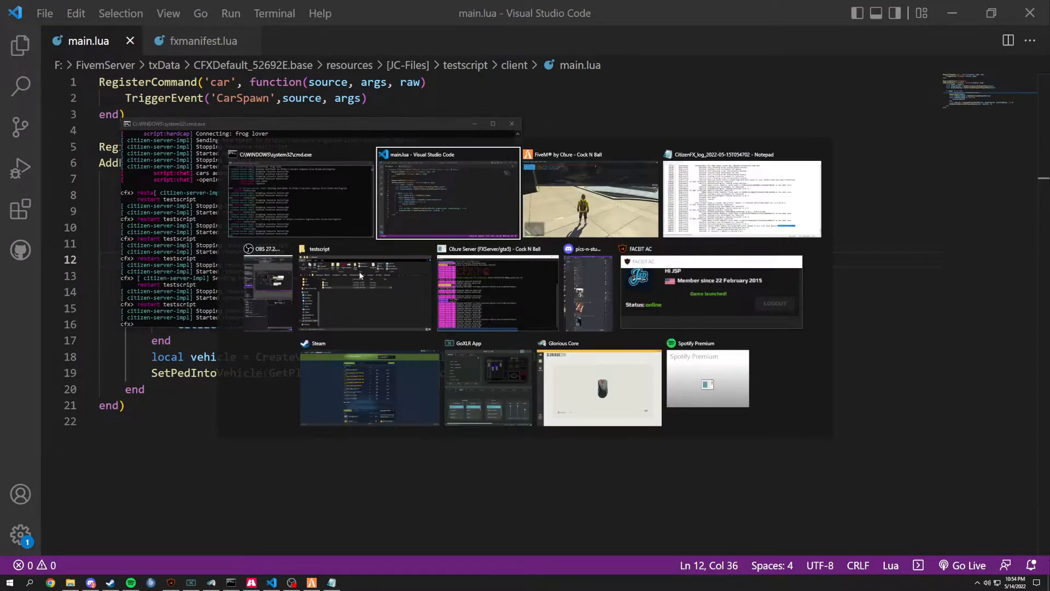
Step: Read the HasModeltLoaded line-14 error in FiveM and fix the name to HasModelLoaded in main.lua
click(590, 194)
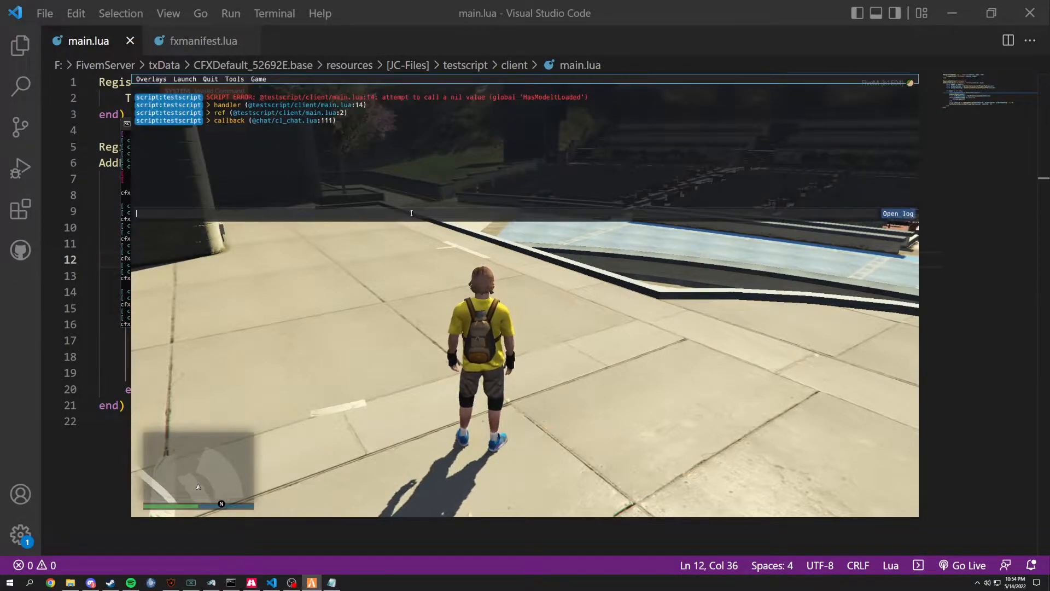
mouse_move(388, 99)
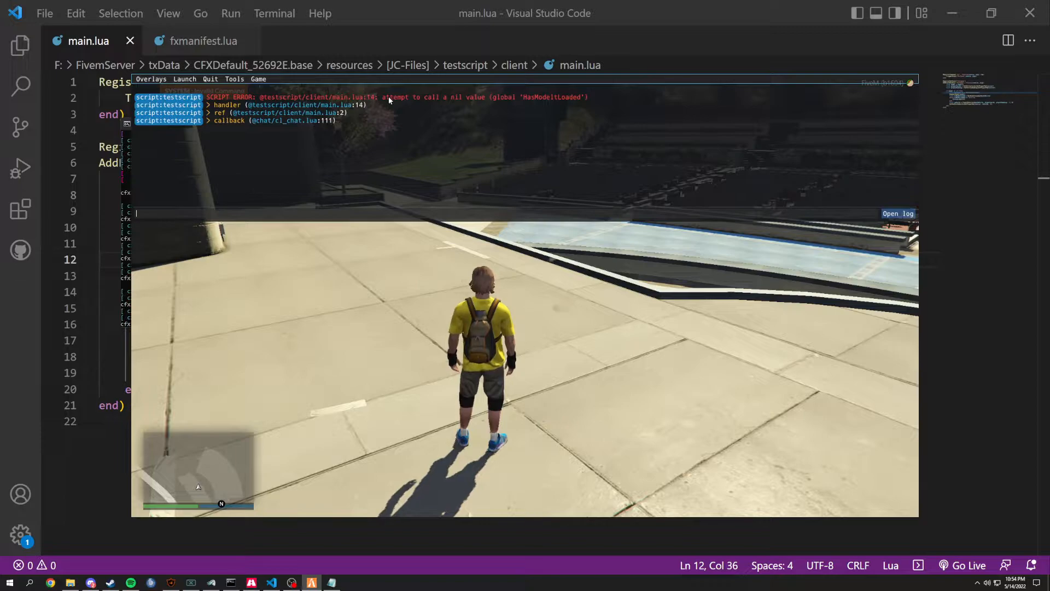
key(alt+tab)
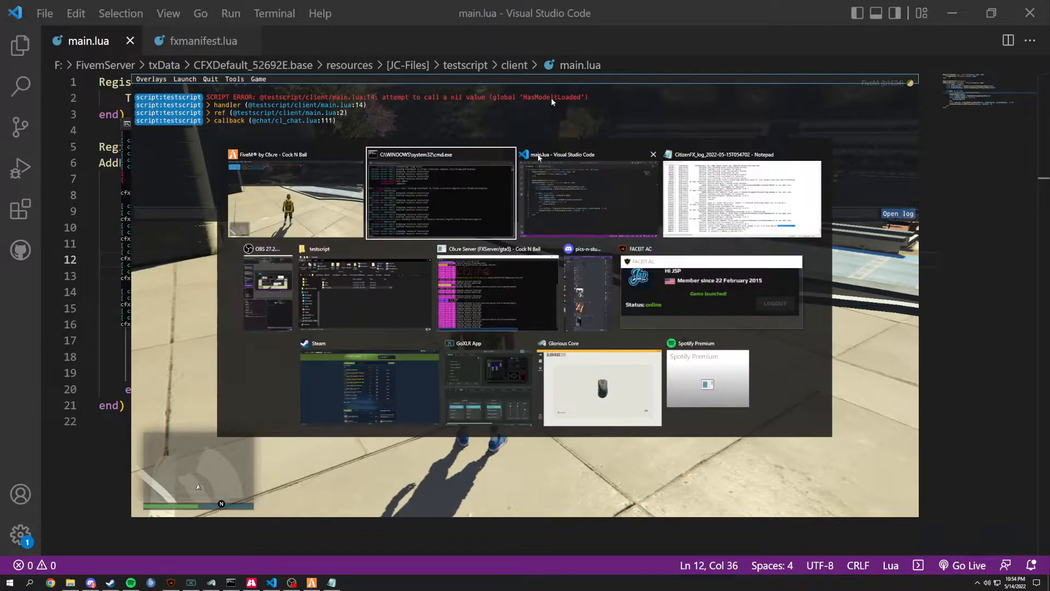
click(587, 195)
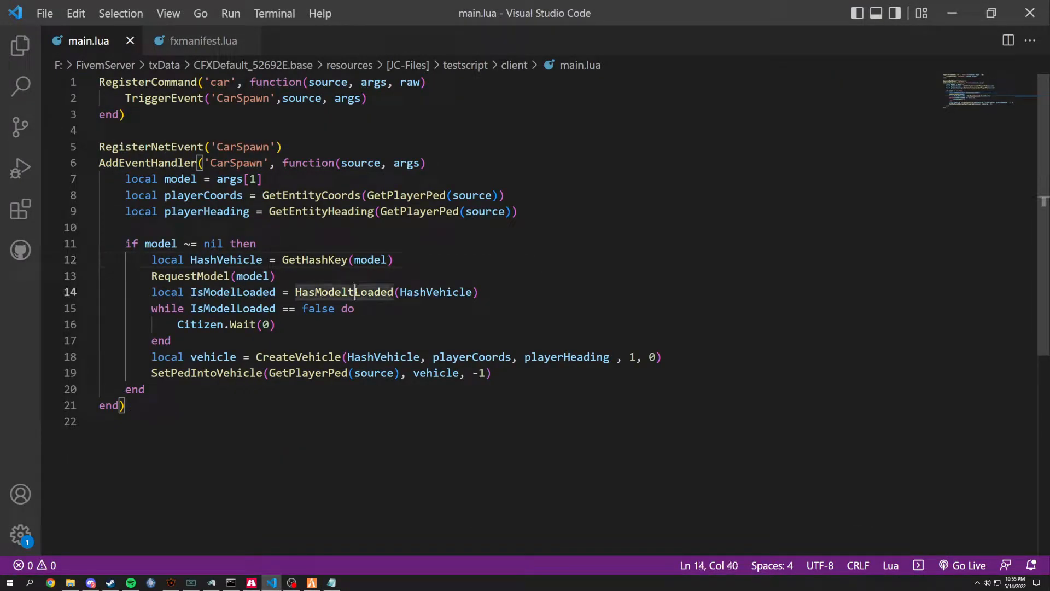
Step: Bring the FiveM console back and clear it
key(alt+tab)
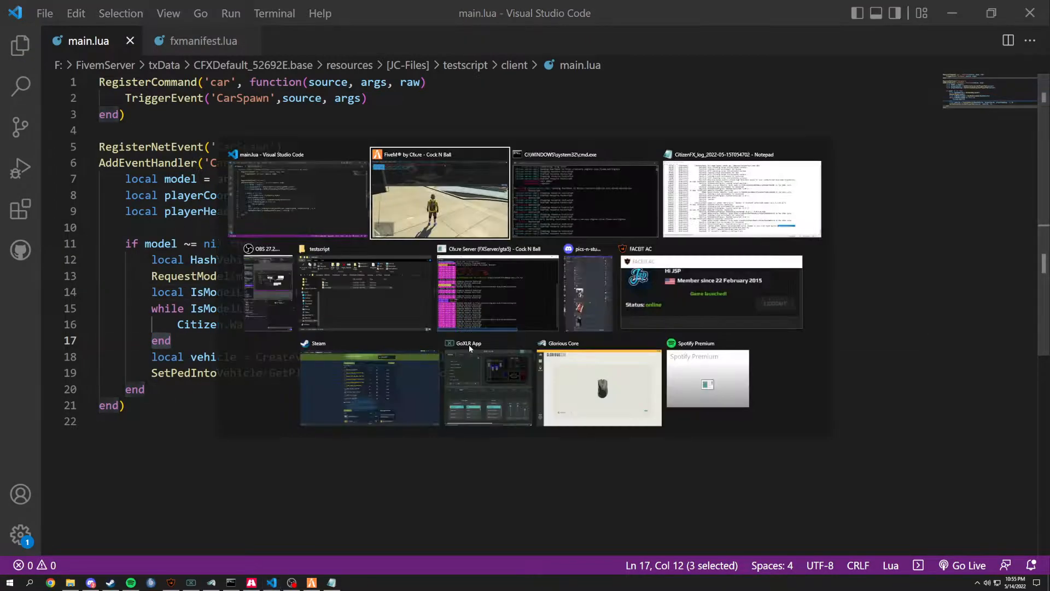
click(440, 194)
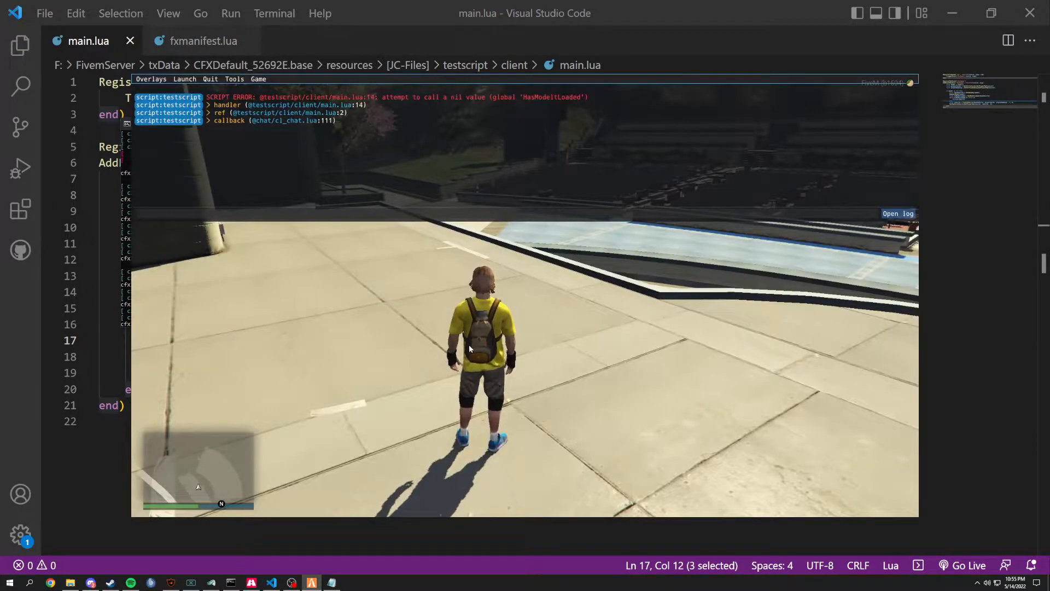
text(clear)
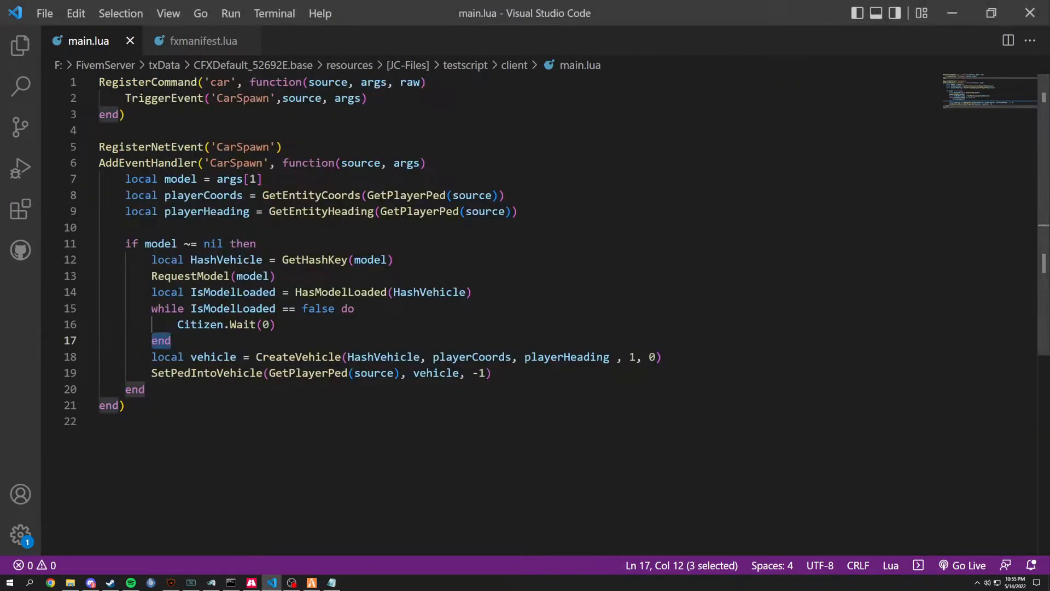
Step: Replace RequestModel's model argument on line 13 with HashVehicle from line 14 and save
click(273, 276)
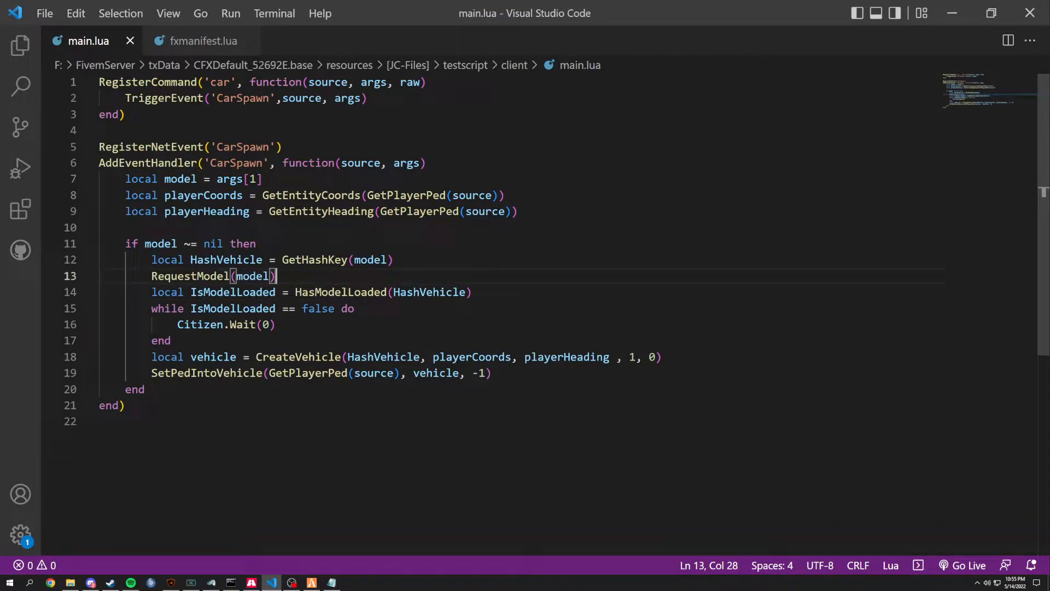
double_click(252, 275)
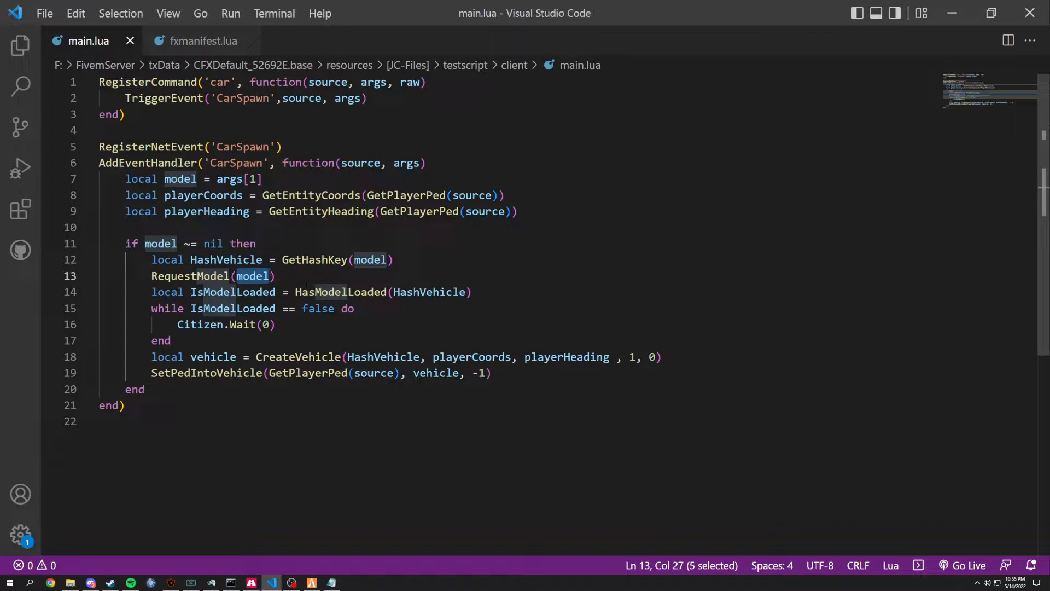
click(308, 291)
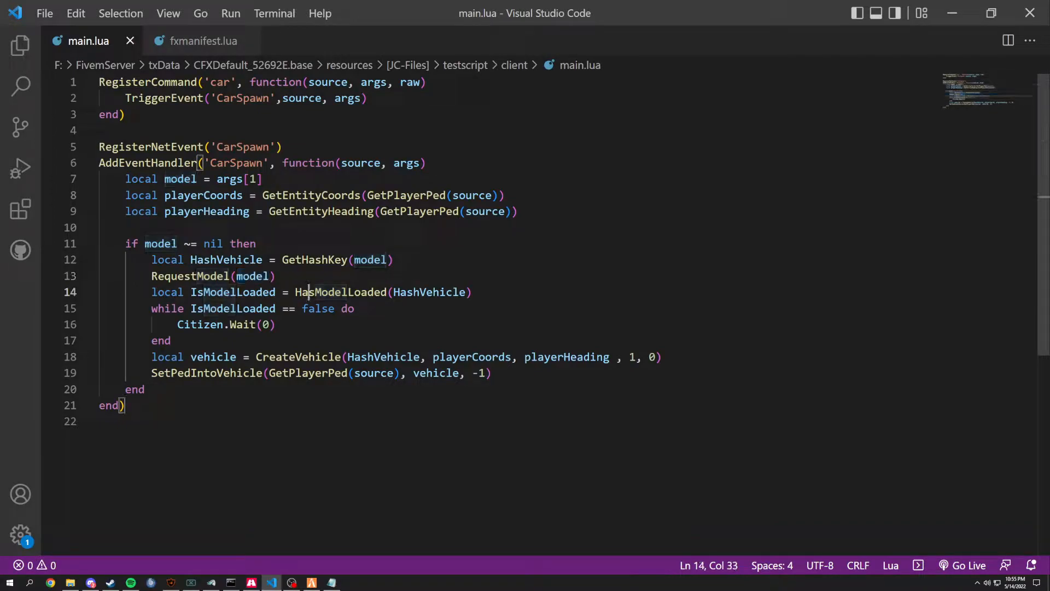
double_click(429, 291)
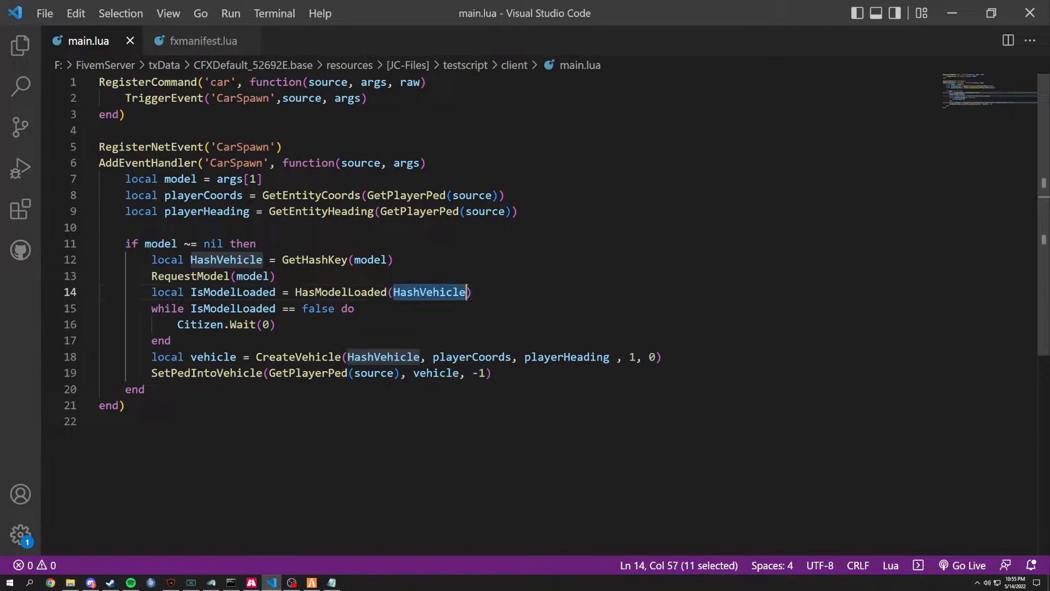
text(HashVehicle)
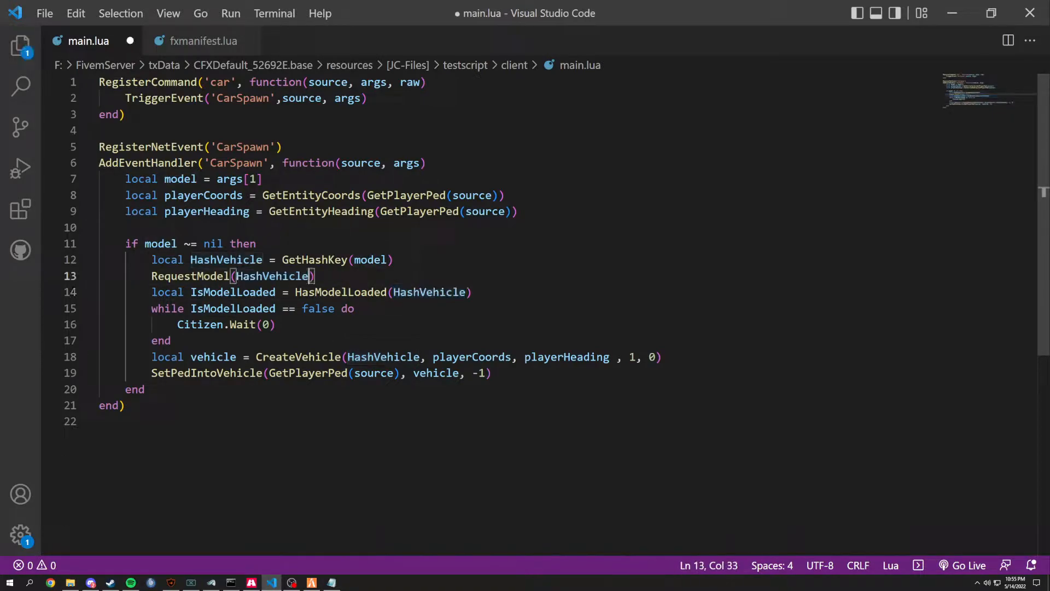
double_click(369, 260)
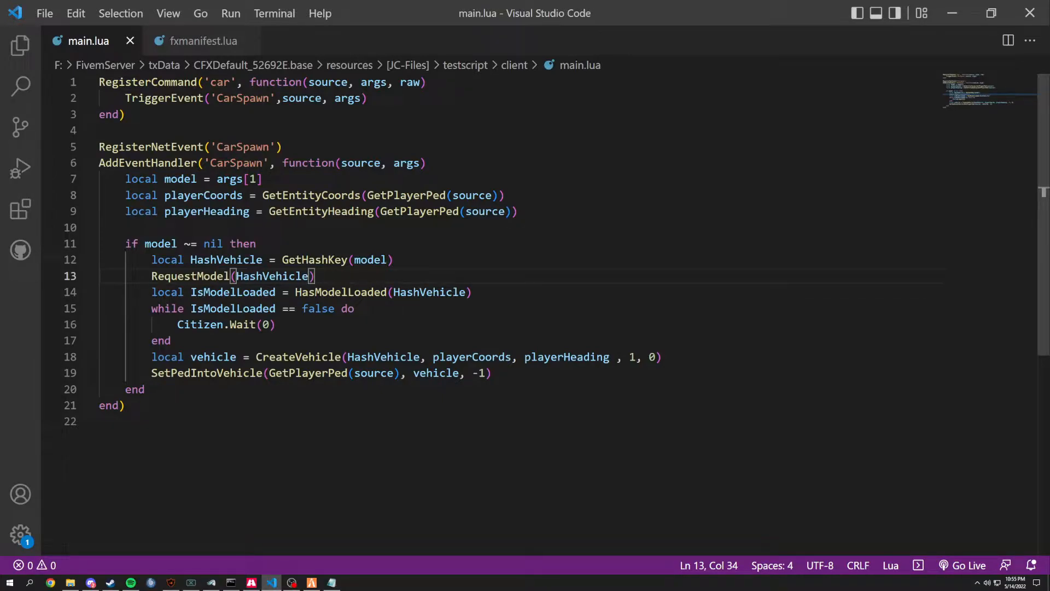
scroll(down, 3)
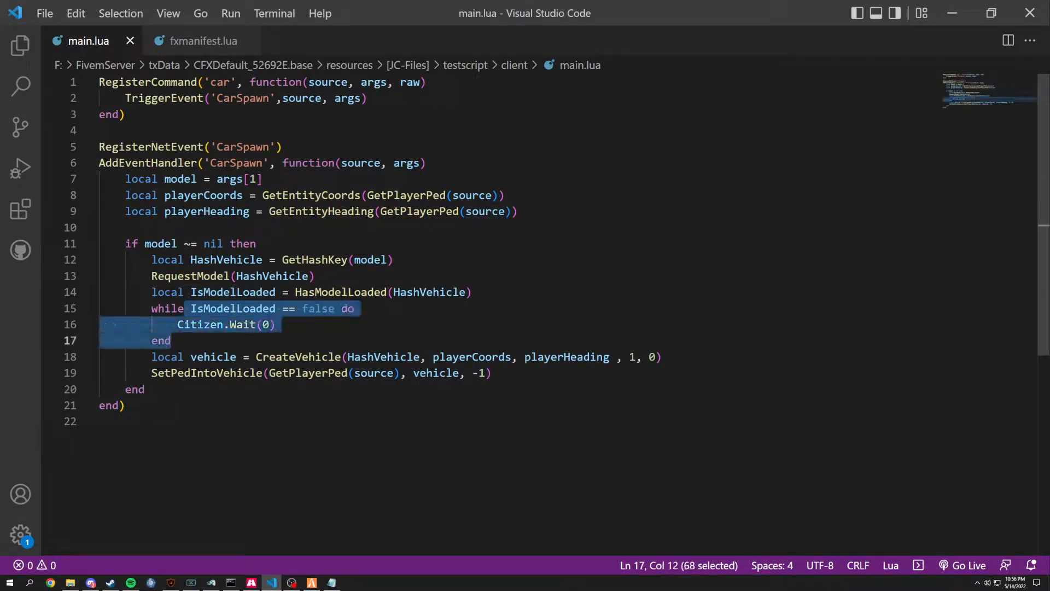
Step: Rename line 12's variable to HashsVehicle, save, and test /car in FiveM where a white car spawns
click(267, 324)
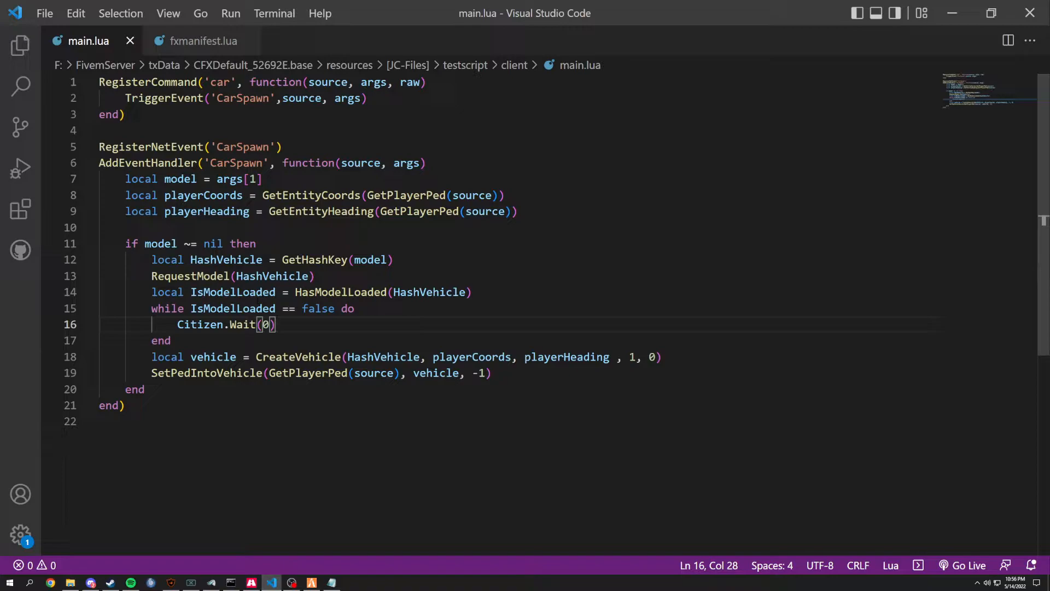
click(215, 260)
text(s)
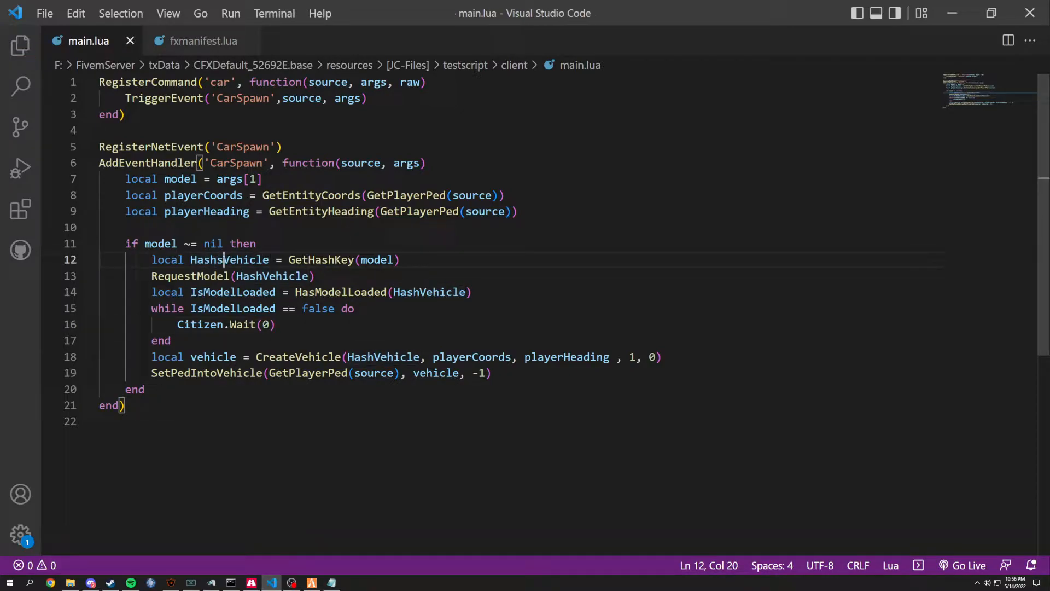
click(229, 582)
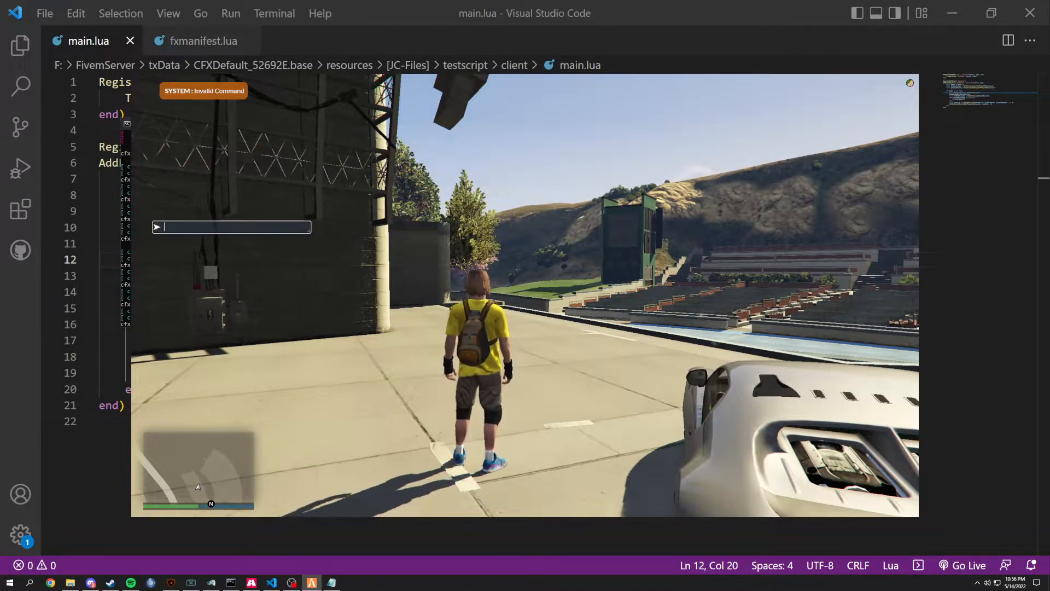
key(alt+tab)
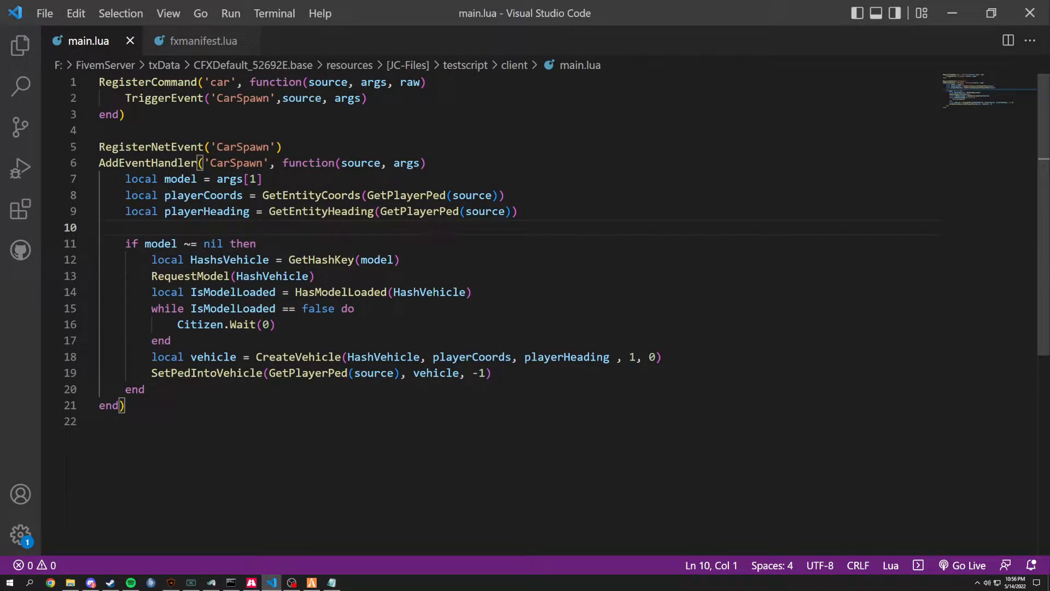
Step: Space out the handler and add print(HashsVehicle .. '1') before the model request
key(Enter)
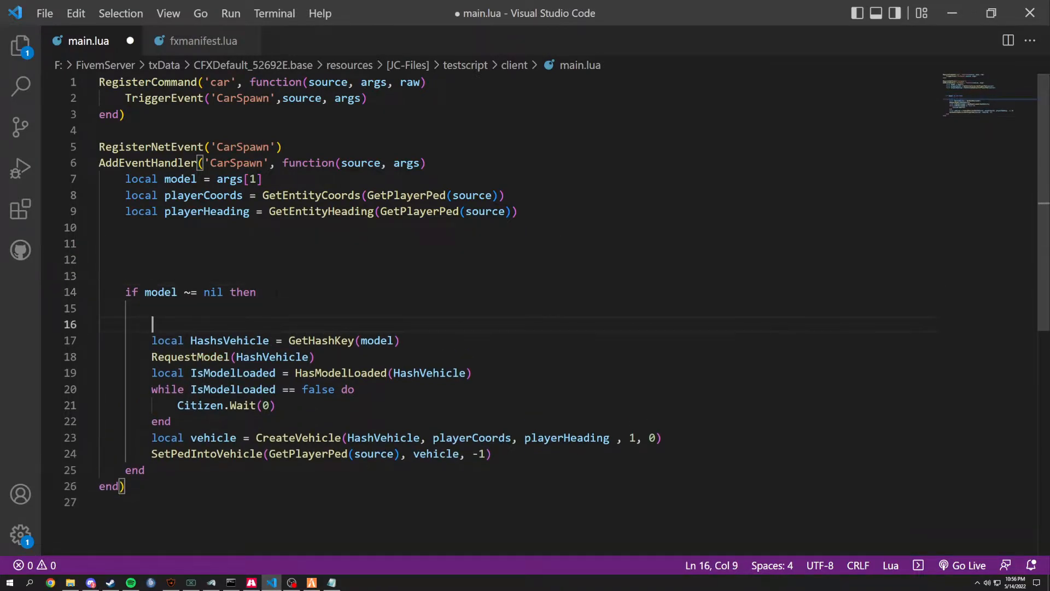
key(Enter)
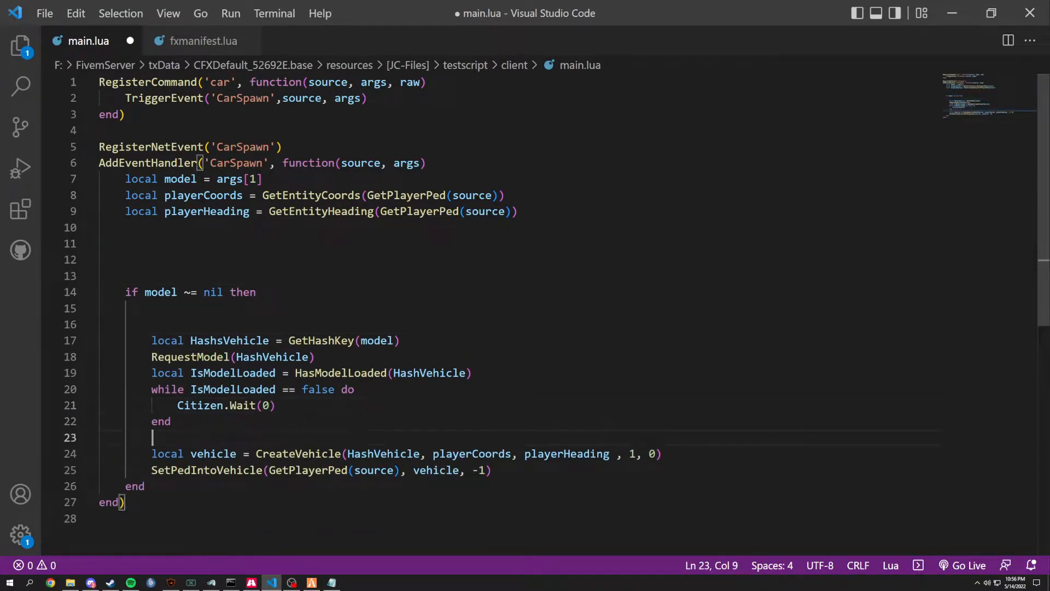
key(Enter)
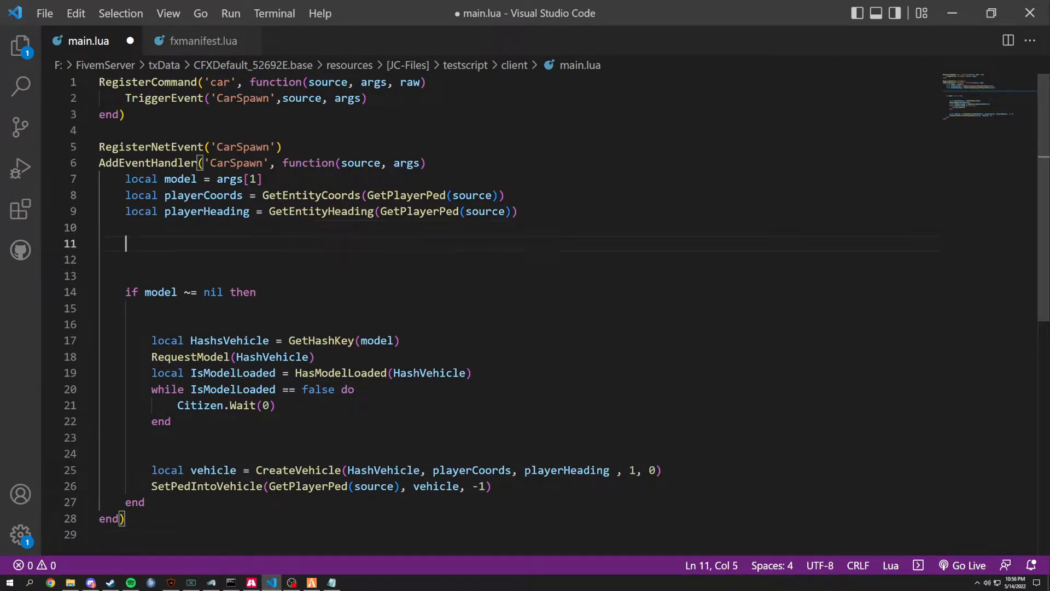
text(print()
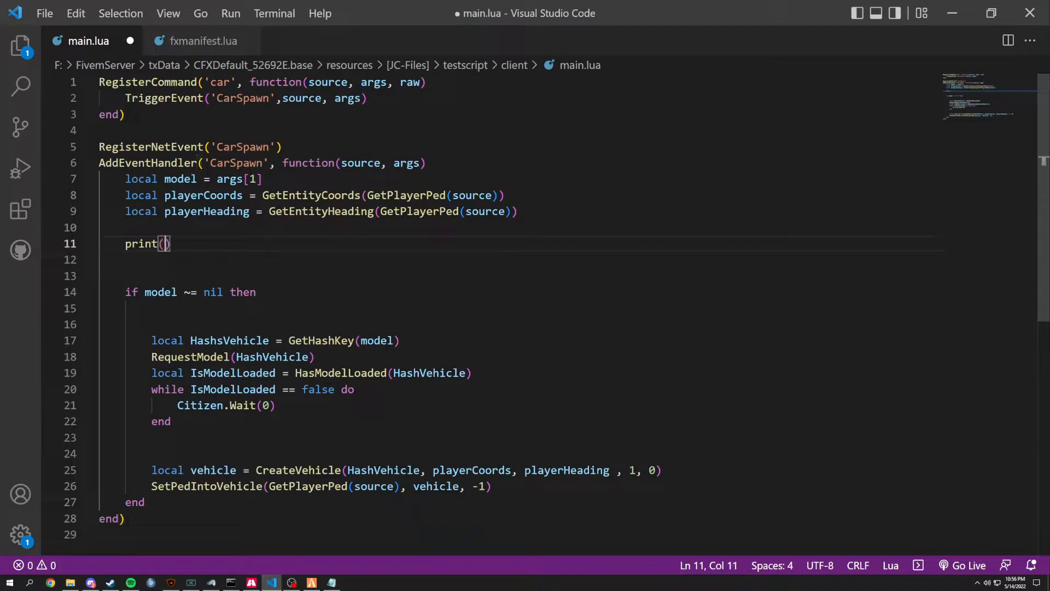
double_click(272, 357)
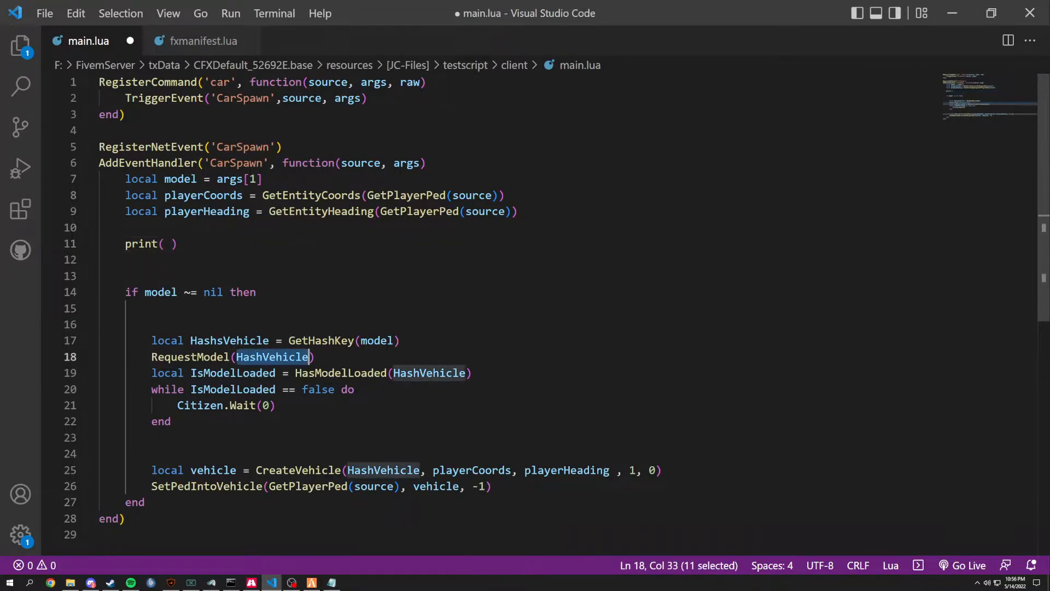
text(HashsVehicle ..)
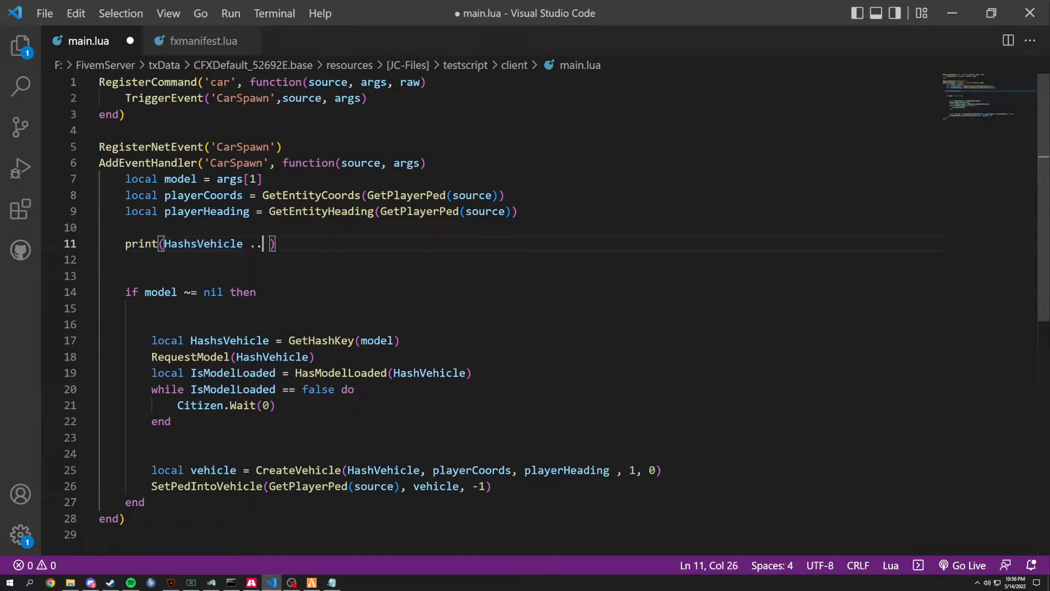
text(')
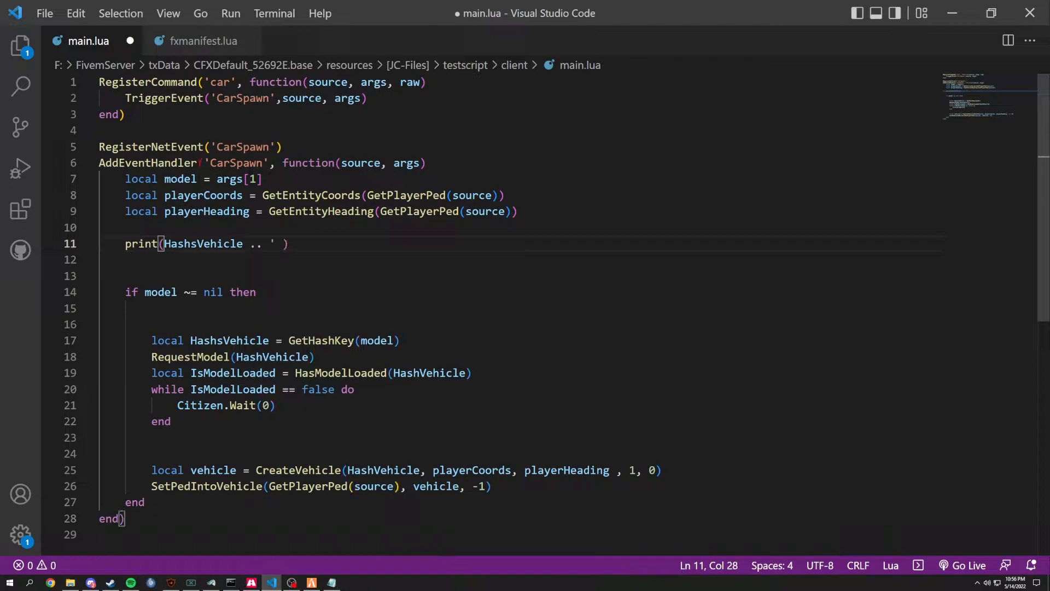
text(1)
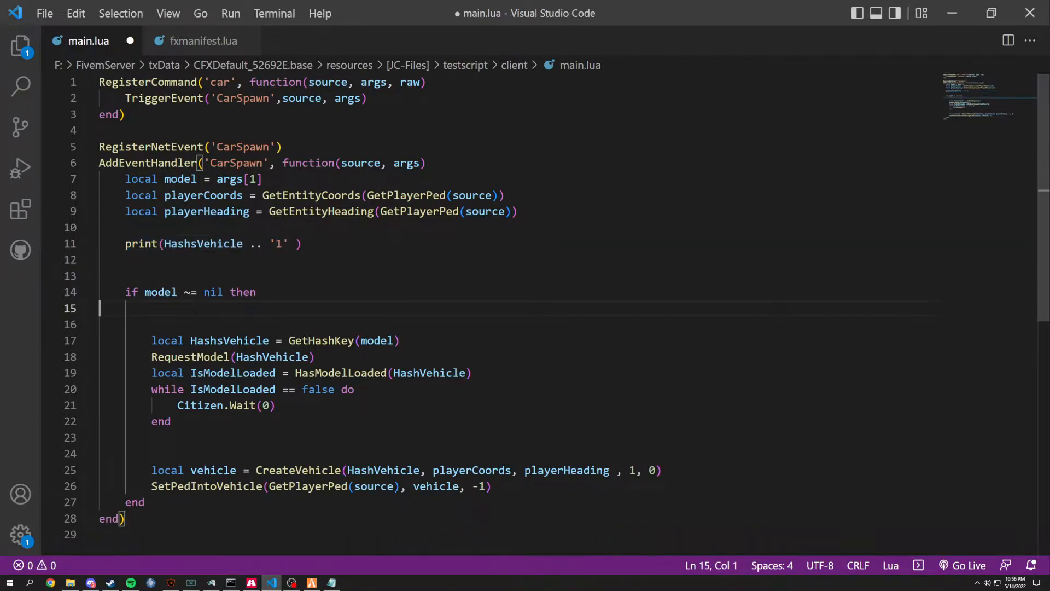
Step: Add prints tagged '2' and '3' inside and after the load loop, rename to HashVehicle, save, switch to FiveM
text(print(HashsVehicle .. '2' ))
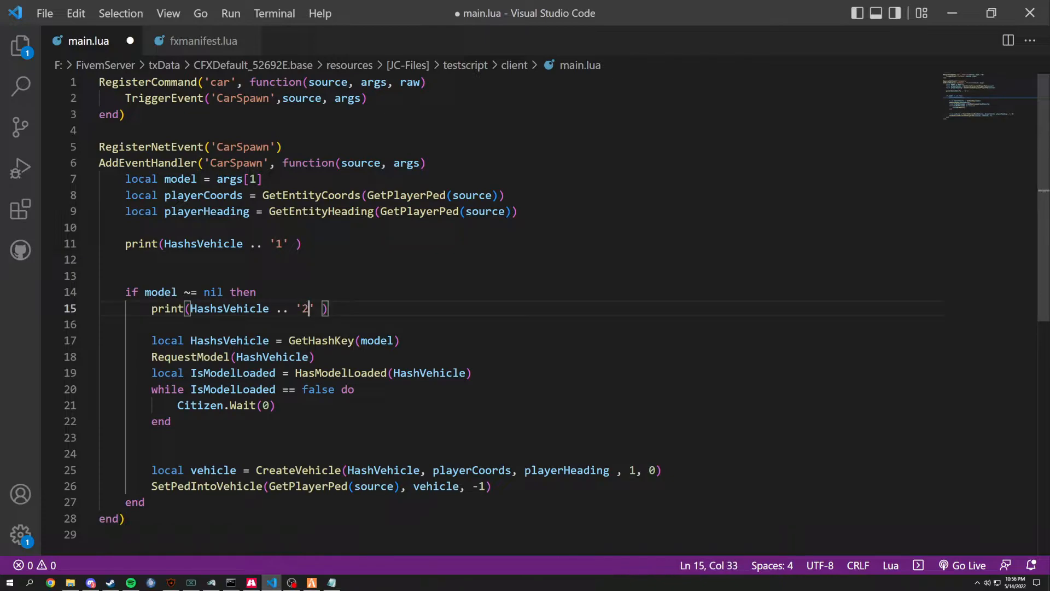
click(100, 453)
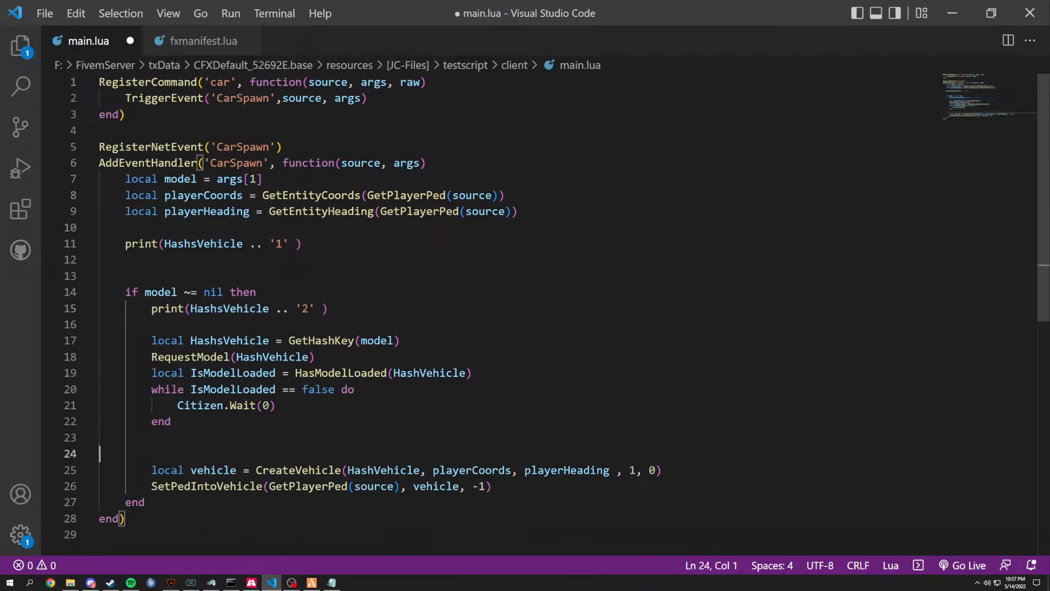
text(print(HashsVehicle .. '3' ))
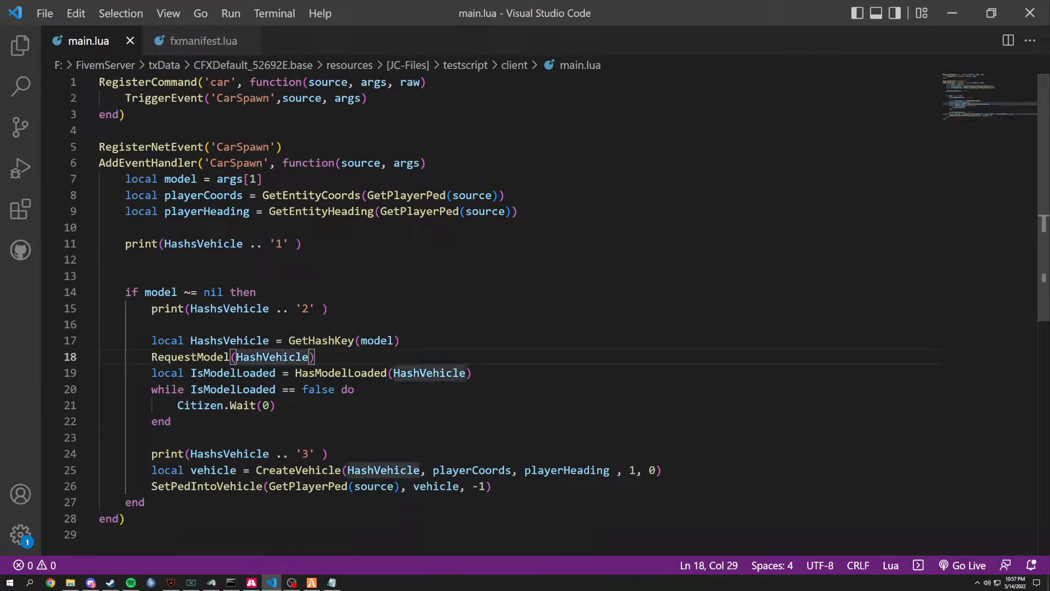
double_click(228, 452)
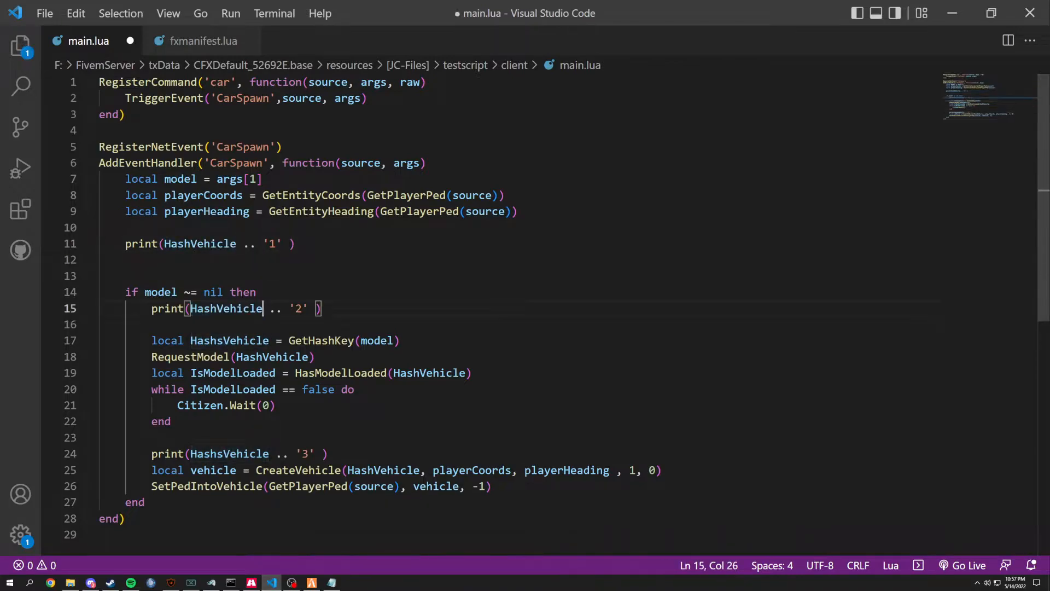
key(alt+tab)
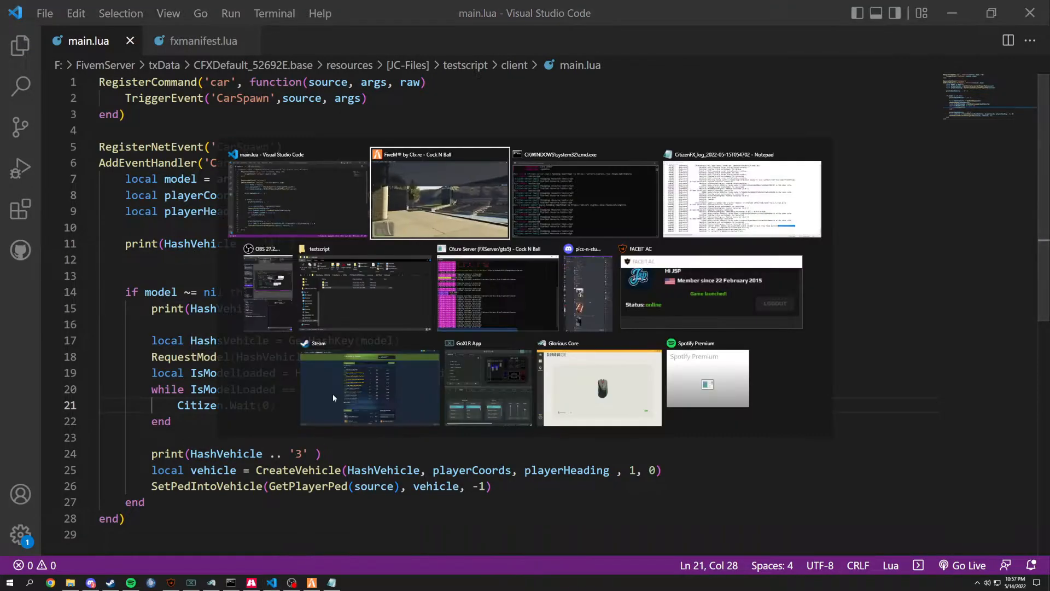
Step: Check the FiveM console's nil HashVehicle error and return to main.lua to drop the top print
click(439, 195)
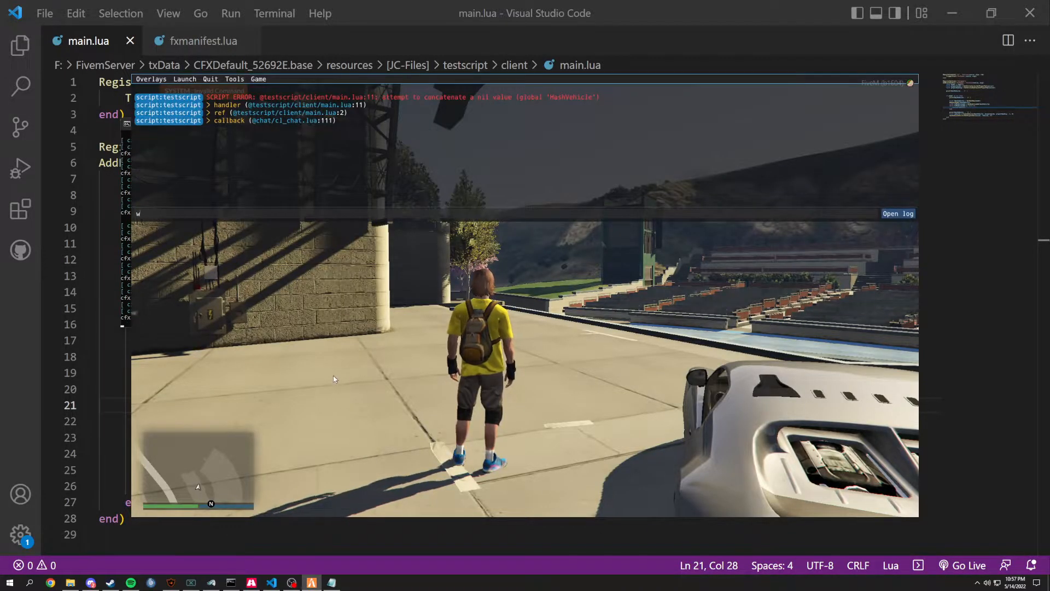
key(alt+tab)
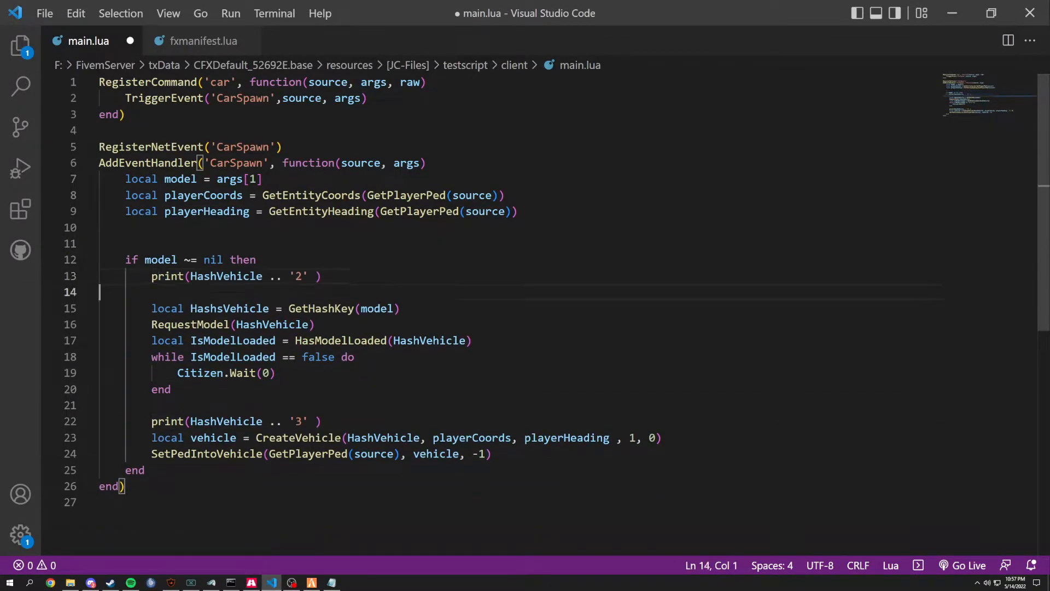
Step: Remove the print inside the if block and add print(HashVehicle .. '2') before CreateVehicle
key(Delete)
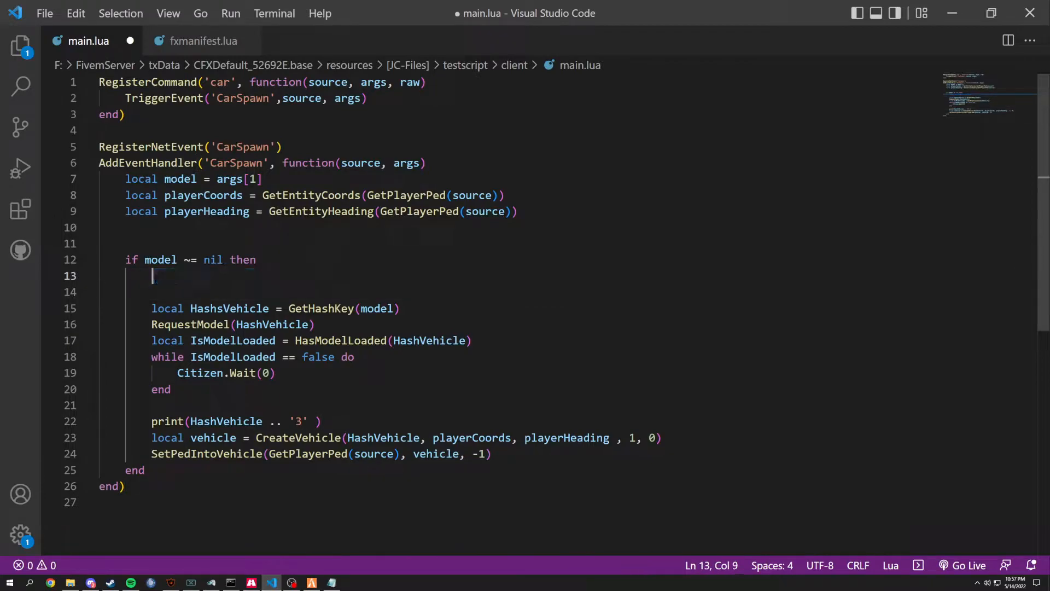
text(print(HashVehicle .. '2' ))
text(print(HashVehicle .. '1' ))
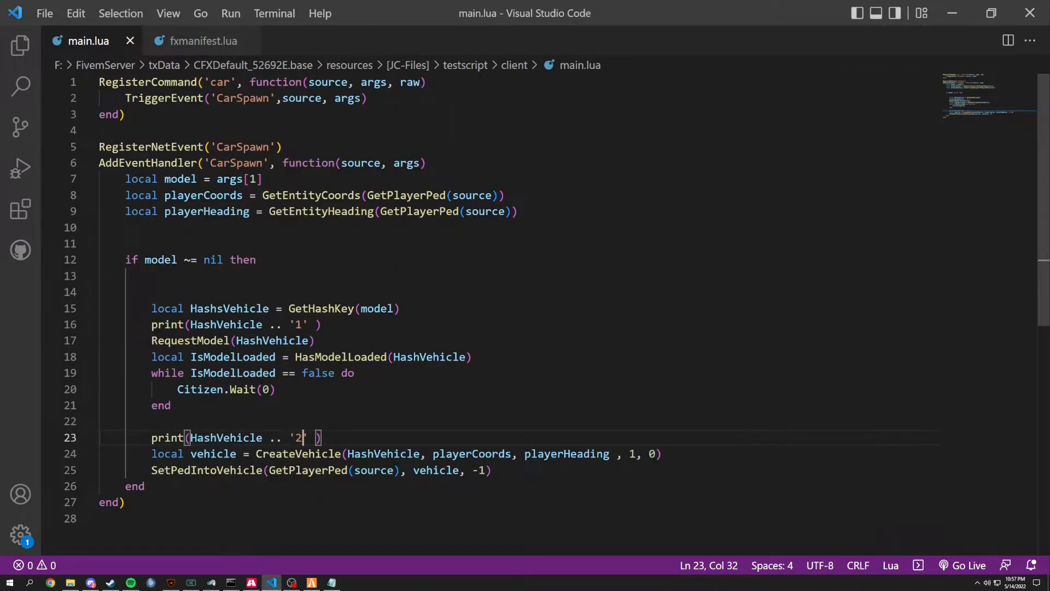
Step: Rename both debug prints to use HashsVehicle, save, and switch to the game to test
double_click(228, 308)
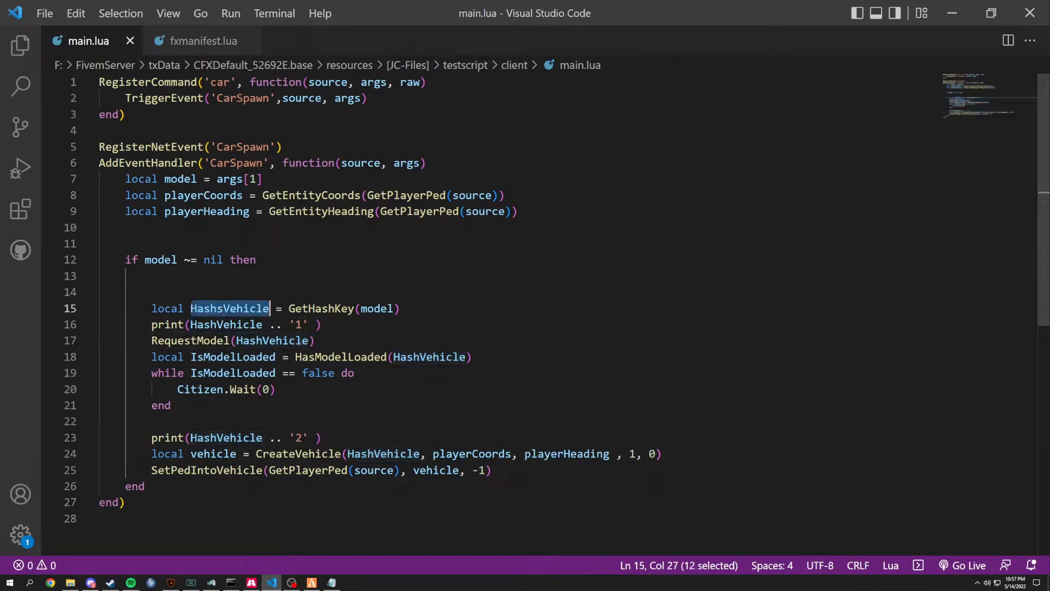
click(227, 324)
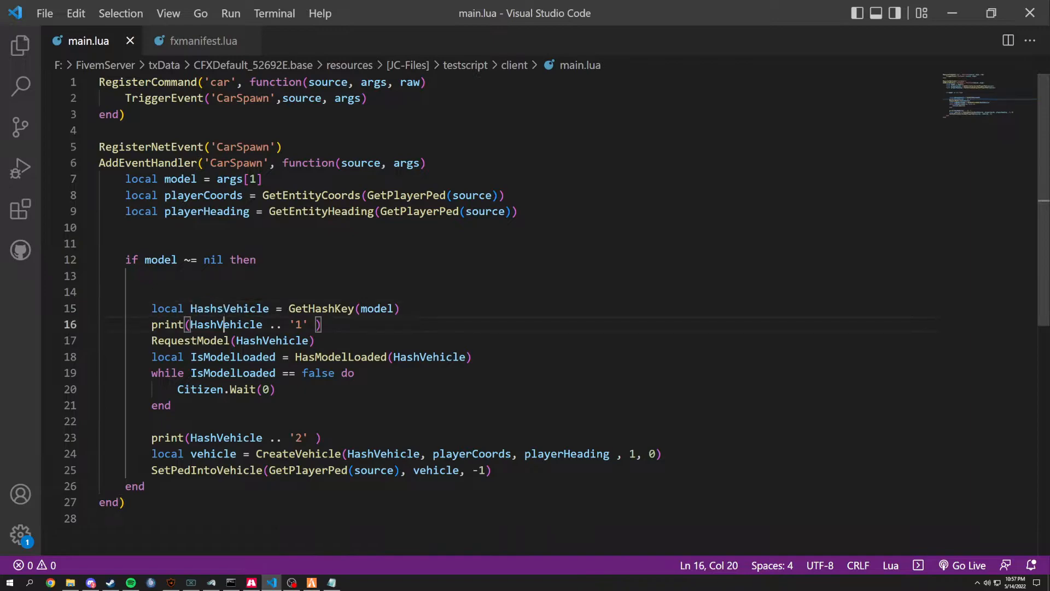
double_click(225, 324)
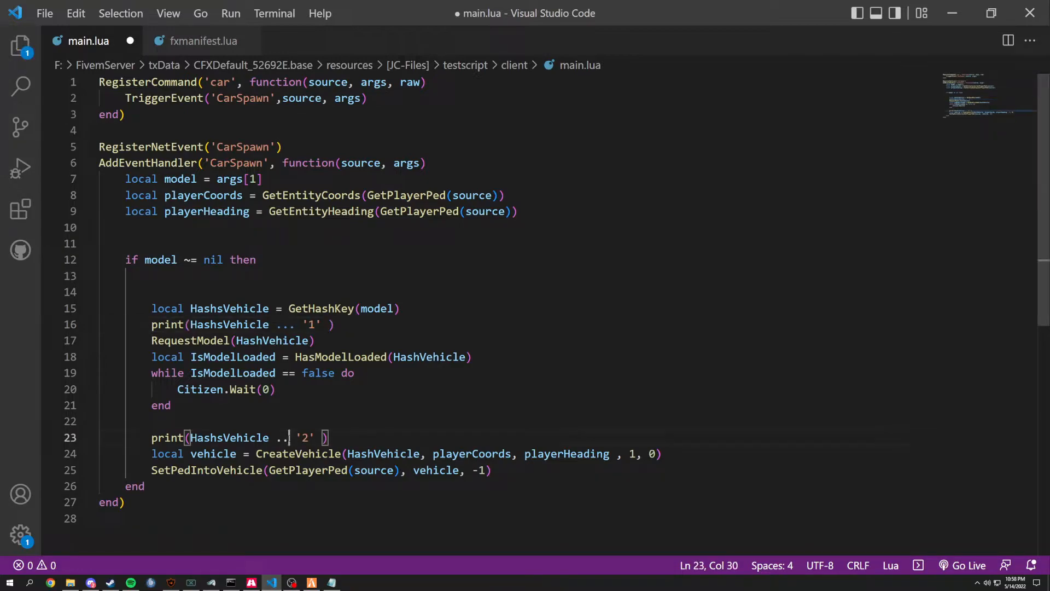
key(alt+tab)
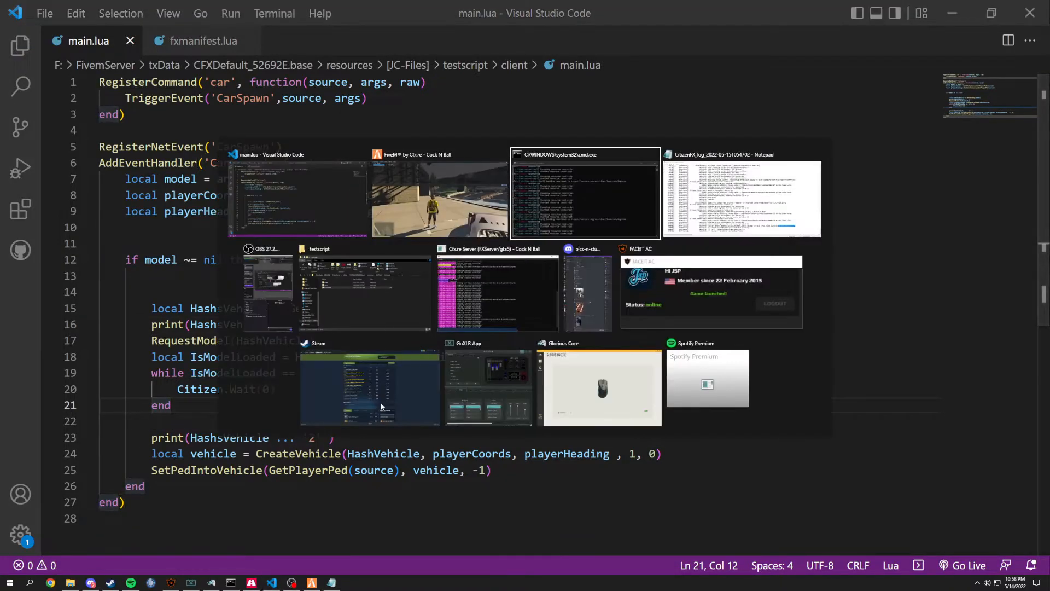
Step: Run 'car adder' in the FiveM console and see the parse error at main.lua line 16
click(439, 194)
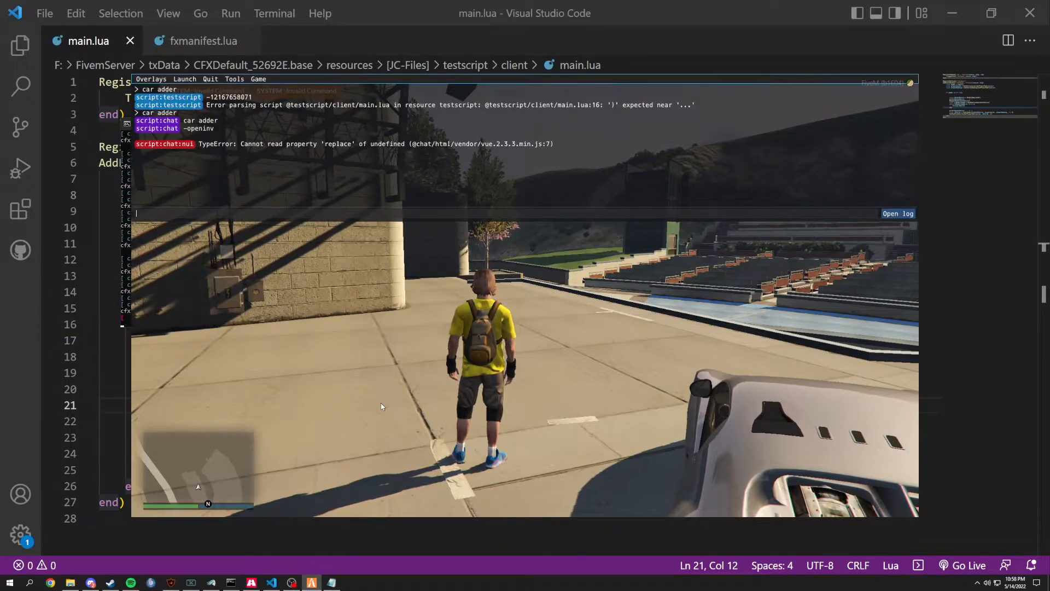
text(car adder)
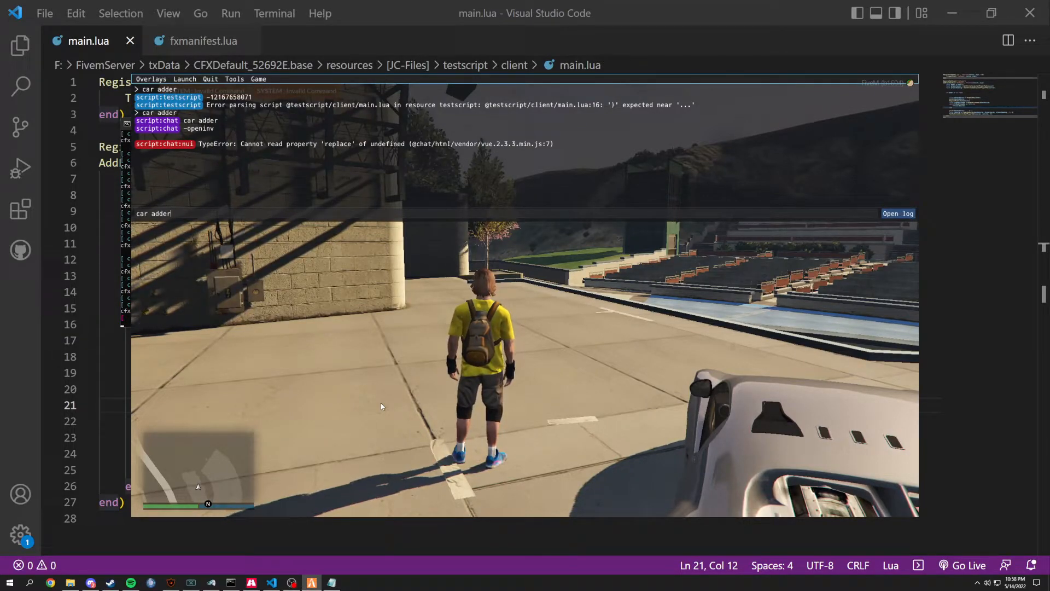
key(alt+tab)
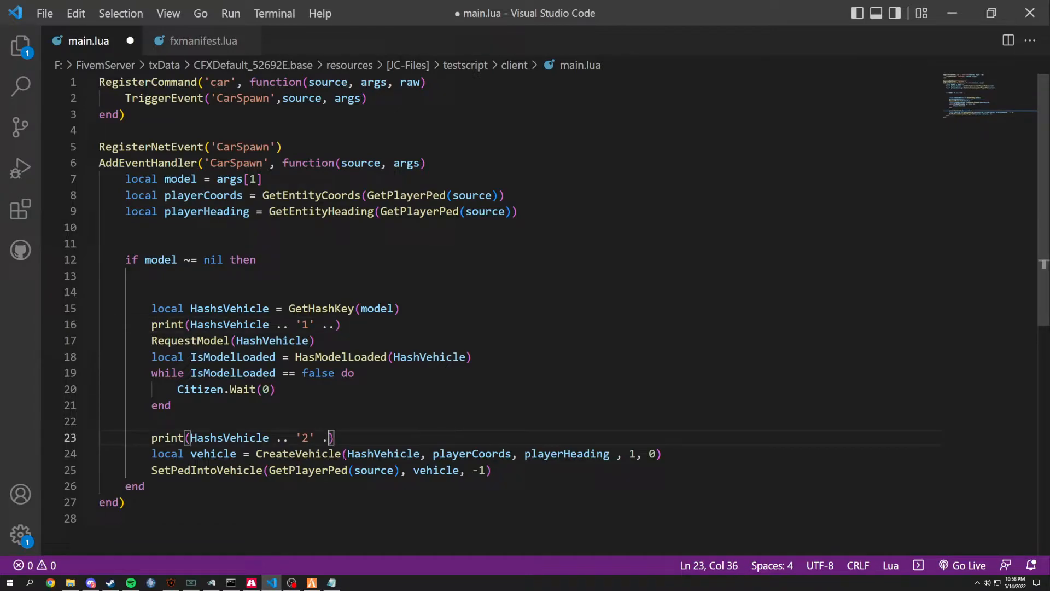
Step: Fix line 16 as print(HashsVehicle .. ' 1'), delete the second print, and save
key(alt+tab)
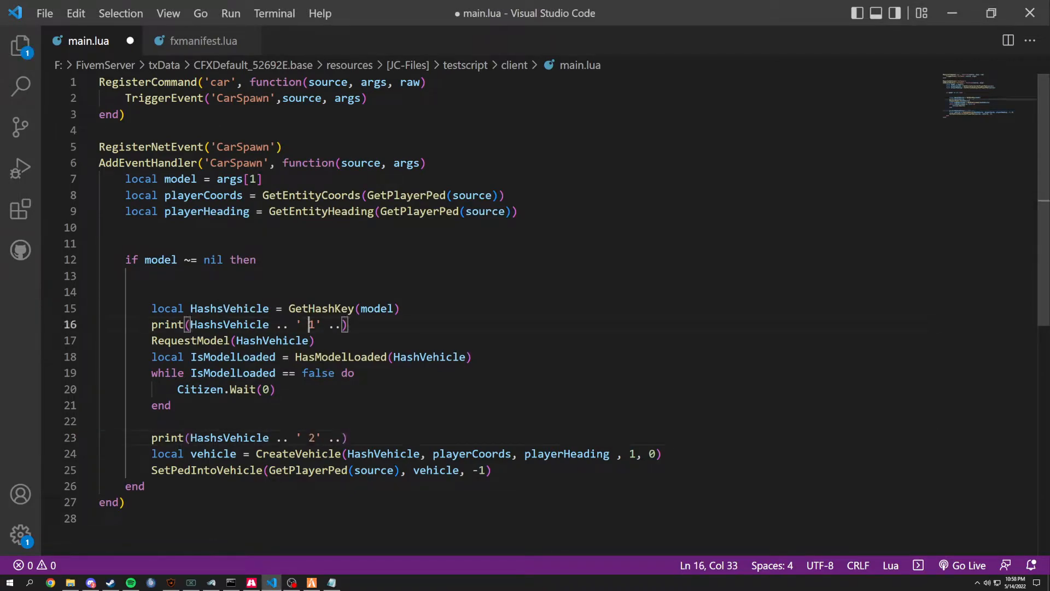
key(alt+tab)
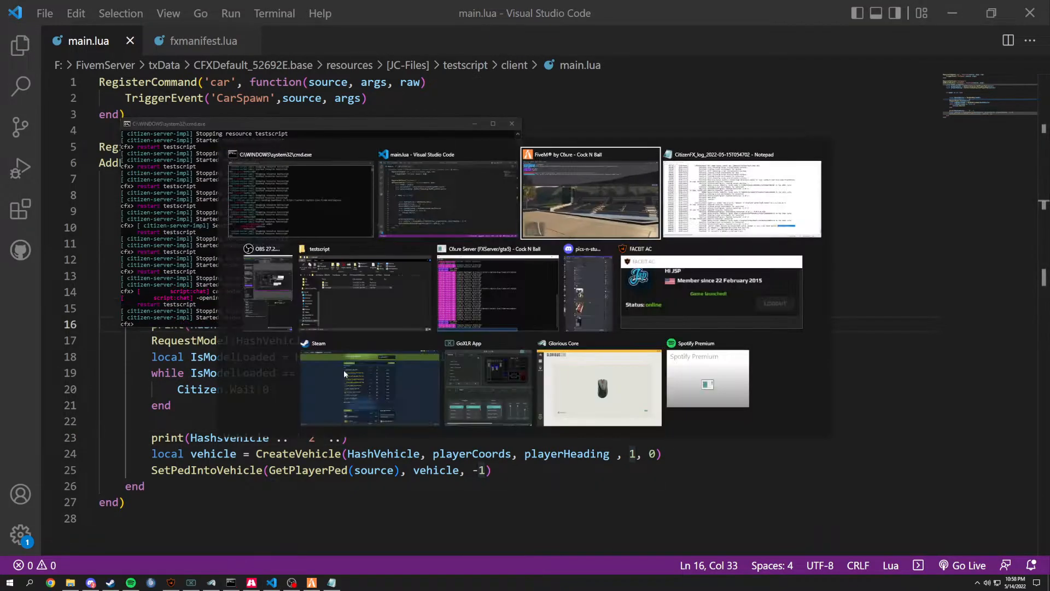
click(589, 194)
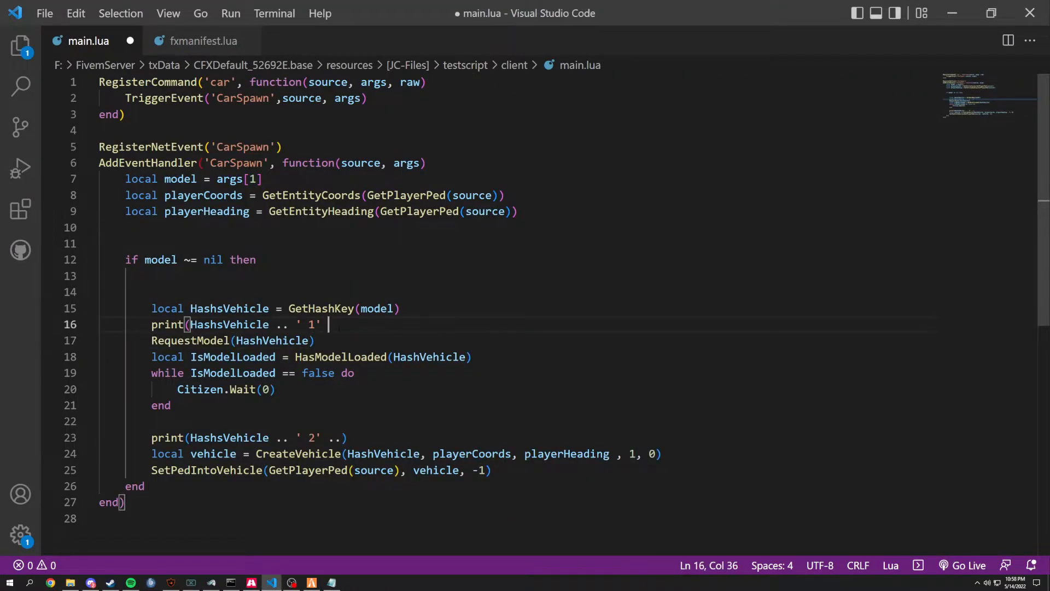
text())
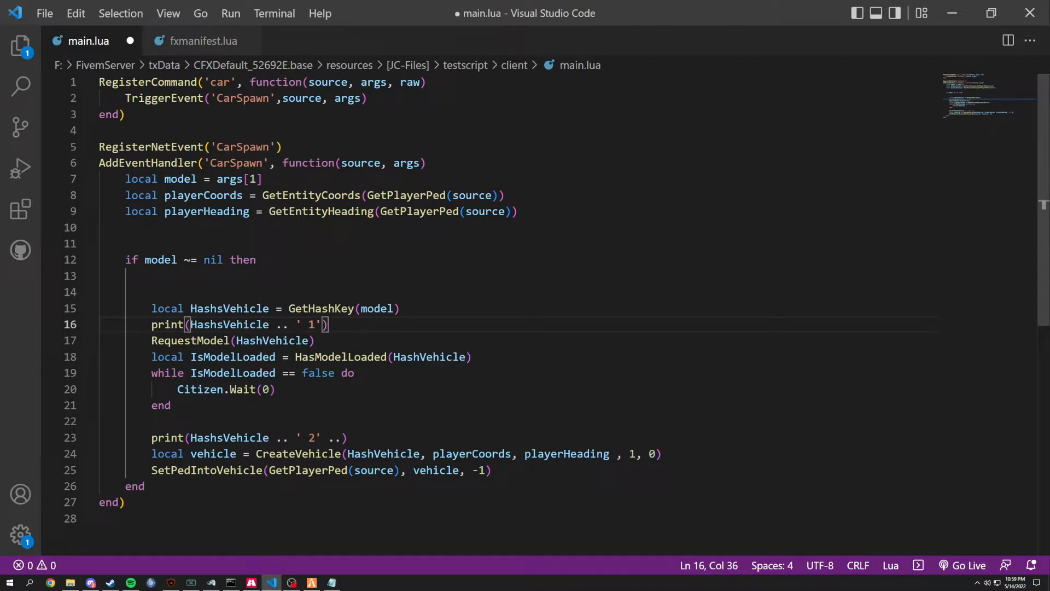
key(alt+tab)
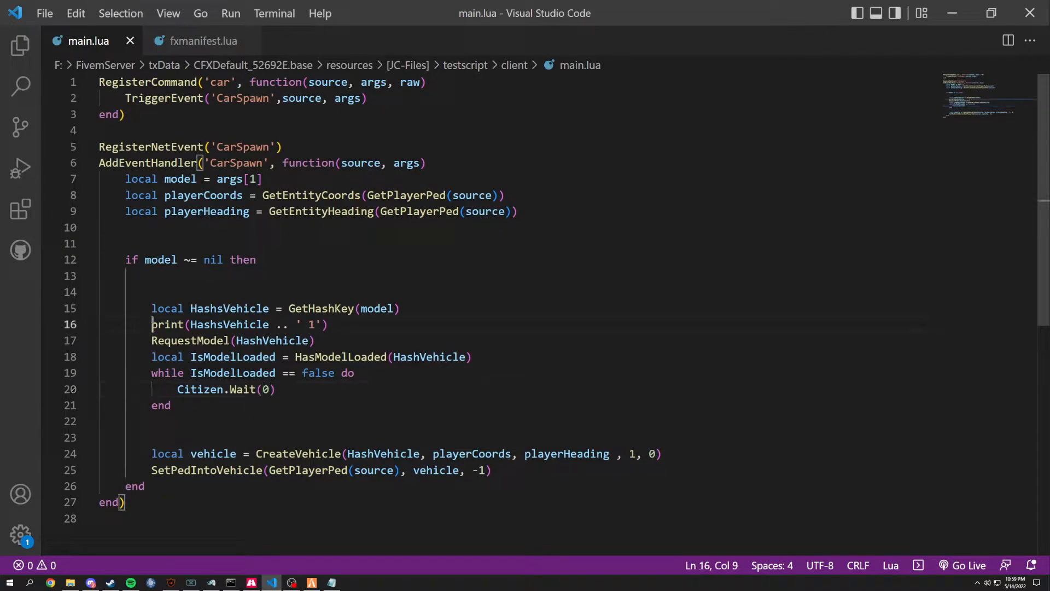
double_click(228, 324)
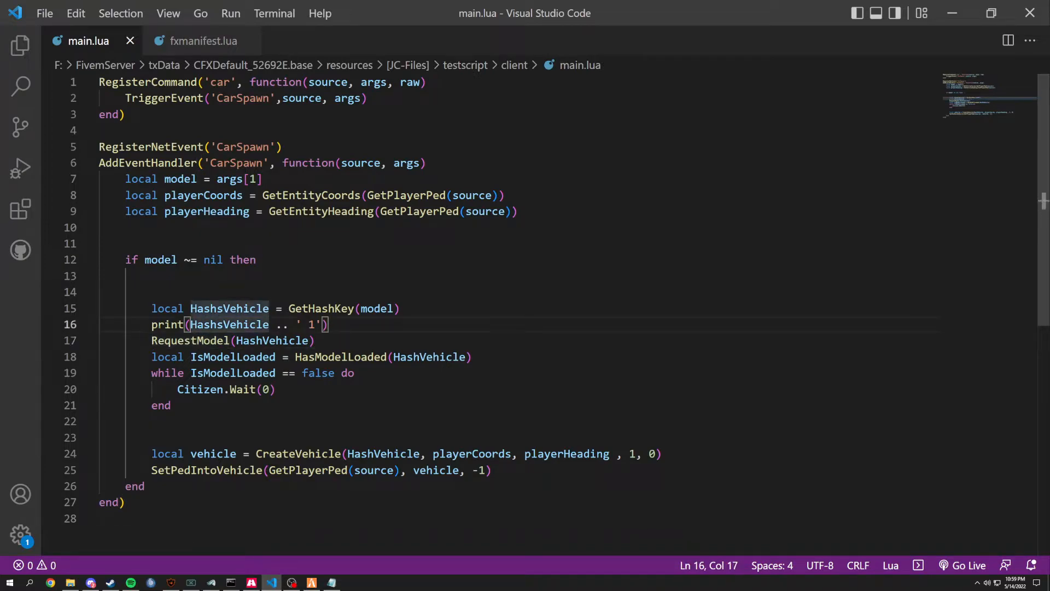
key(Ctrl+Shift+K)
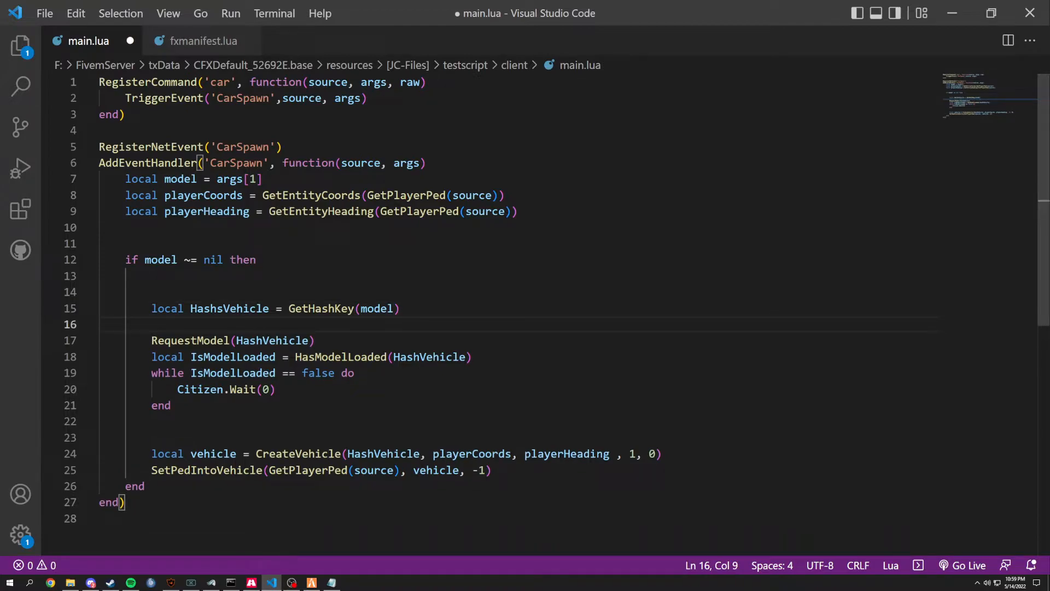
double_click(271, 340)
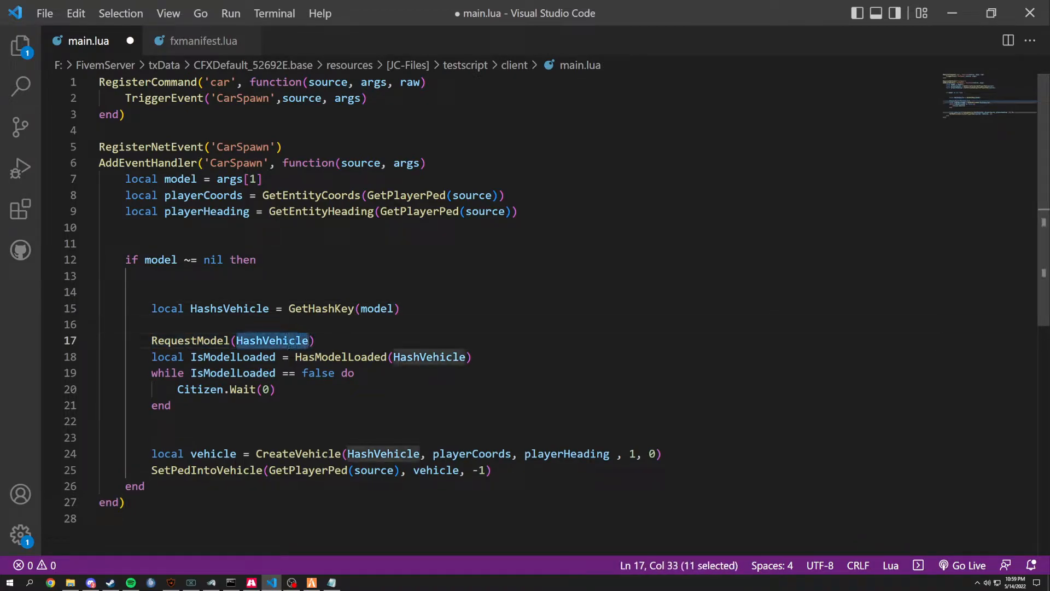
click(263, 340)
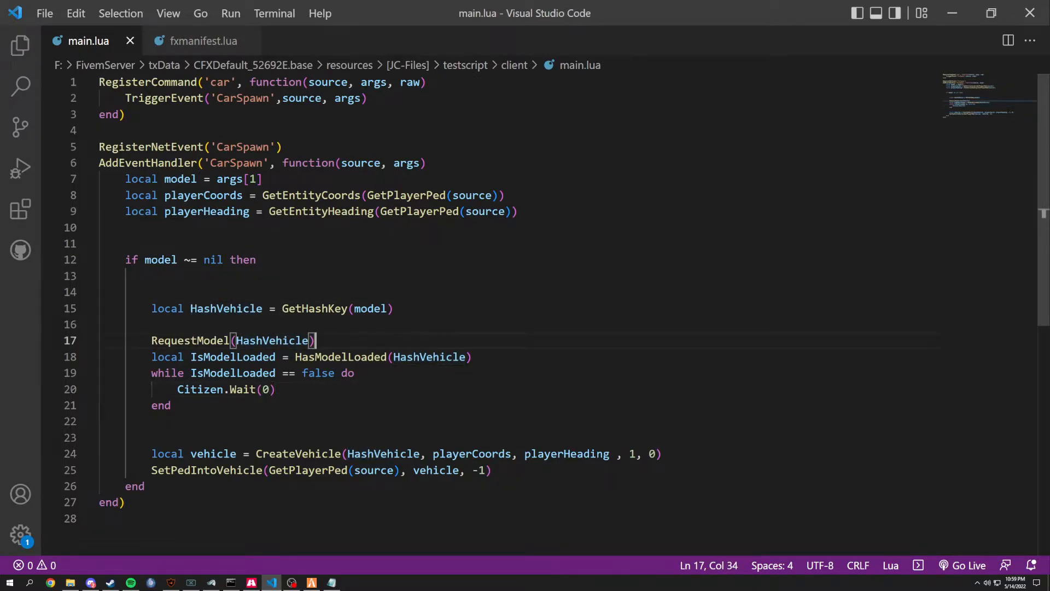
click(266, 390)
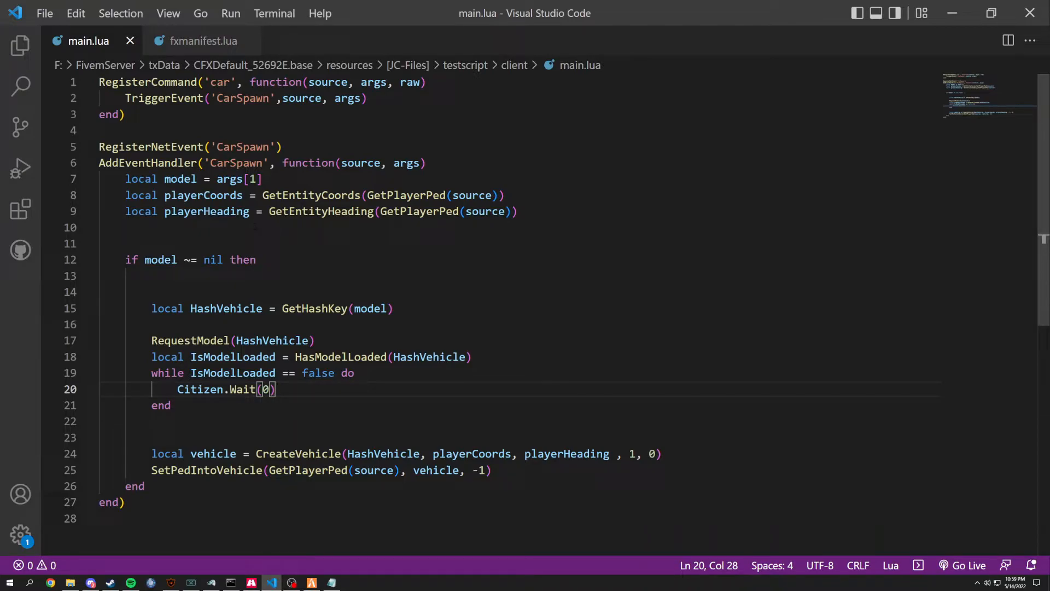
Step: Add print(playerCoords) and print(playerHeading) above the model nil check and save
key(Enter)
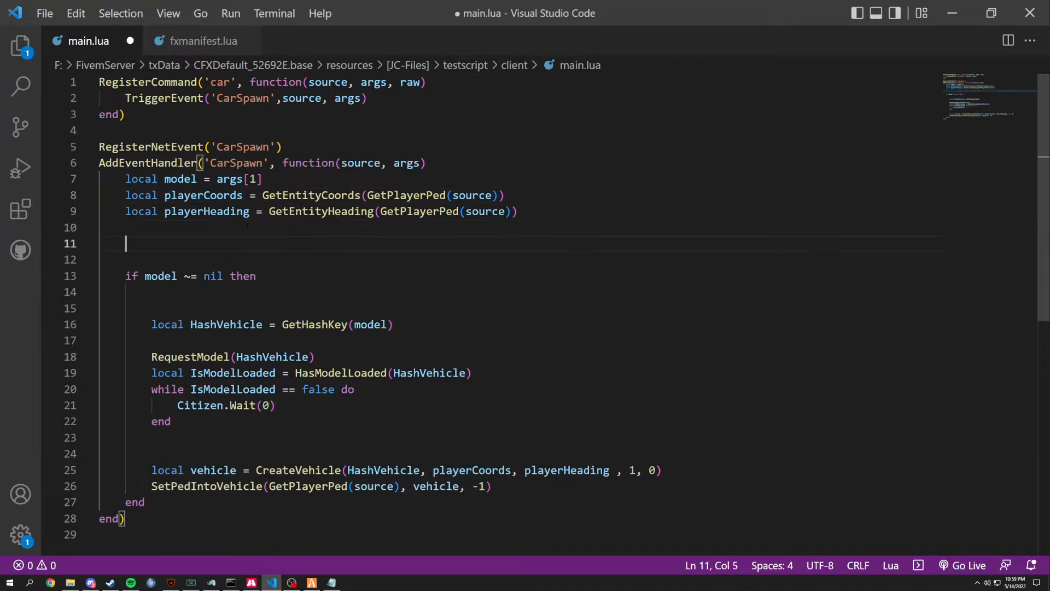
text(print())
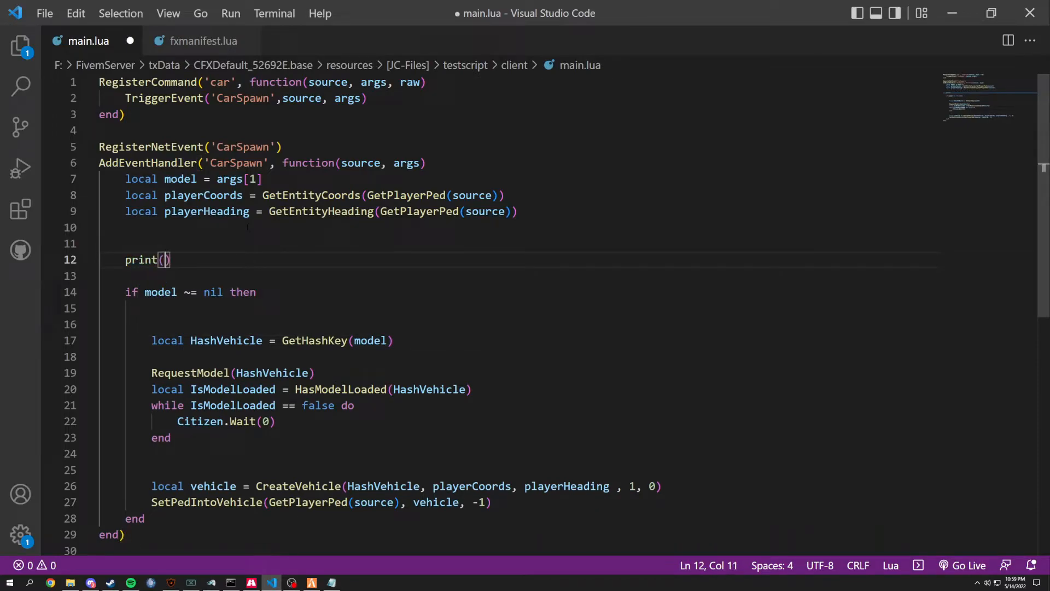
text(playerCoords)
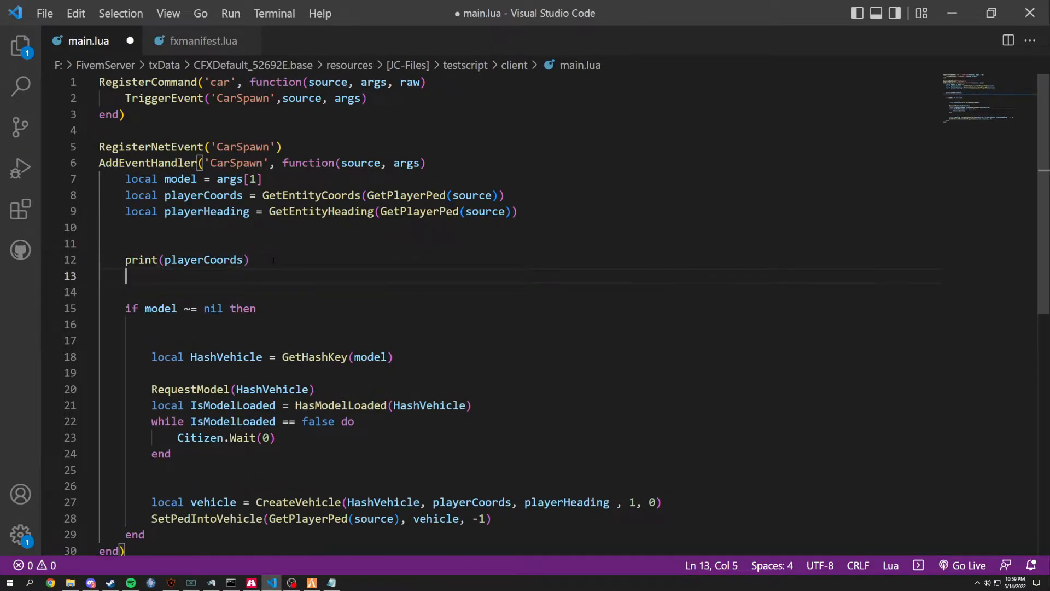
text(prink)
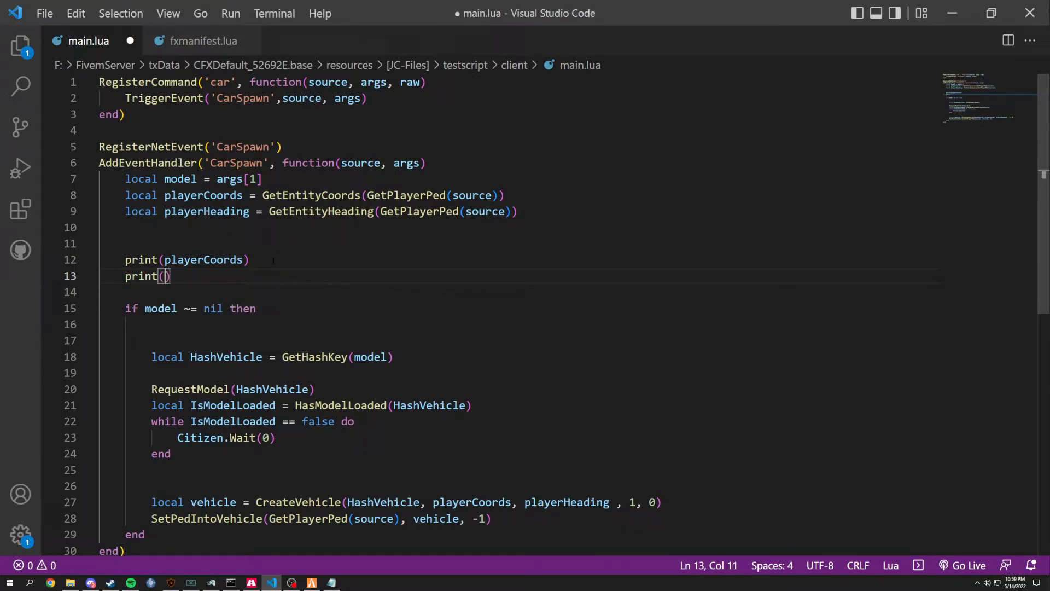
text(playerHeading)
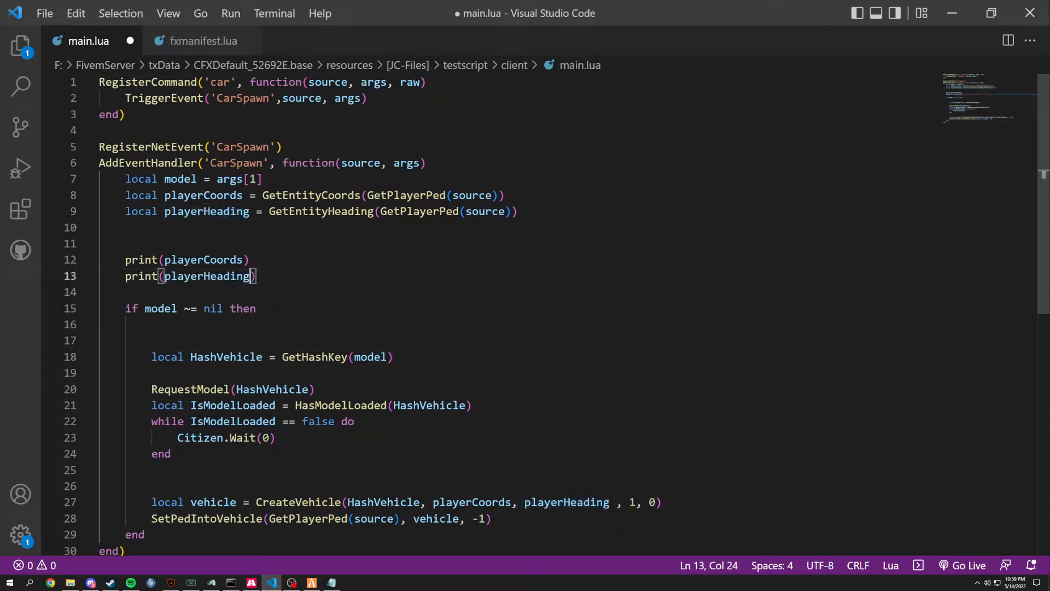
key(alt+tab)
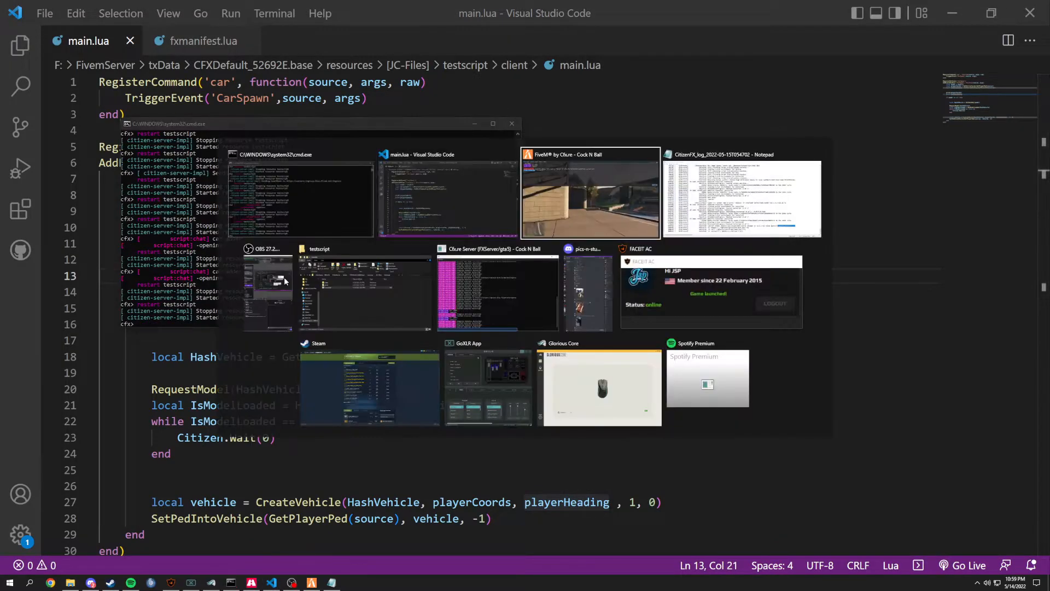
Step: Test in FiveM, then return to main.lua with HashsVehicle prints ' 1' and ' 2' restored
click(590, 195)
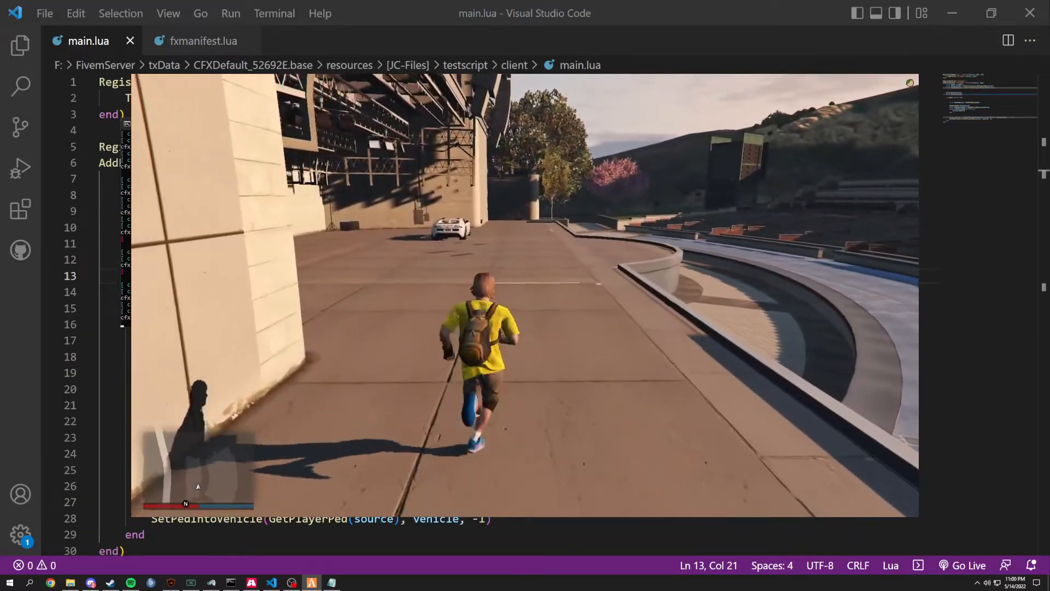
key(alt+tab)
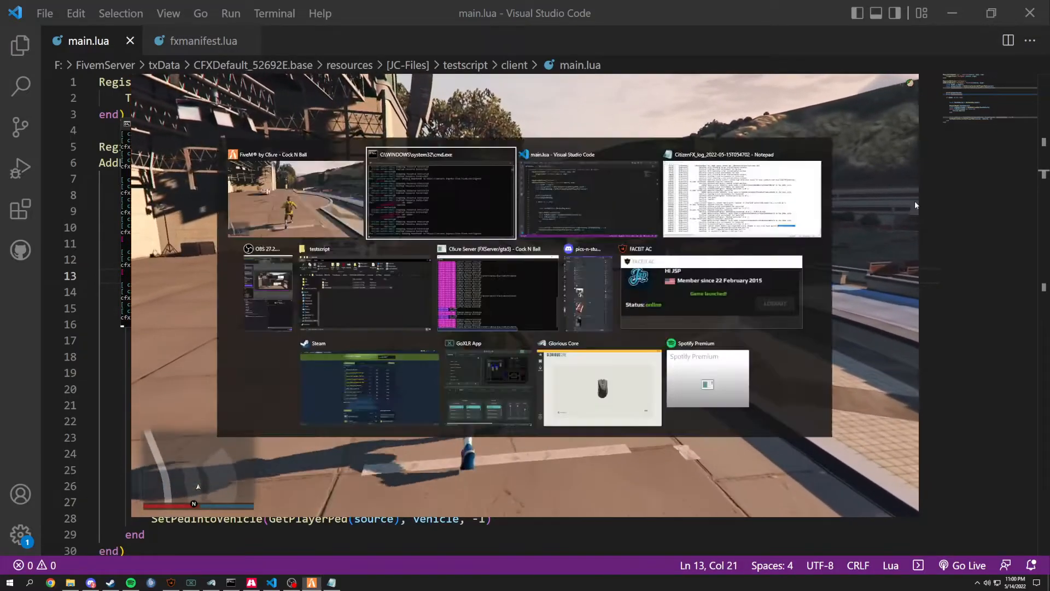
click(589, 195)
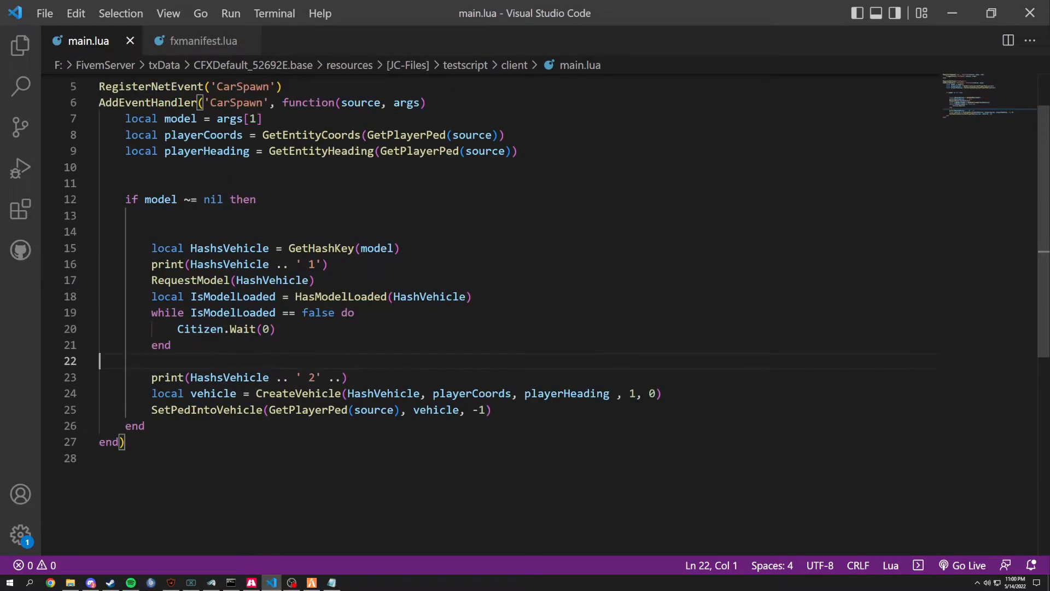
Step: Delete the stray '..' after ' 2' in the second hash print and save
double_click(232, 296)
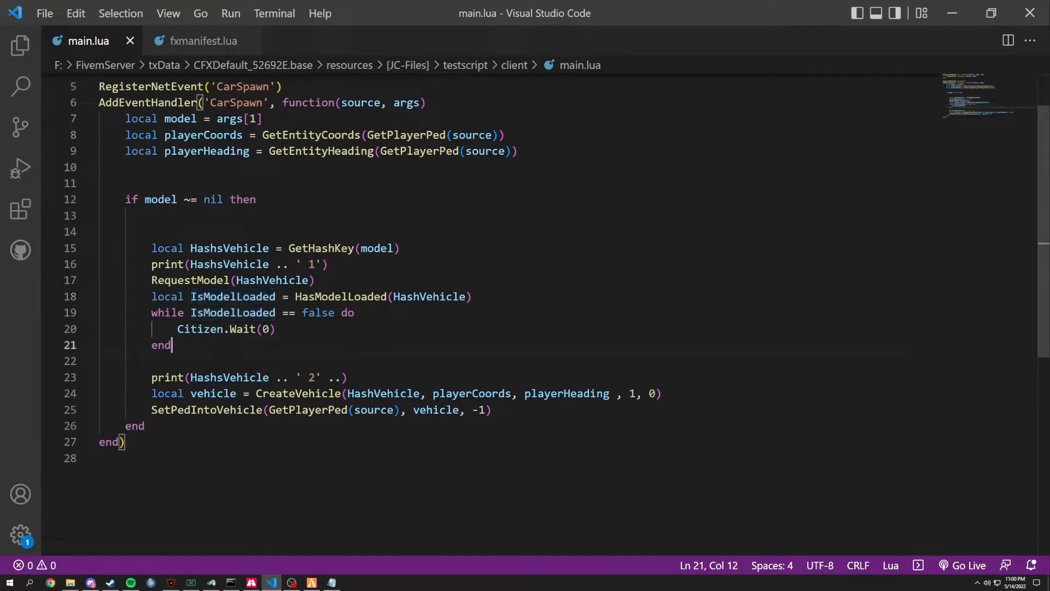
double_click(232, 312)
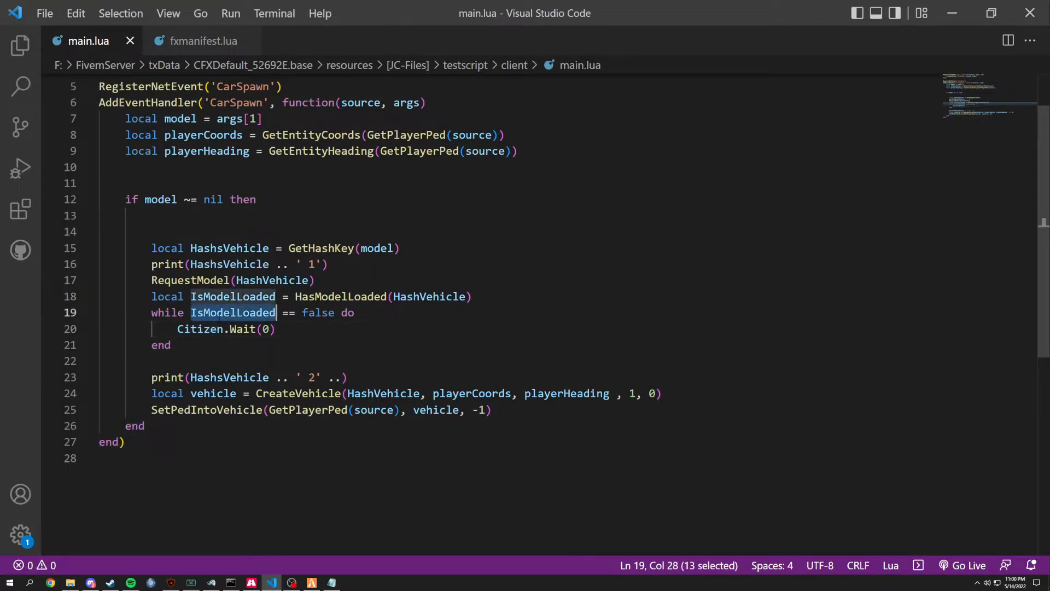
click(324, 377)
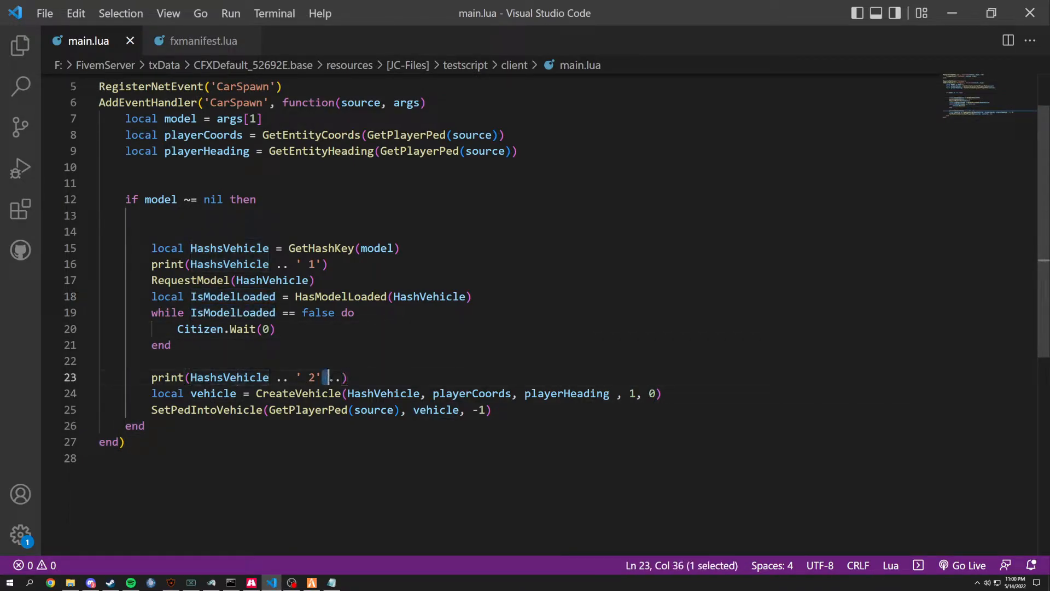
key(Backspace)
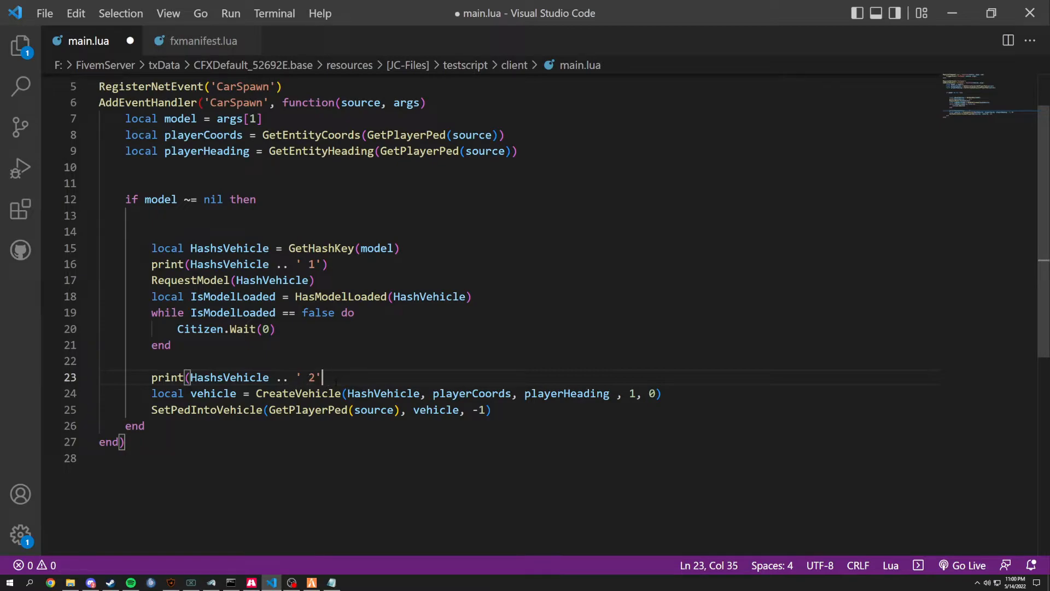
key(ctrl+s)
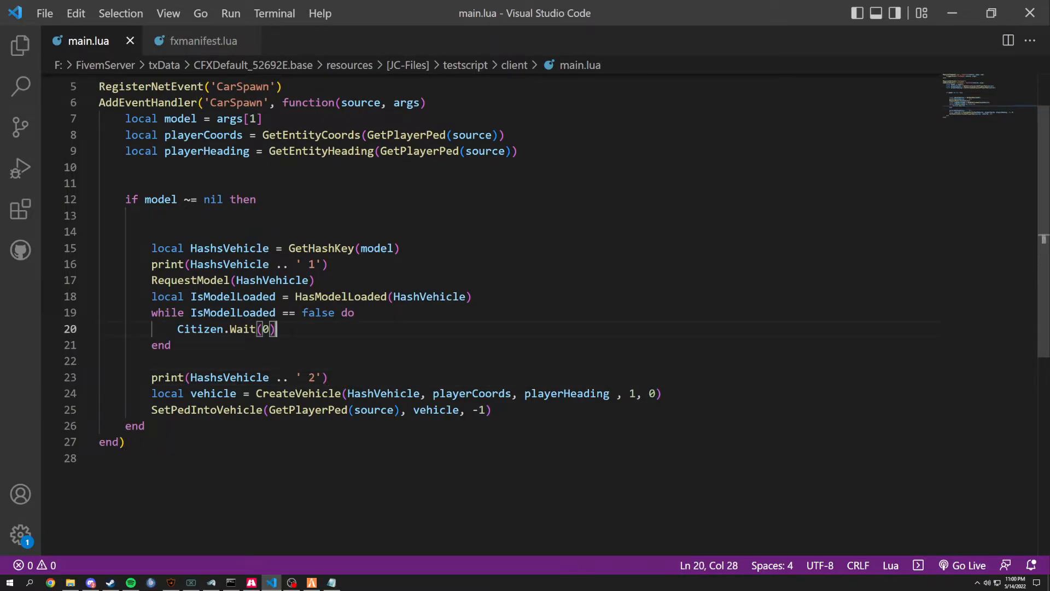
Step: Pass HashsVehicle into HasModelLoaded instead of HashVehicle and save main.lua
double_click(229, 263)
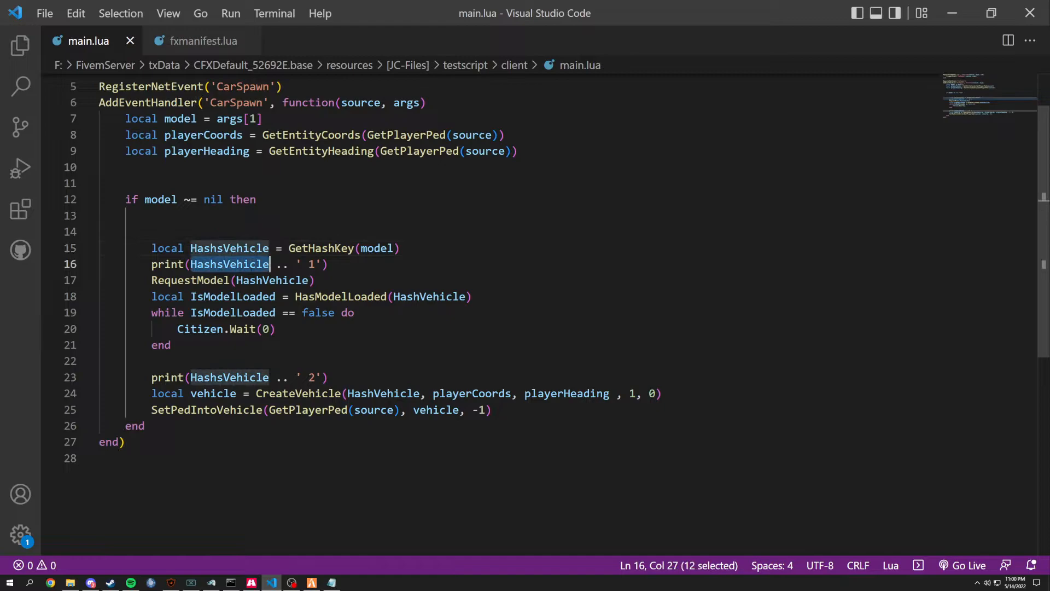
click(268, 280)
text(s)
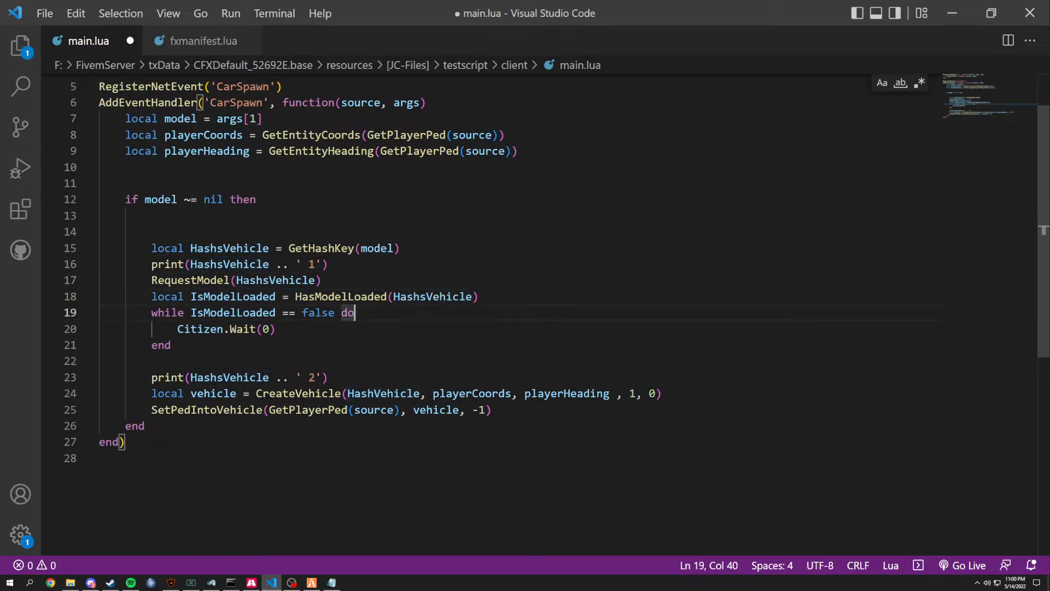
click(171, 345)
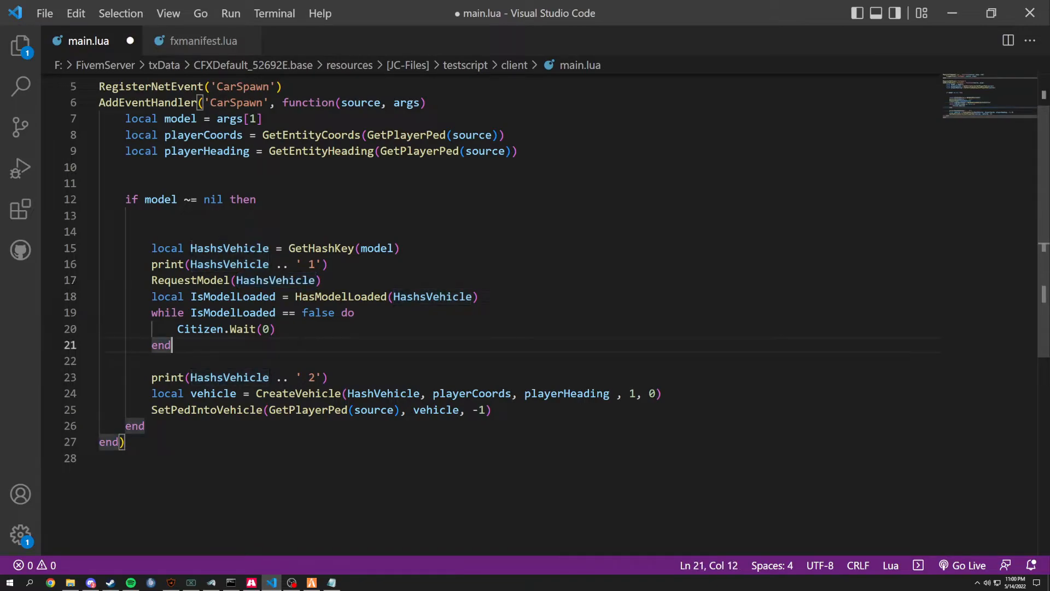
key(alt+tab)
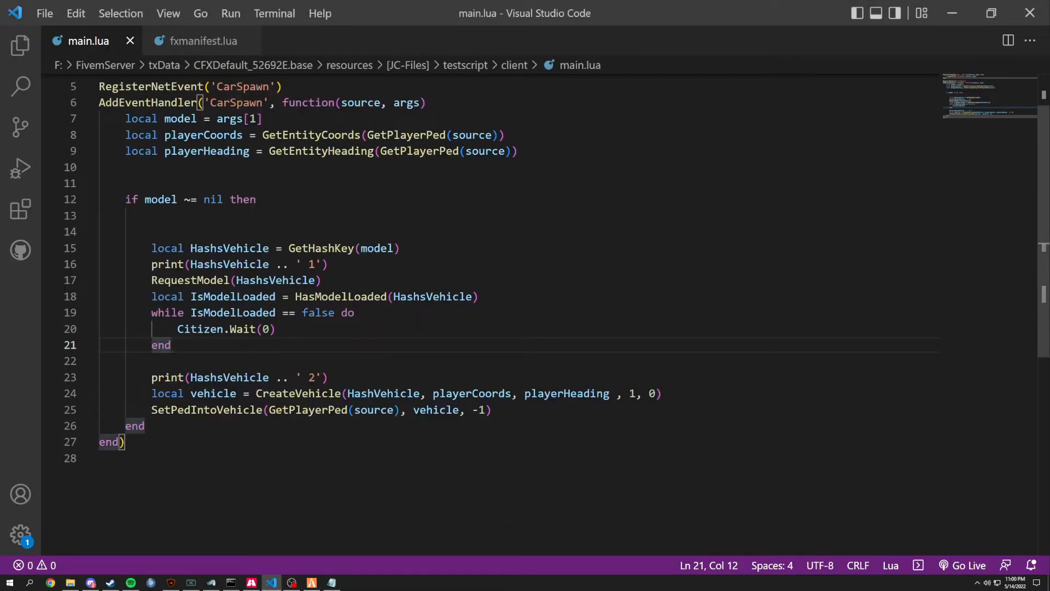
click(170, 345)
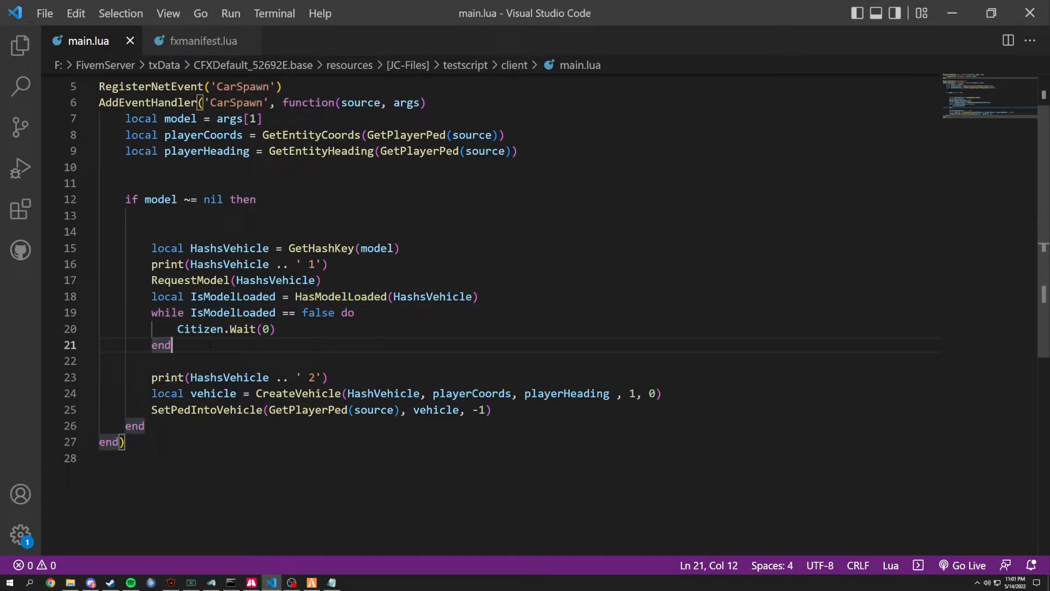
mouse_move(90, 581)
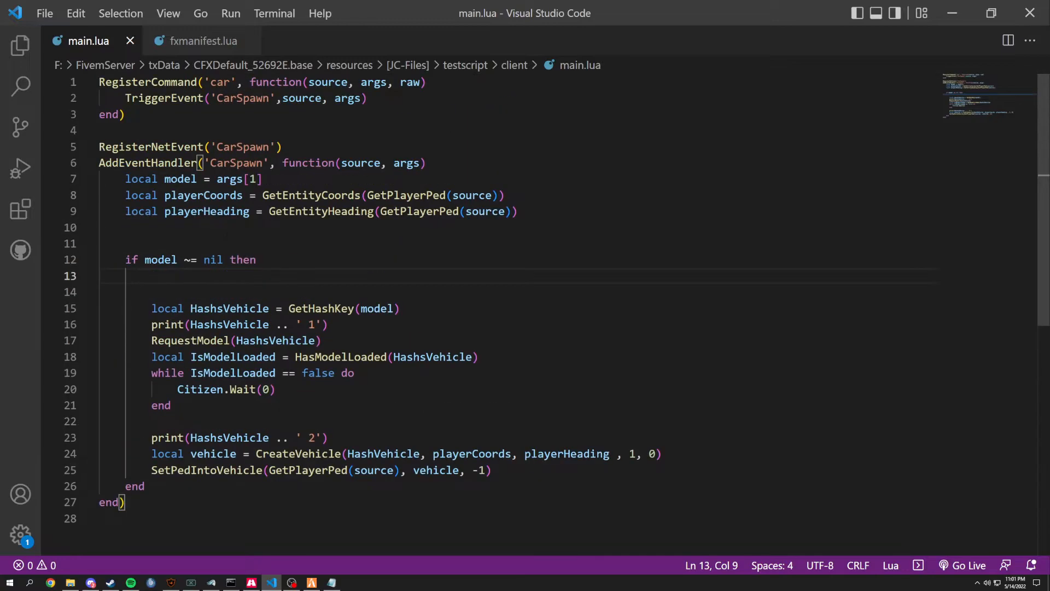
Step: Move Citizen.Wait(0) within the load loop and add blank lines above GetHashKey
double_click(216, 389)
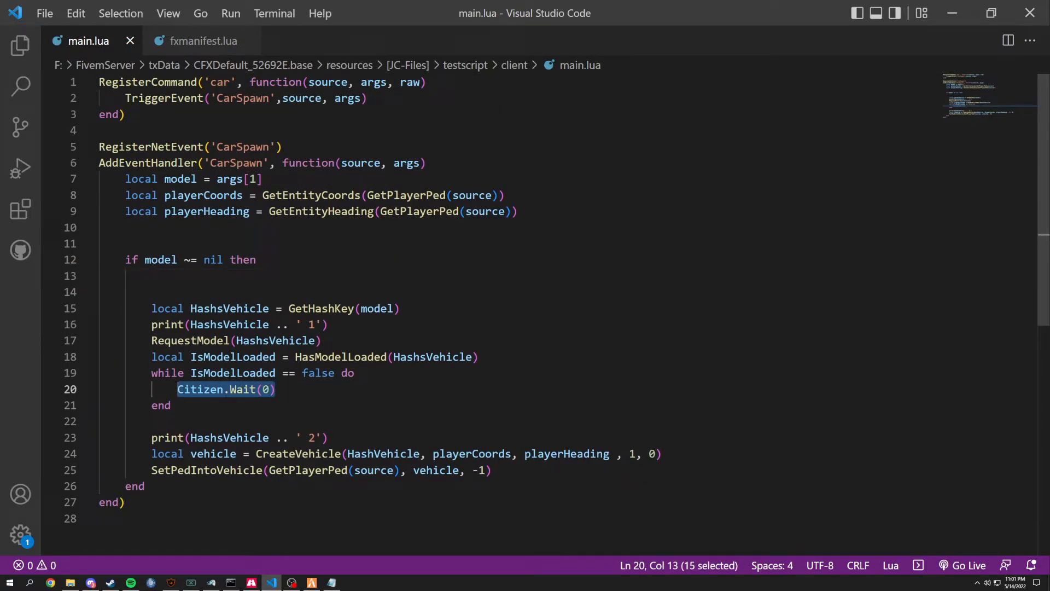
key(Delete)
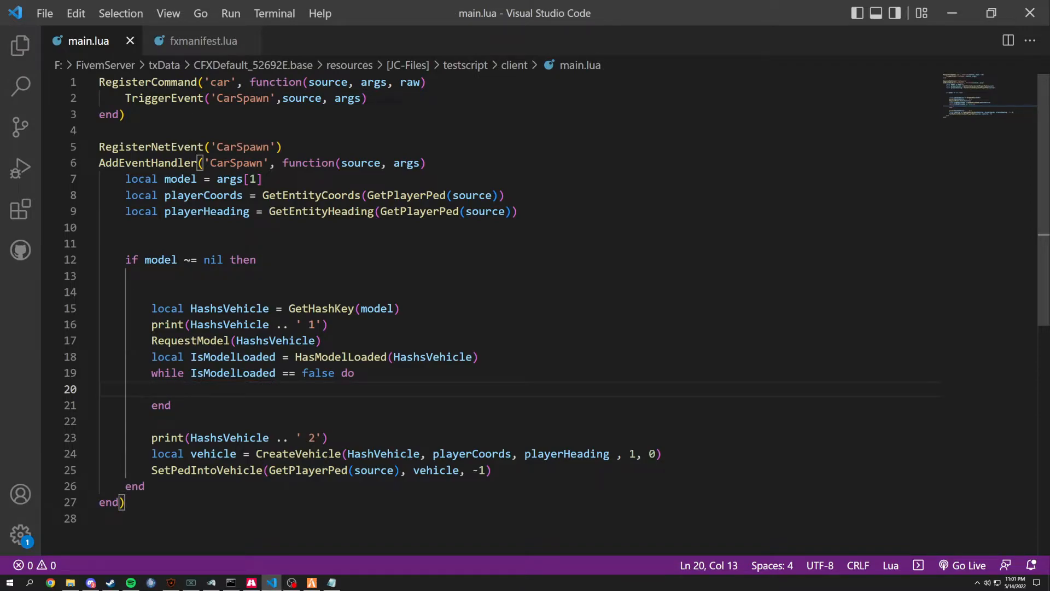
key(alt+tab)
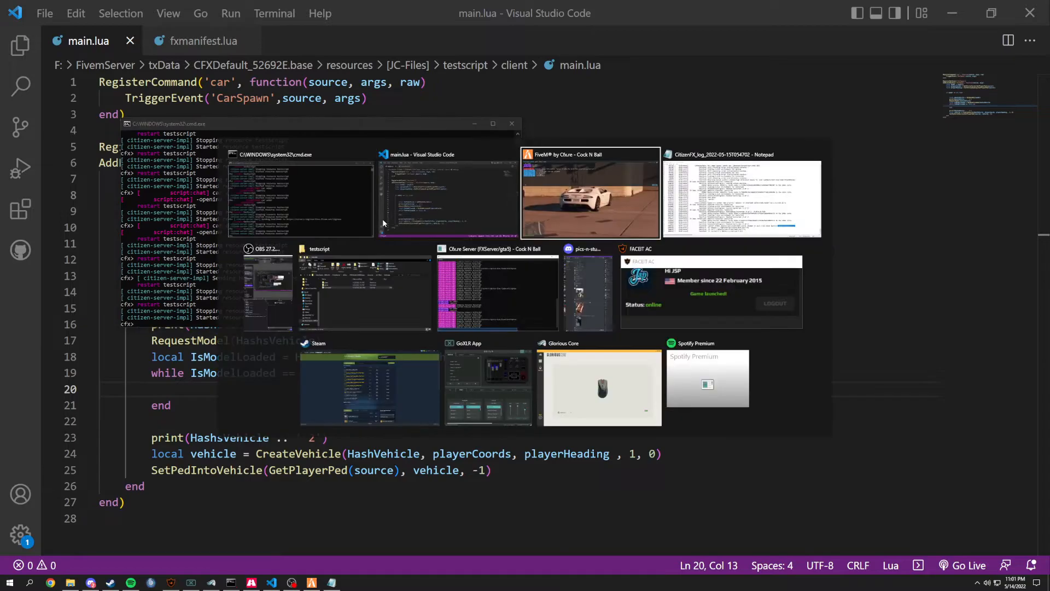
click(590, 195)
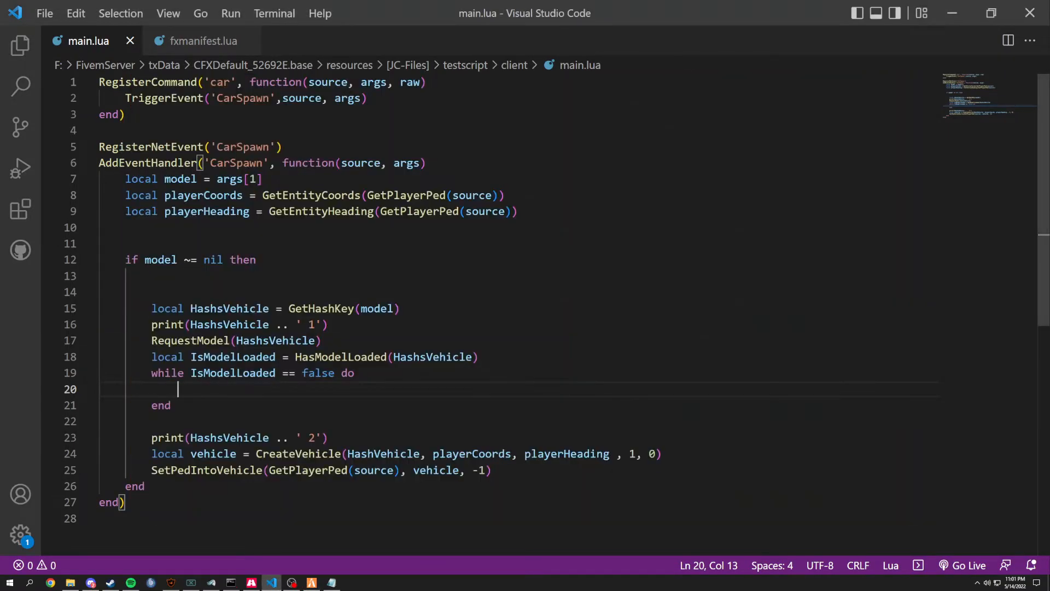
text(Citizen.Wait(0))
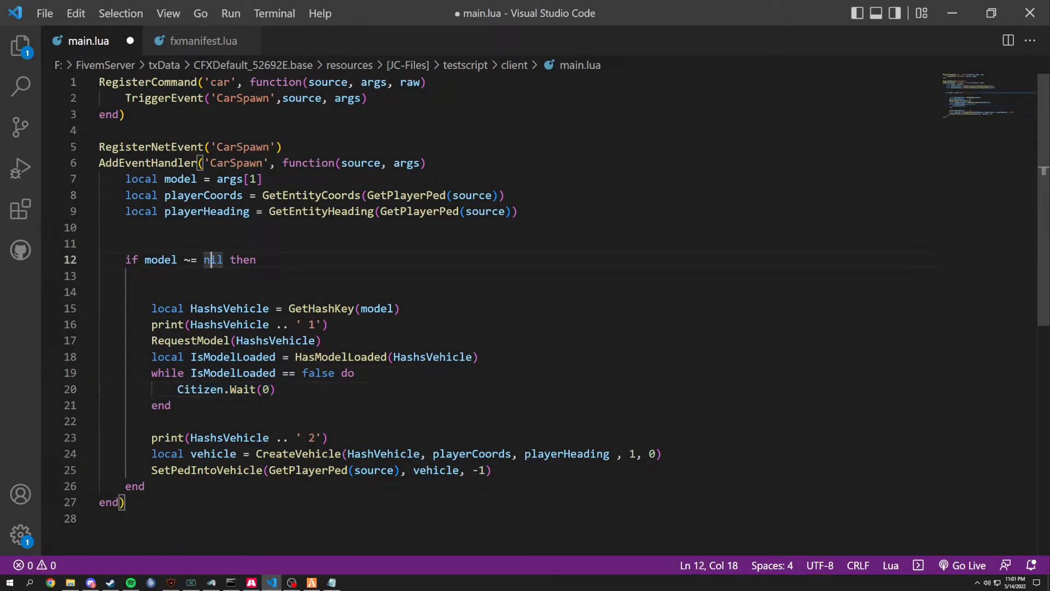
text(c)
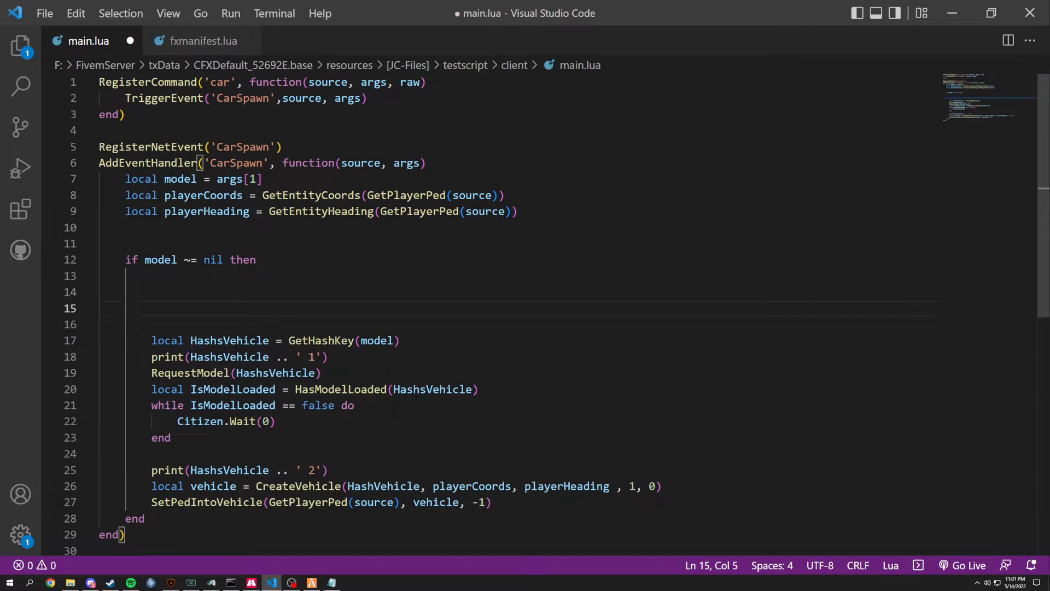
Step: Write Citizen.CreateThread( ) with an end below the CarSpawn handler
text(c)
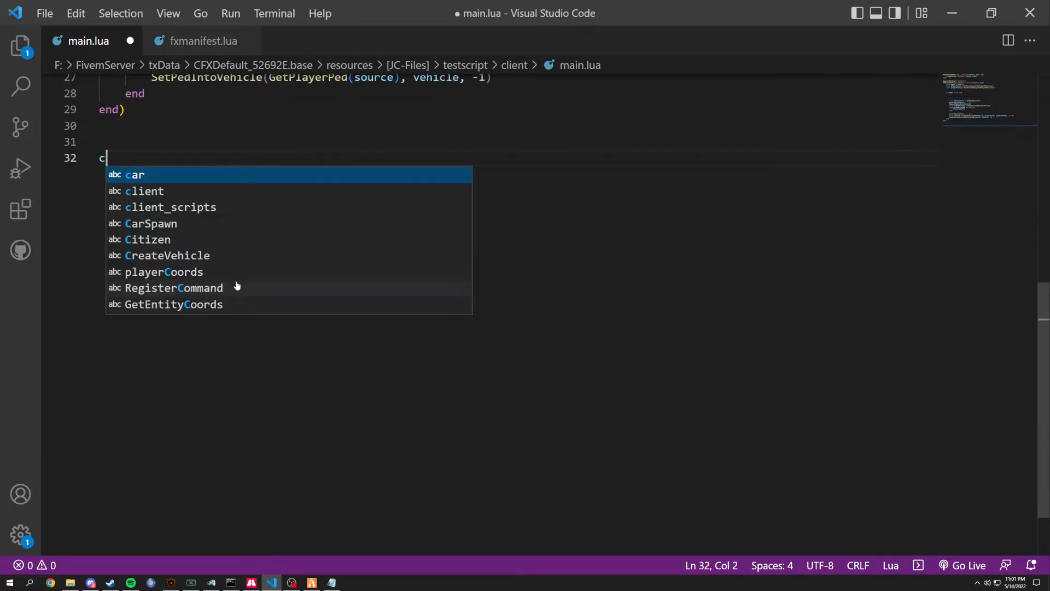
text(itizen.cre)
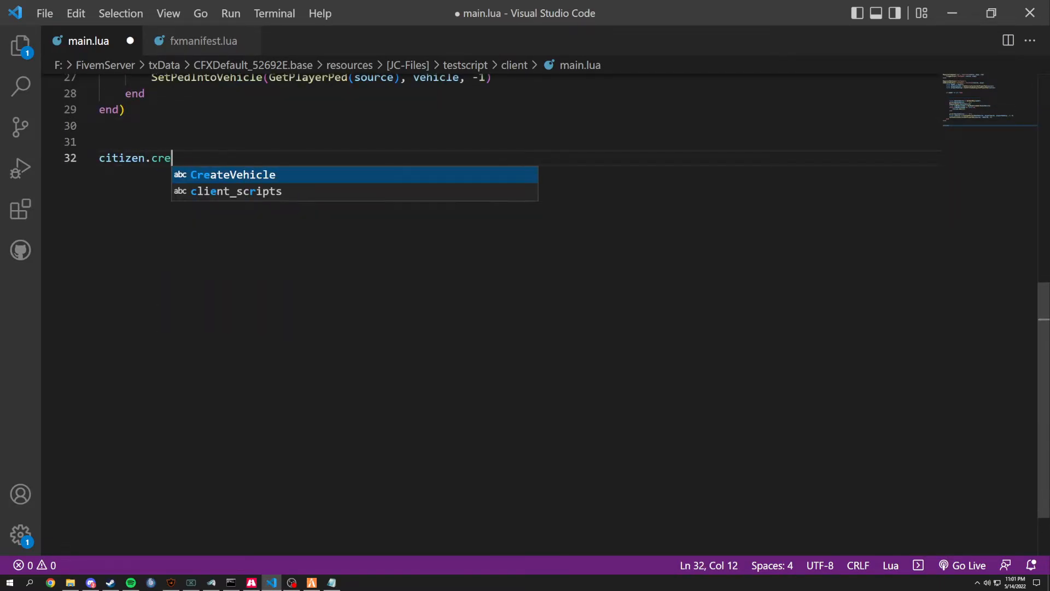
text(atethre)
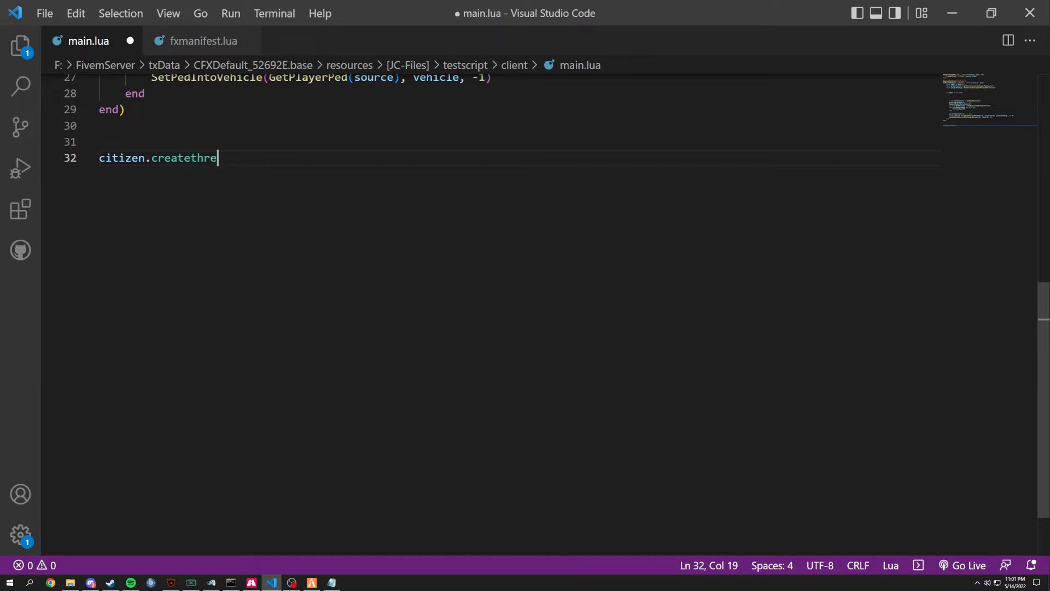
text(ad())
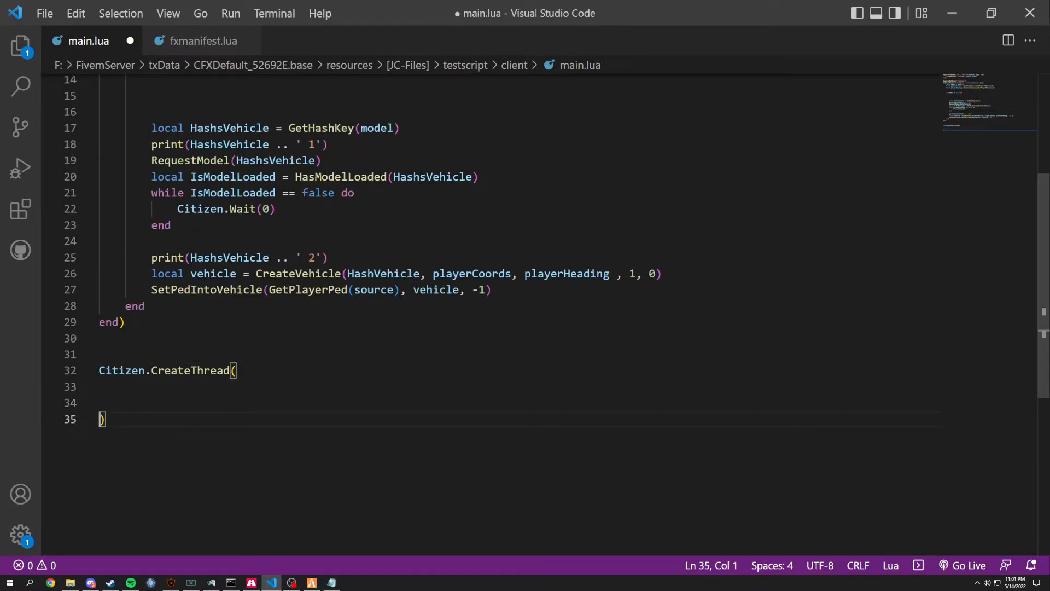
text(end)
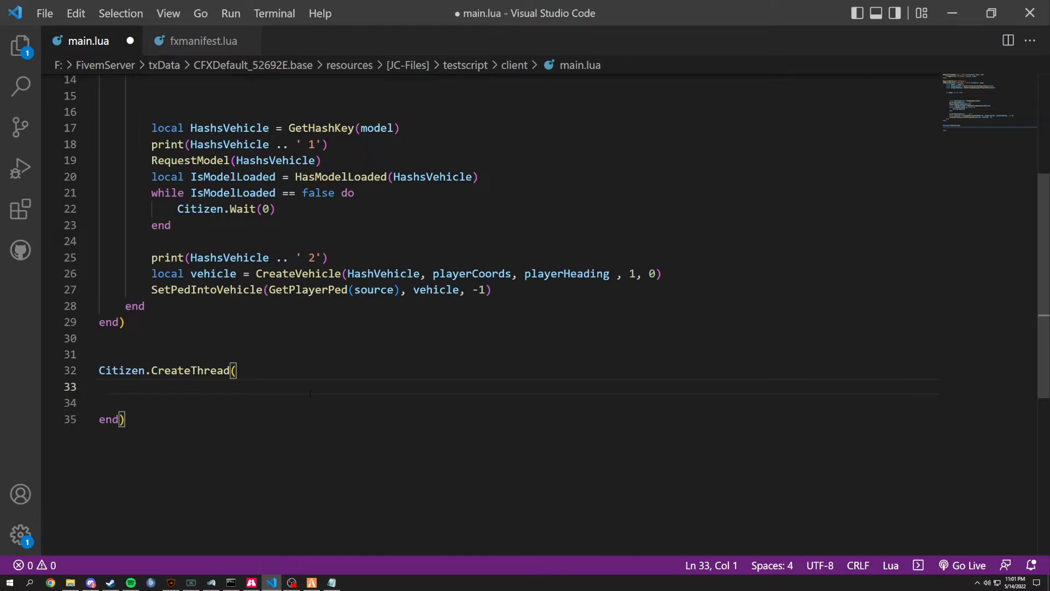
Step: Try a 'while true do … end' loop, check the server console, and revert to the empty call
text(while true doe)
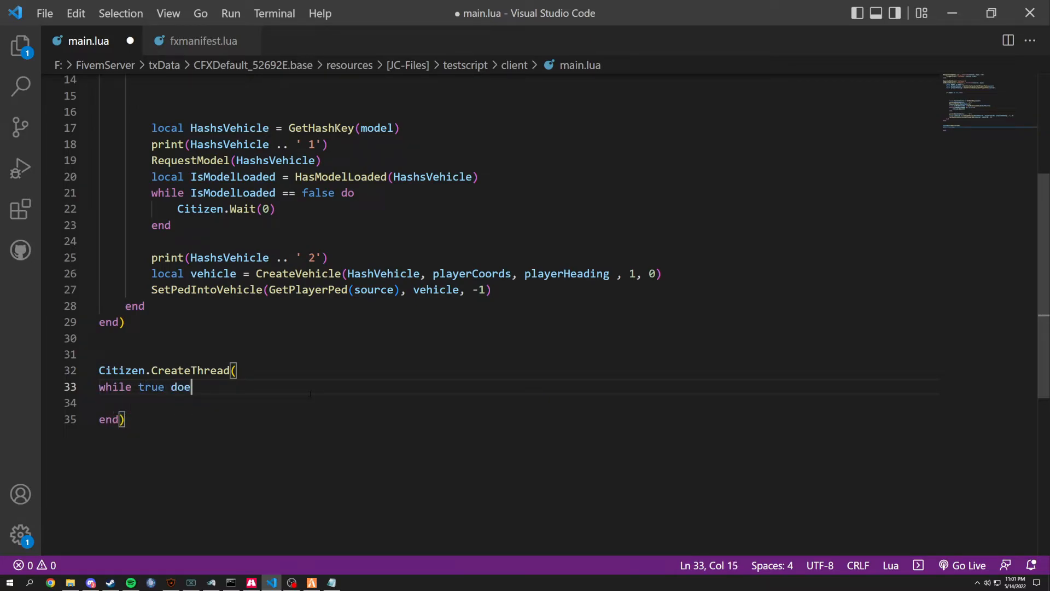
key(Enter)
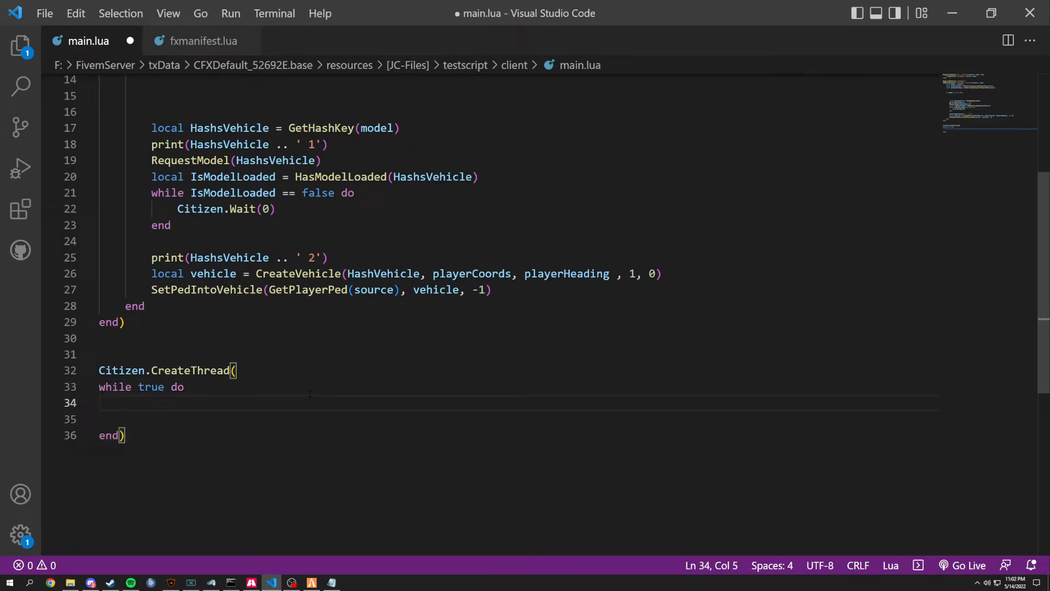
text(end)
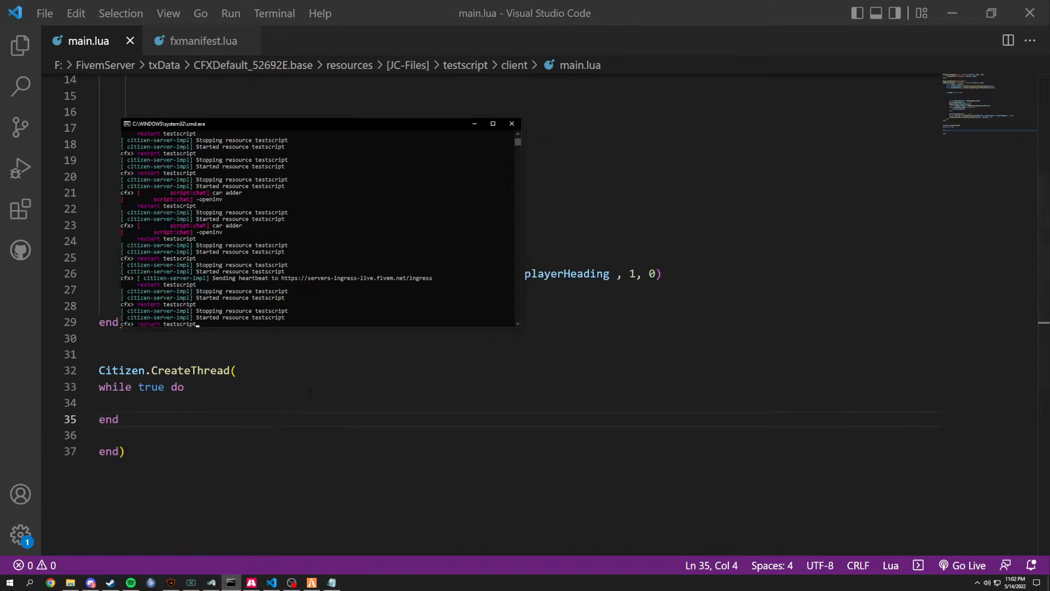
key(alt+tab)
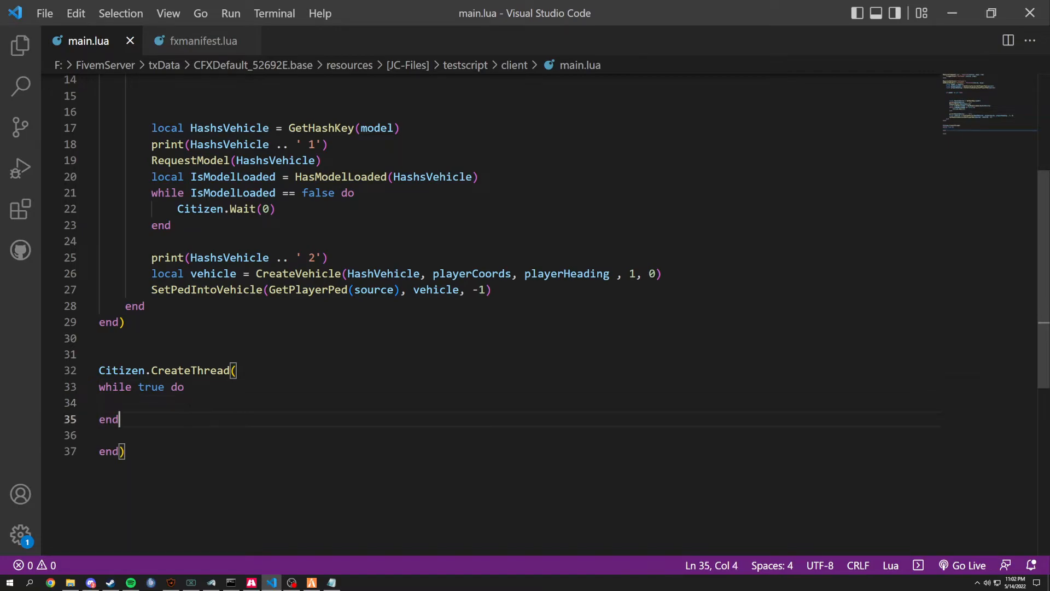
scroll(up, 3)
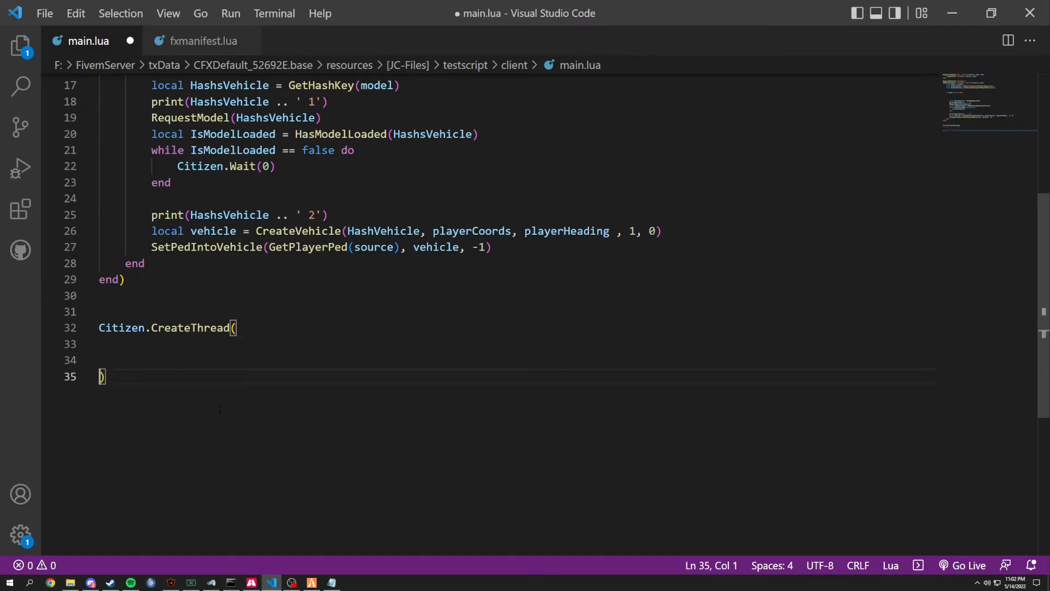
Step: Add a while true loop calling SetPedIntoVehicle() inside the thread
text(while true do)
text(end)
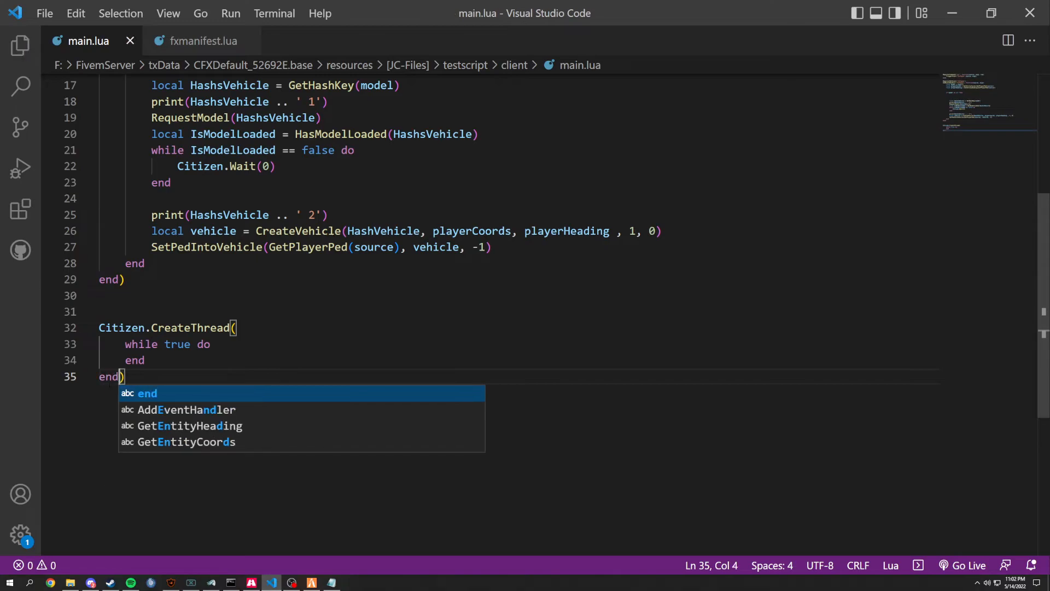
key(alt+tab)
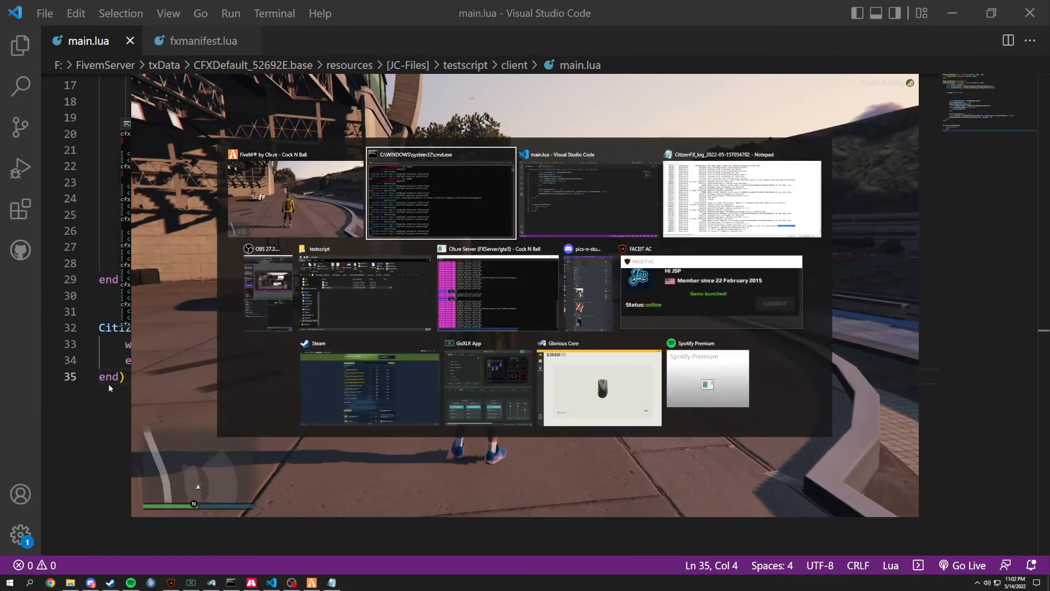
click(587, 195)
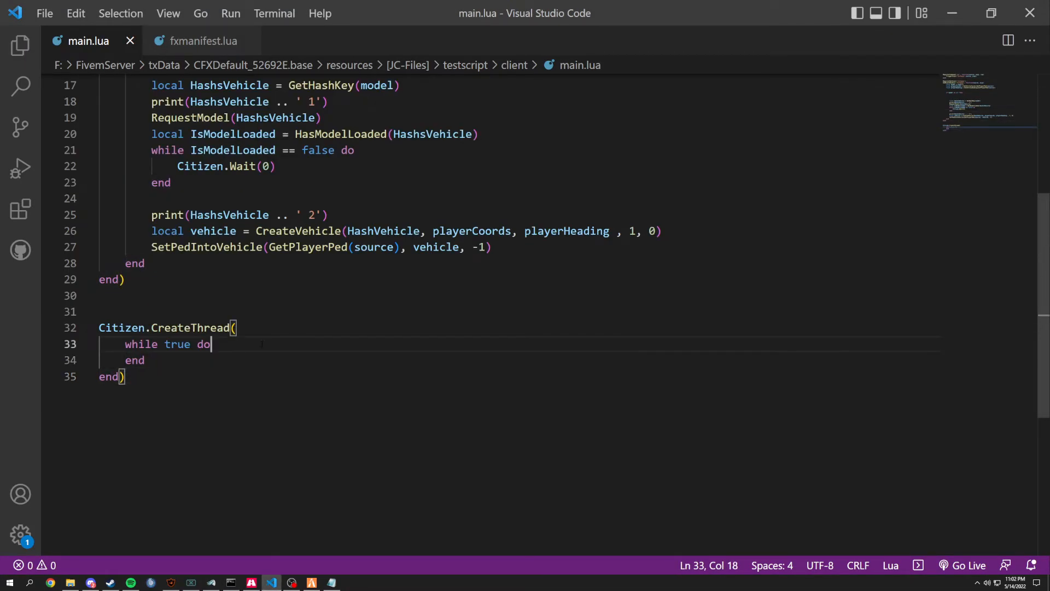
text(c)
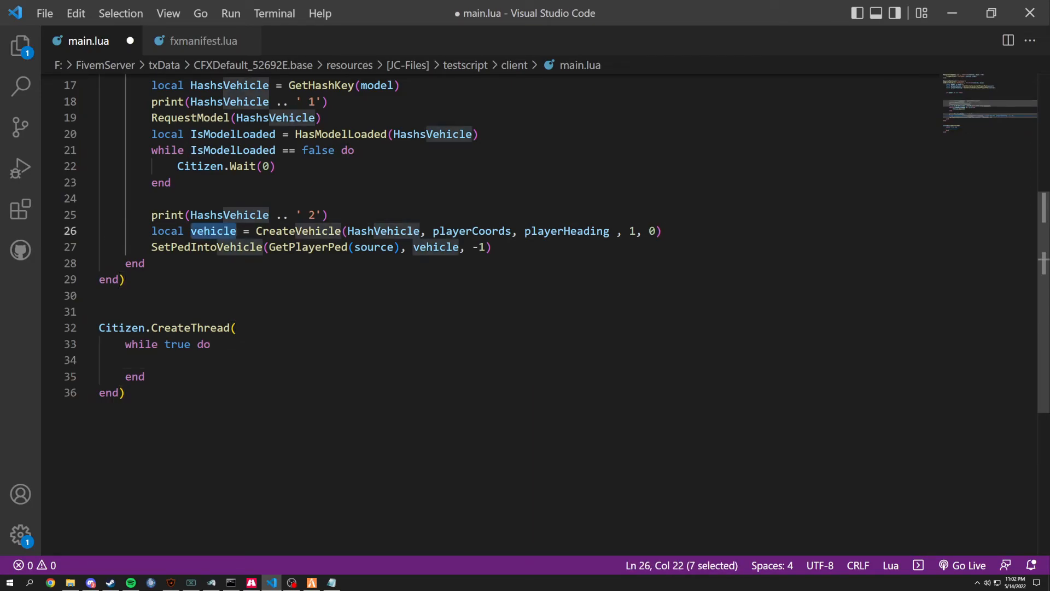
text(SetPedIntoVehicle()
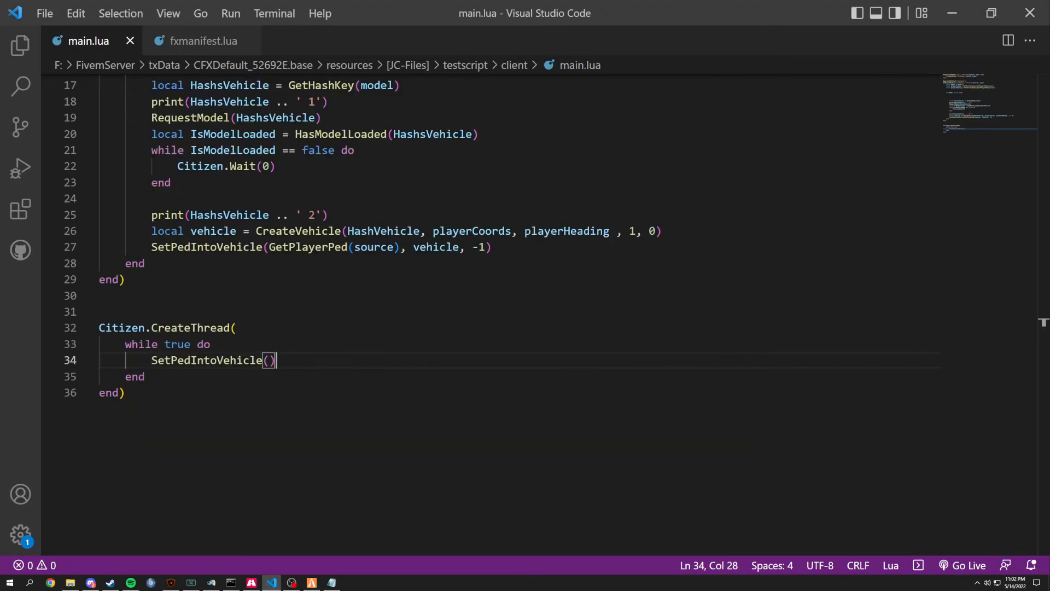
Step: Wrap the loop in Citizen.CreateThread(function(), clear stray characters, and save
click(234, 327)
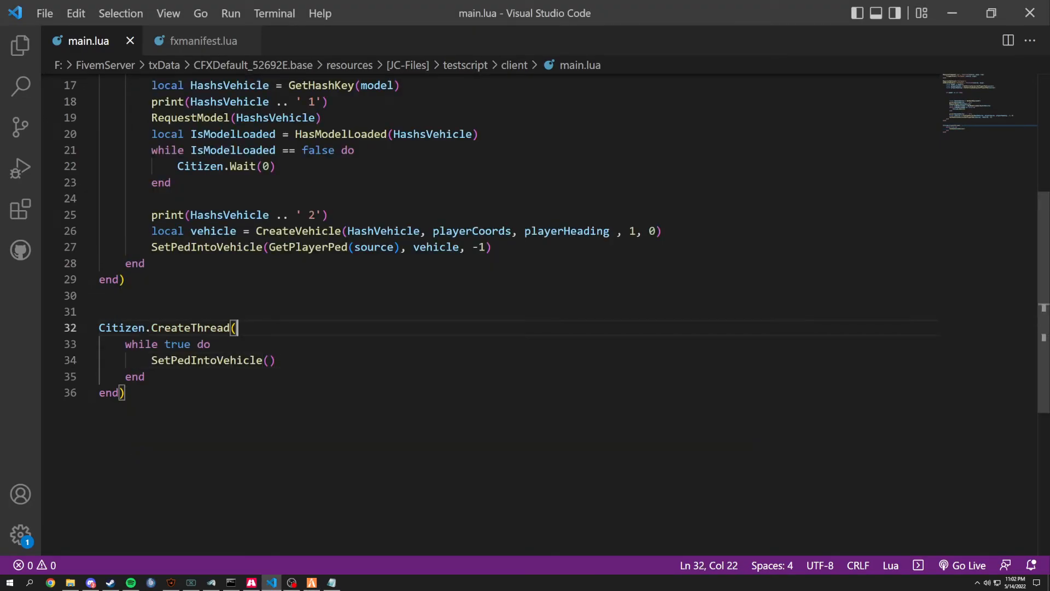
text(function)())
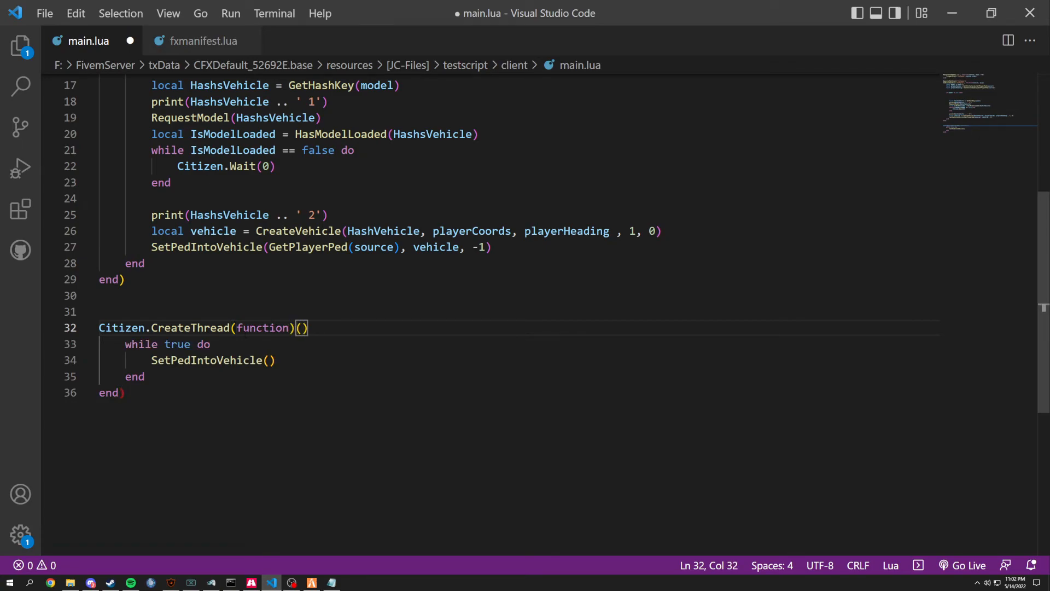
key(ctrl+s)
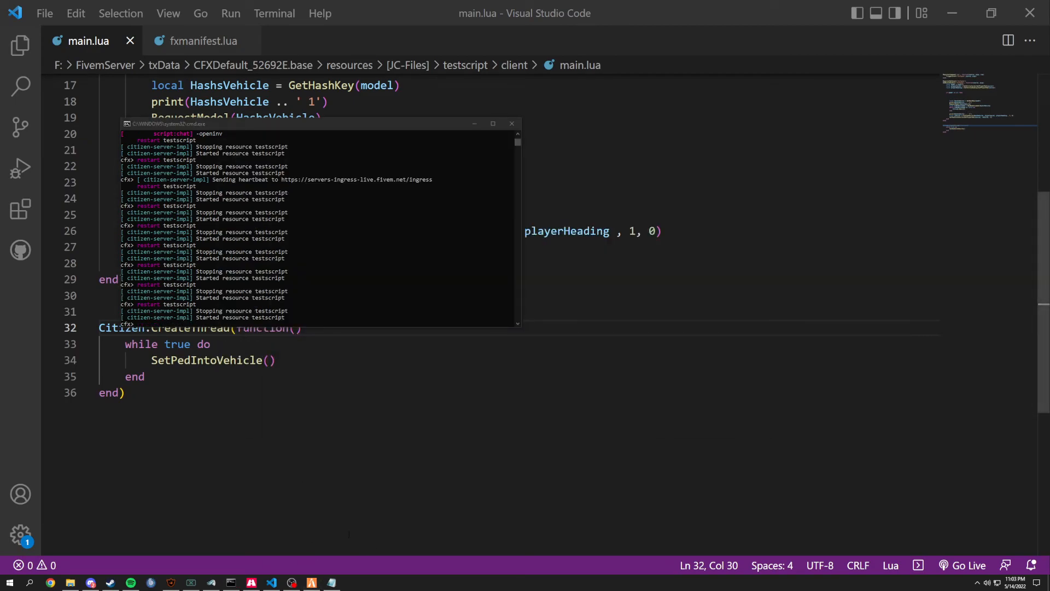
text(ww)
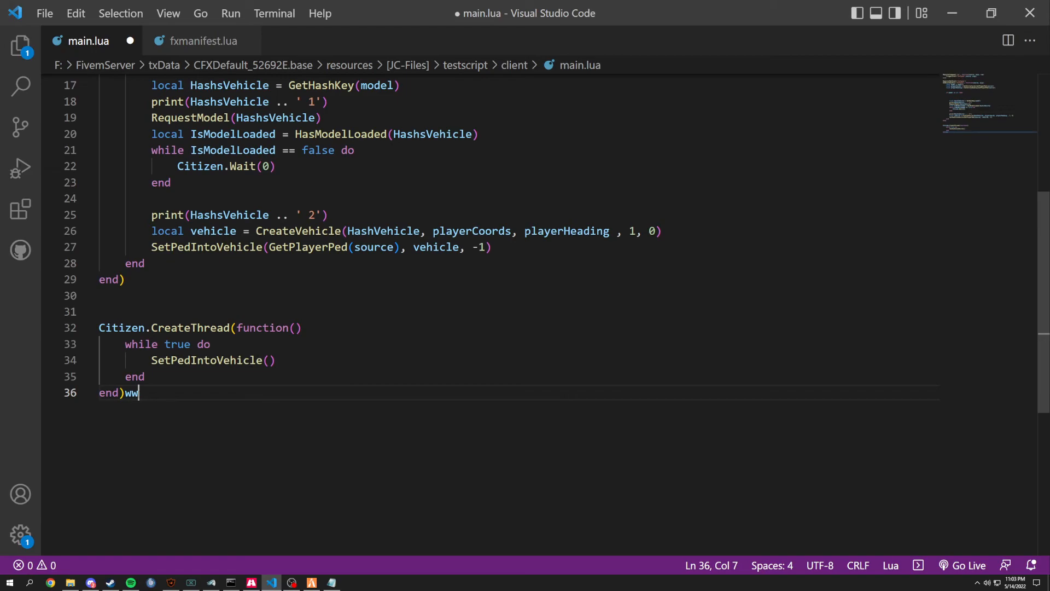
key(Backspace)
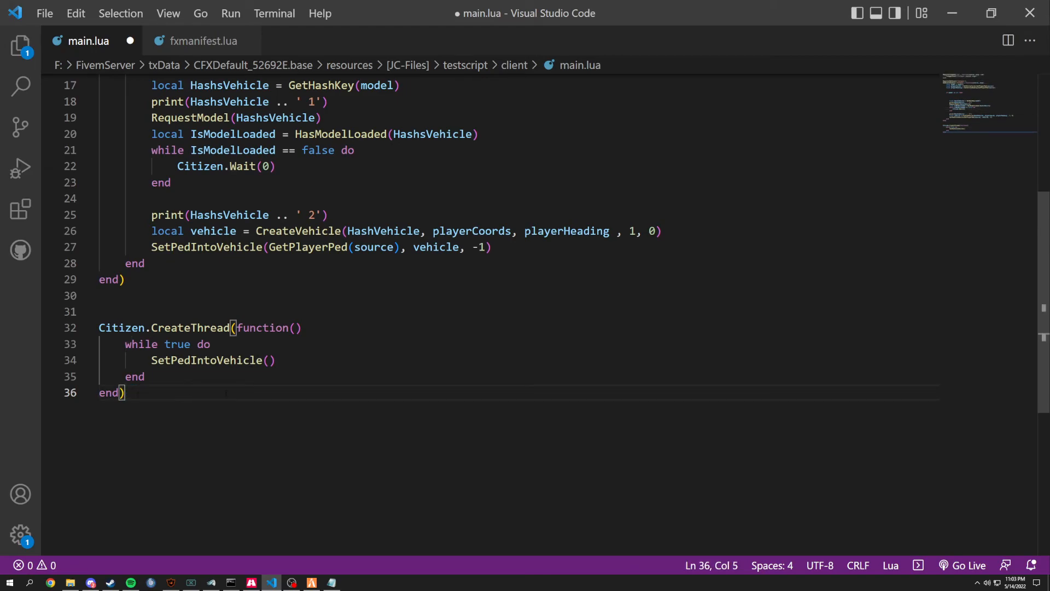
click(267, 327)
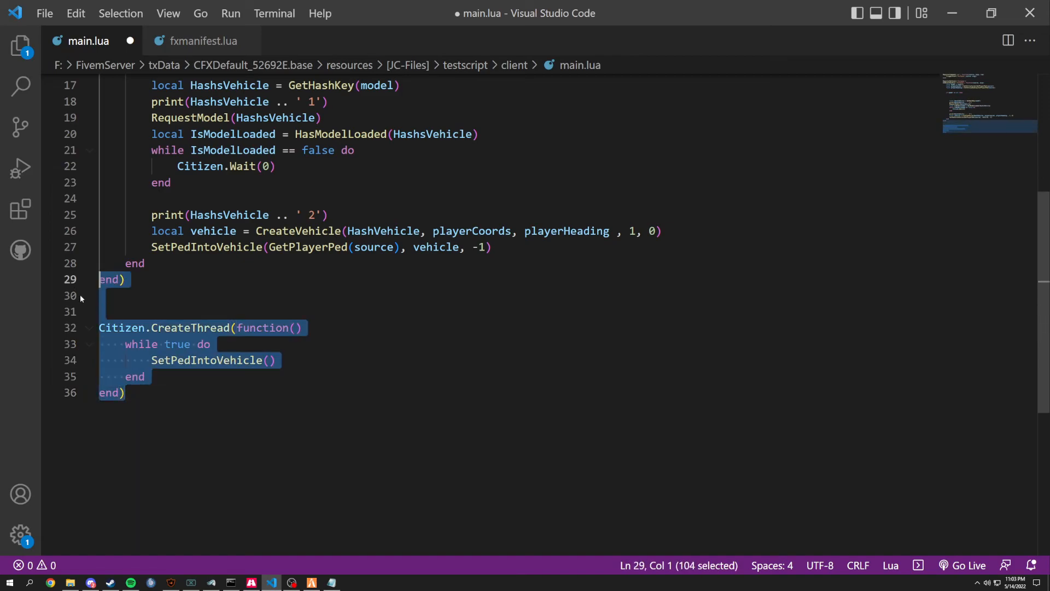
click(125, 392)
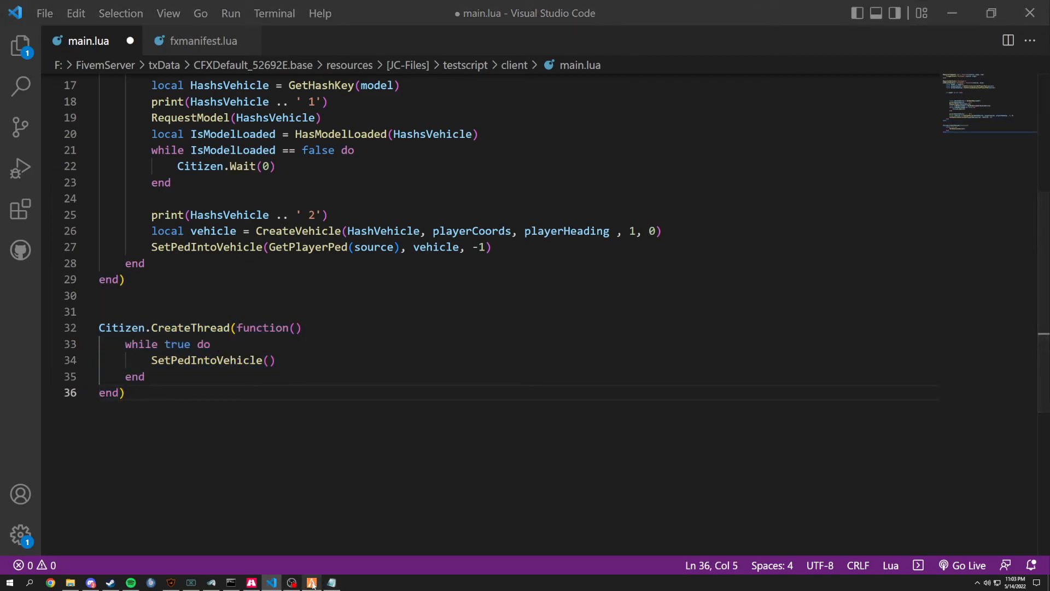
click(124, 392)
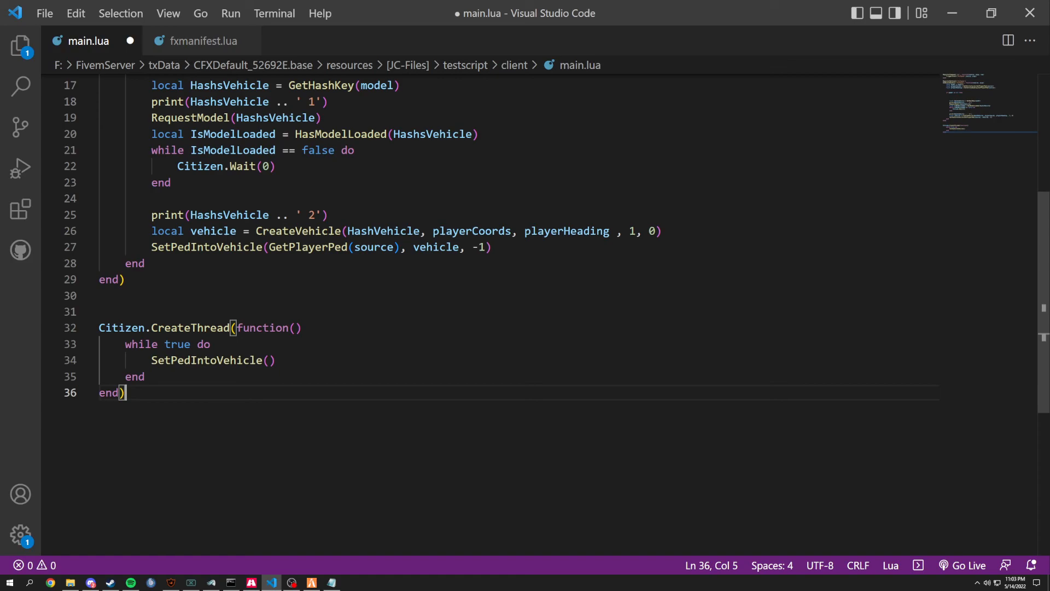